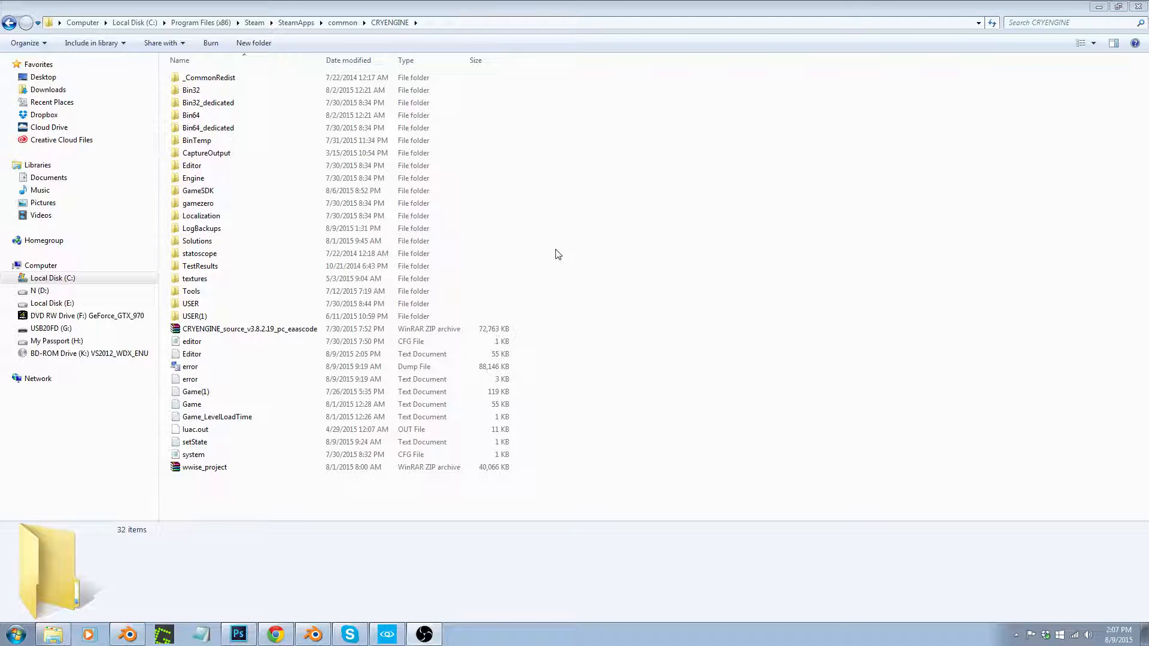
pyautogui.moveTo(534, 237)
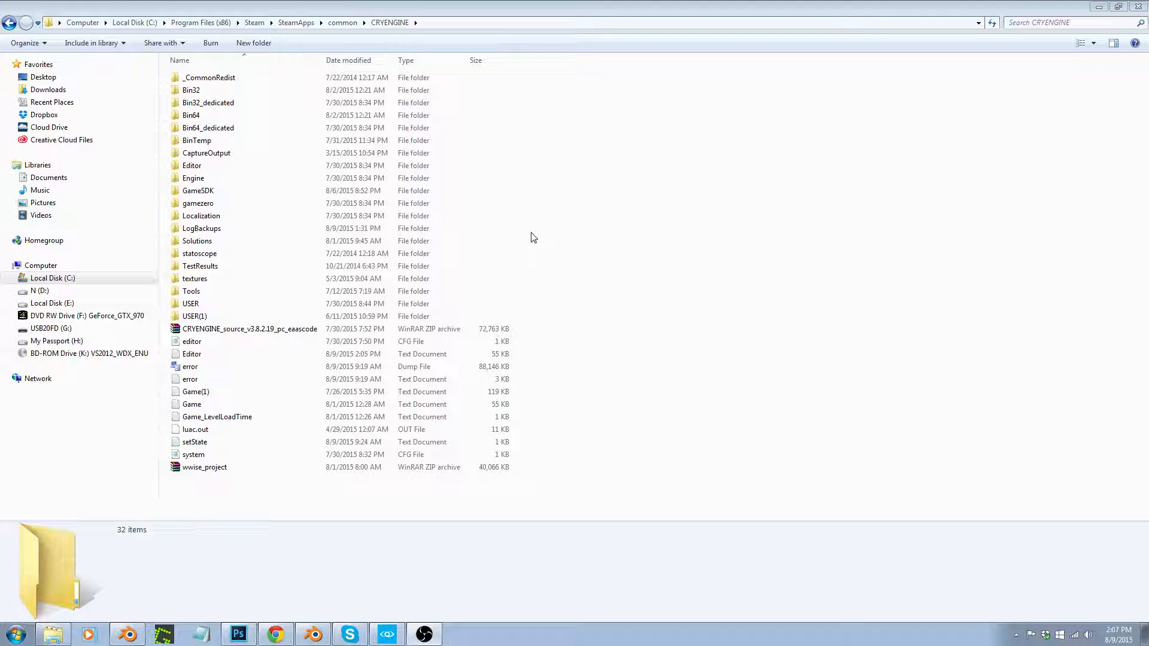
pyautogui.moveTo(549, 234)
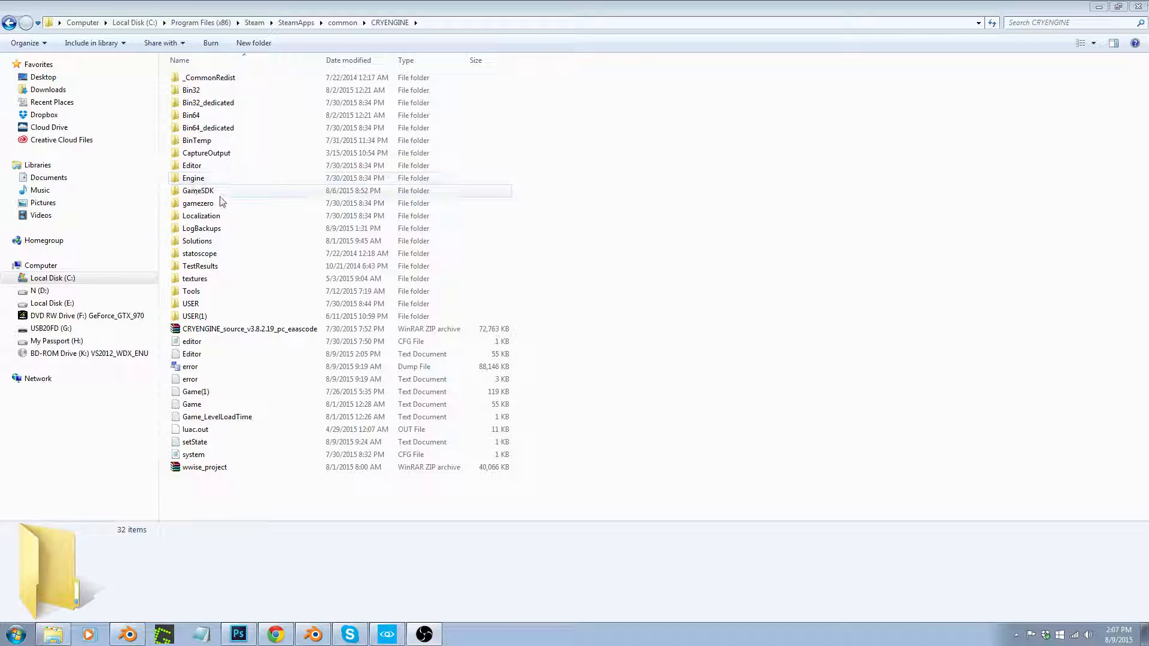
pyautogui.moveTo(279, 308)
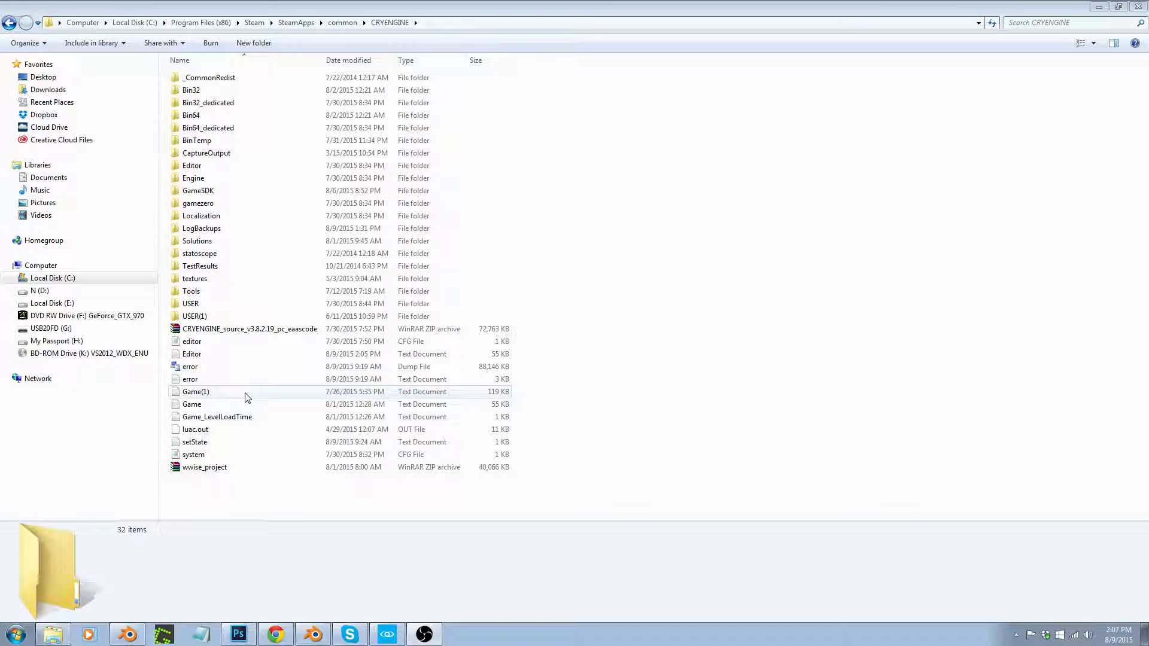
# - Browse from GameSDK into libs, back up to GameSDK, and into the Sounds folder
pyautogui.click(197, 191)
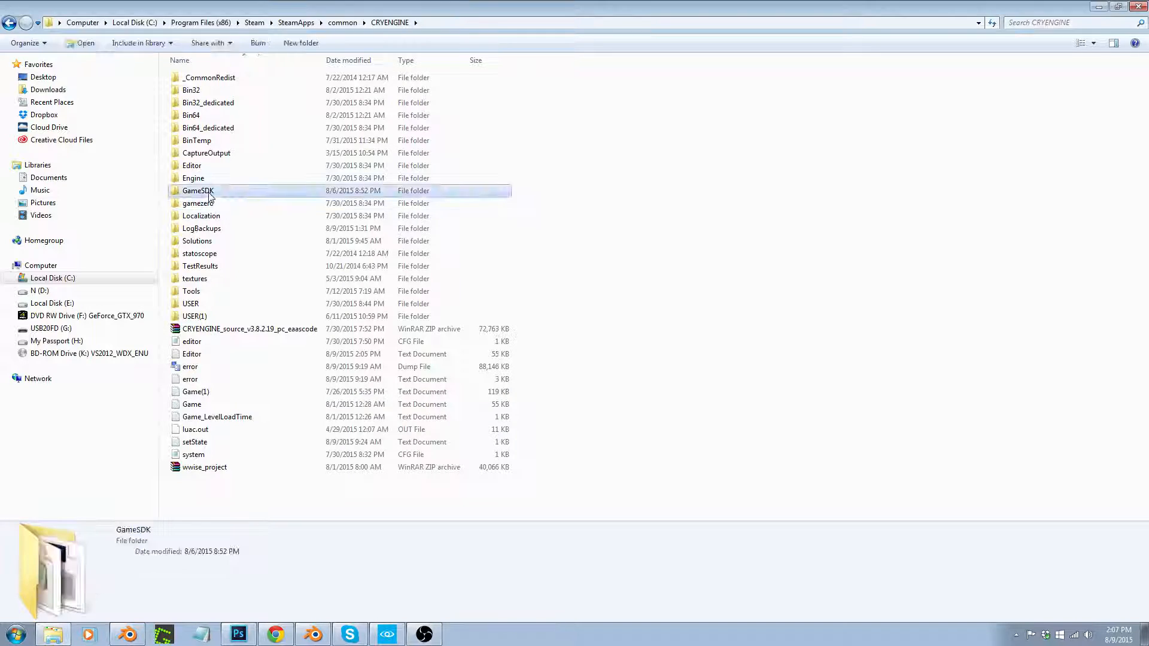
pyautogui.doubleClick(198, 190)
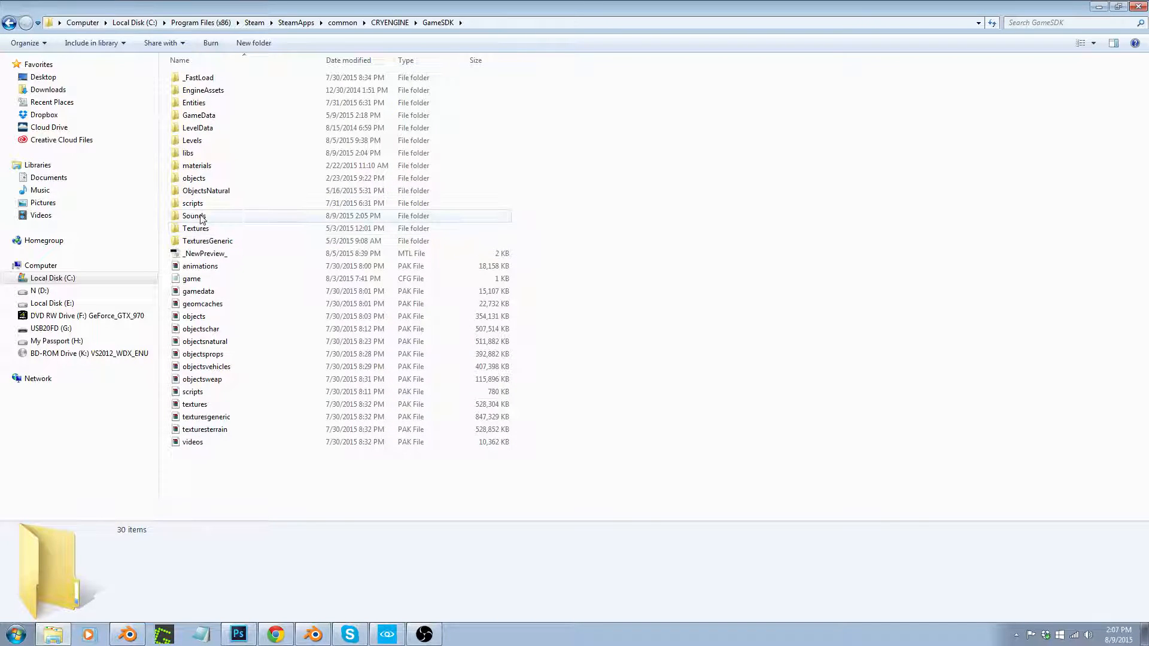
pyautogui.click(188, 152)
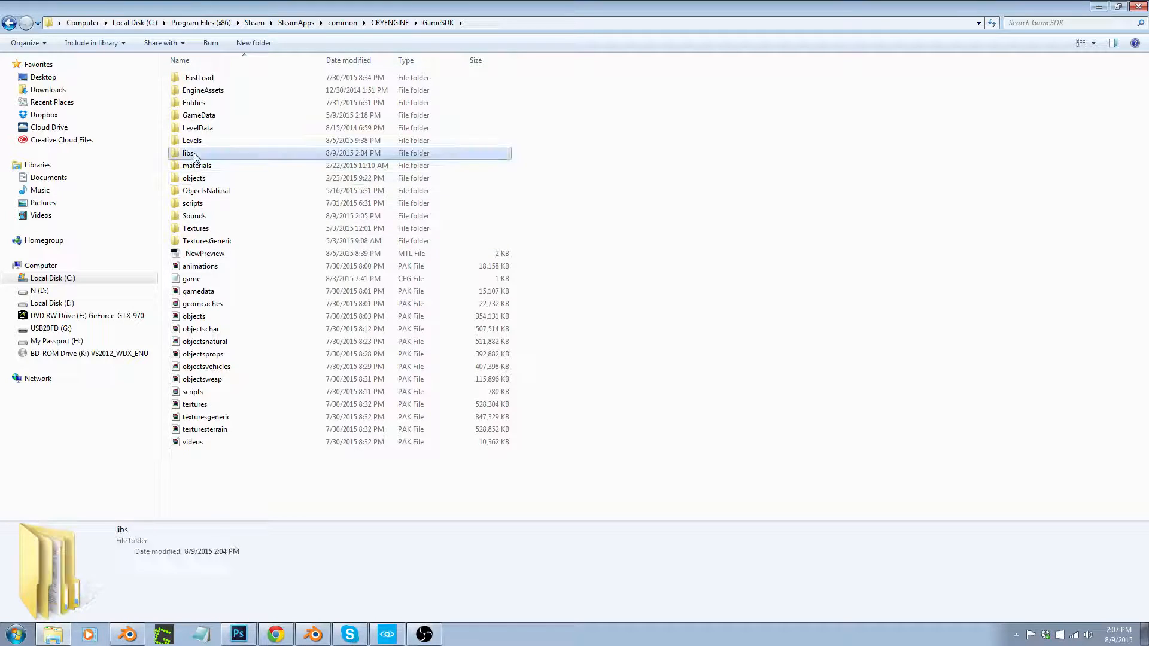
pyautogui.doubleClick(188, 152)
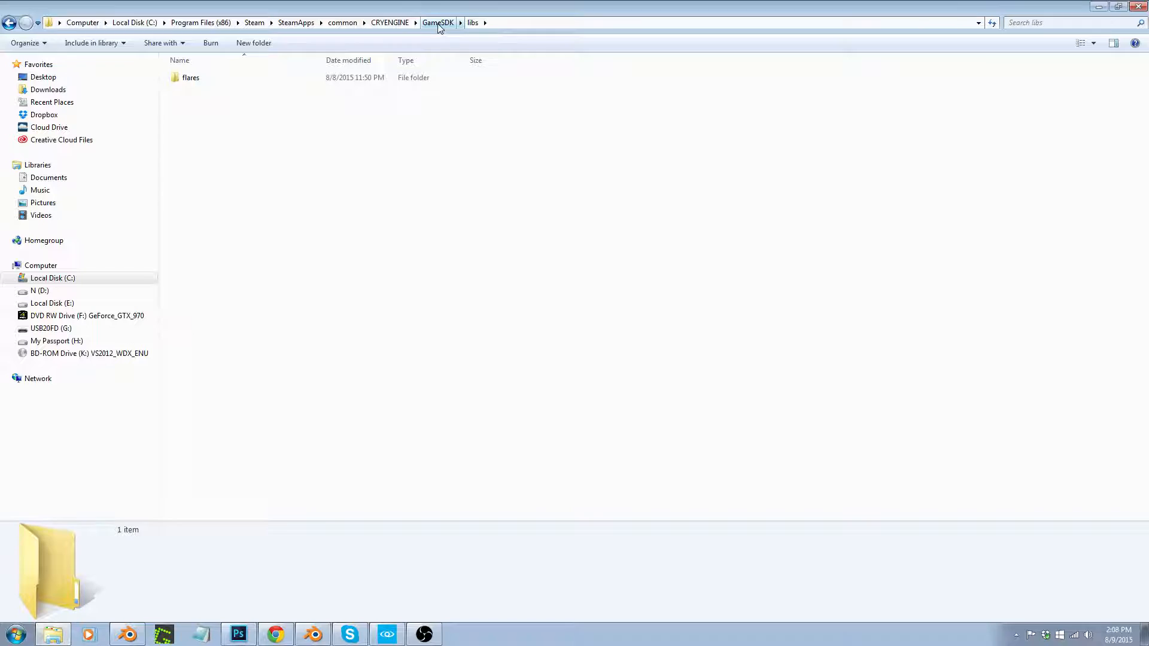
pyautogui.click(439, 21)
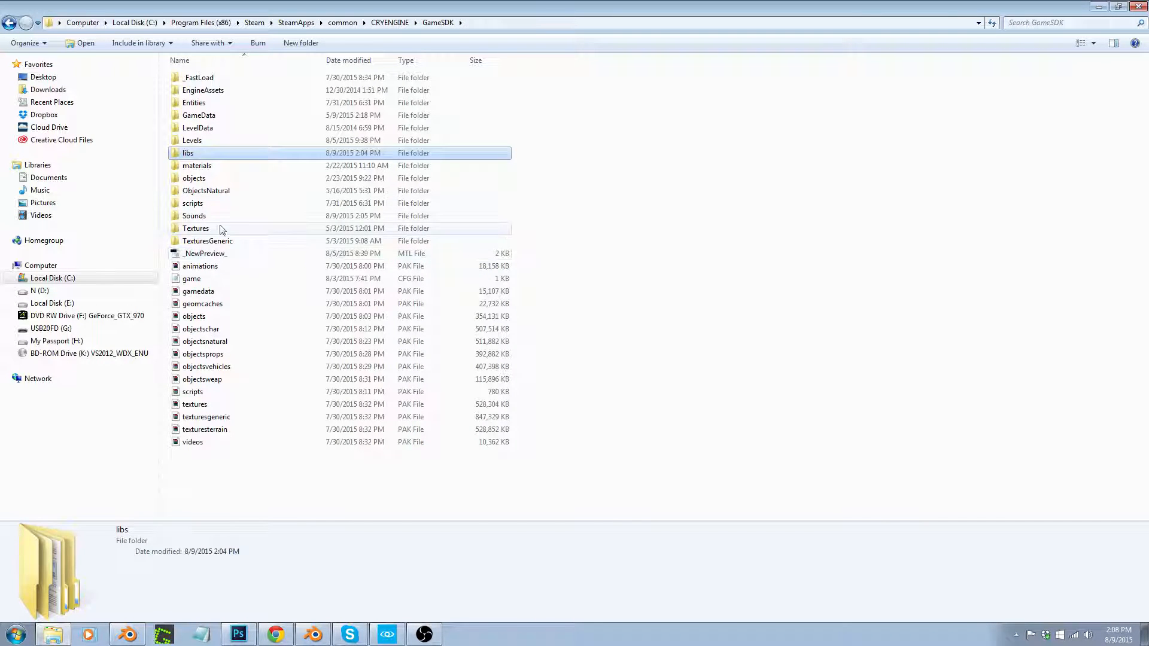
pyautogui.doubleClick(194, 215)
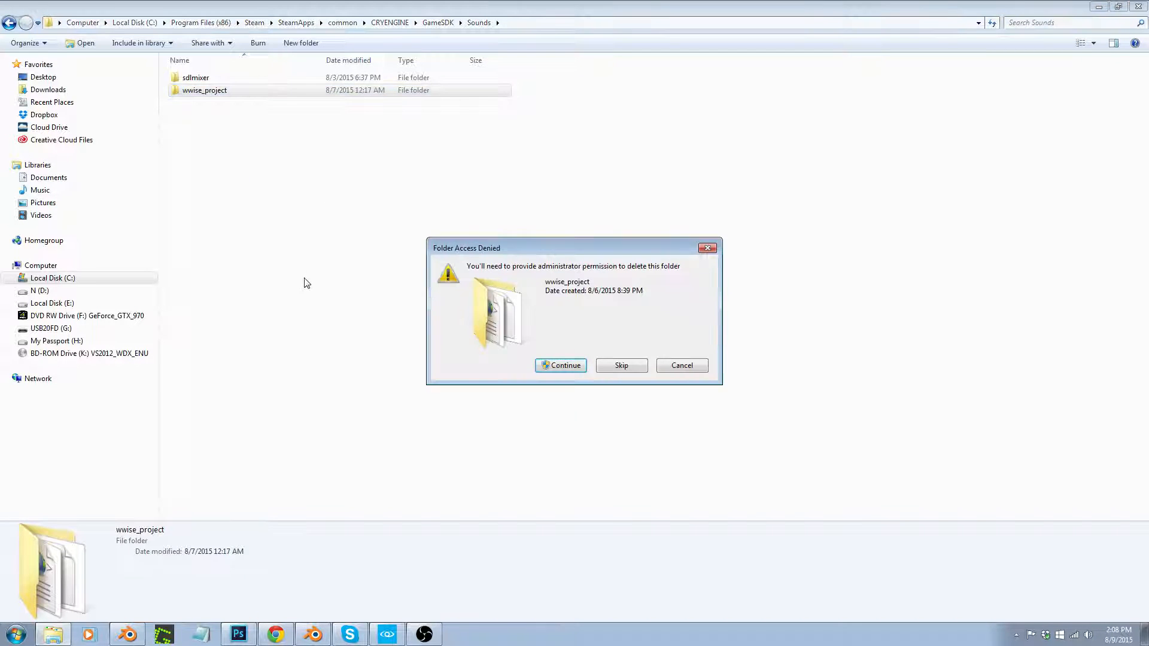
# - Continue then cancel the denied deletion, and go into the wwise_project folder
pyautogui.click(560, 365)
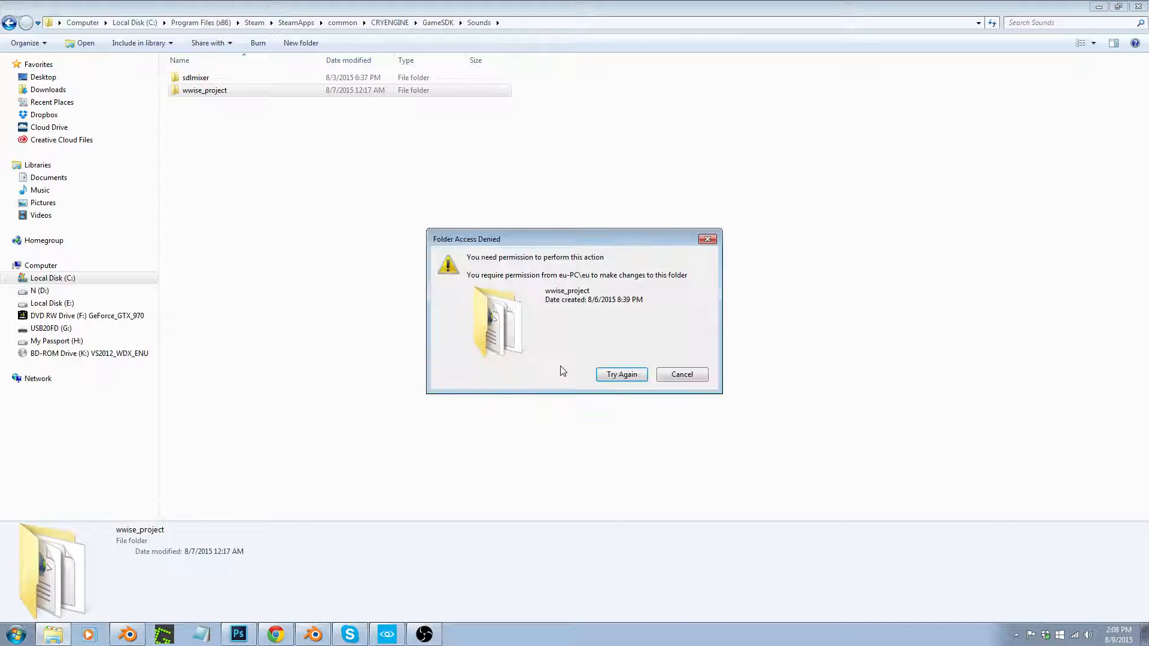
pyautogui.click(681, 375)
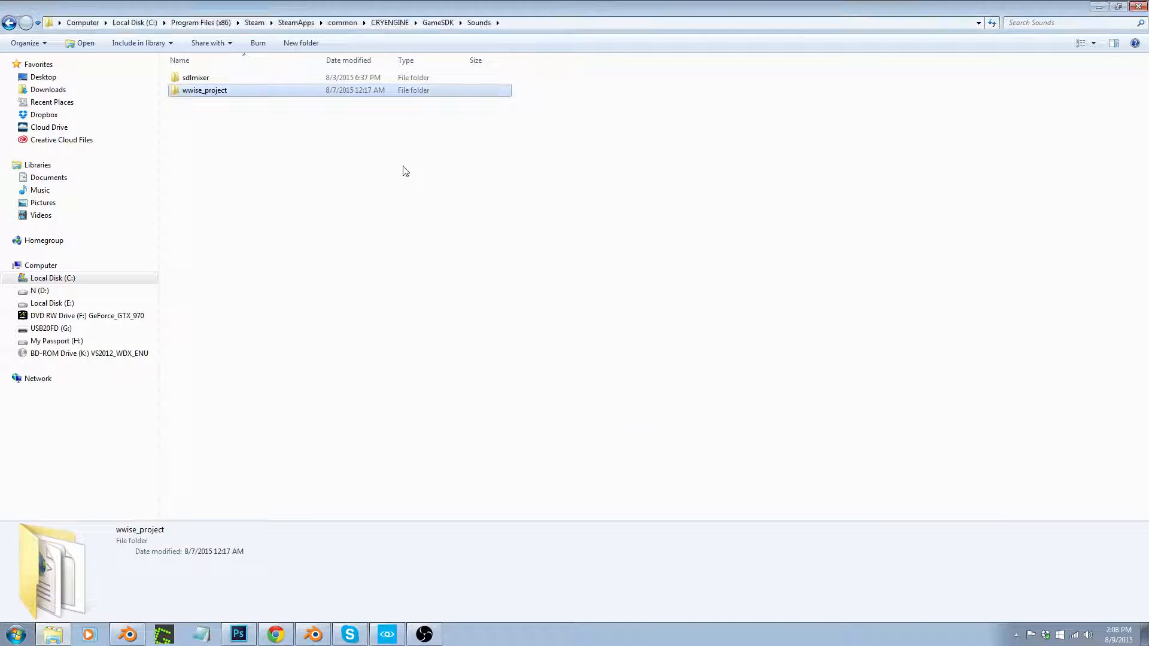
pyautogui.doubleClick(205, 89)
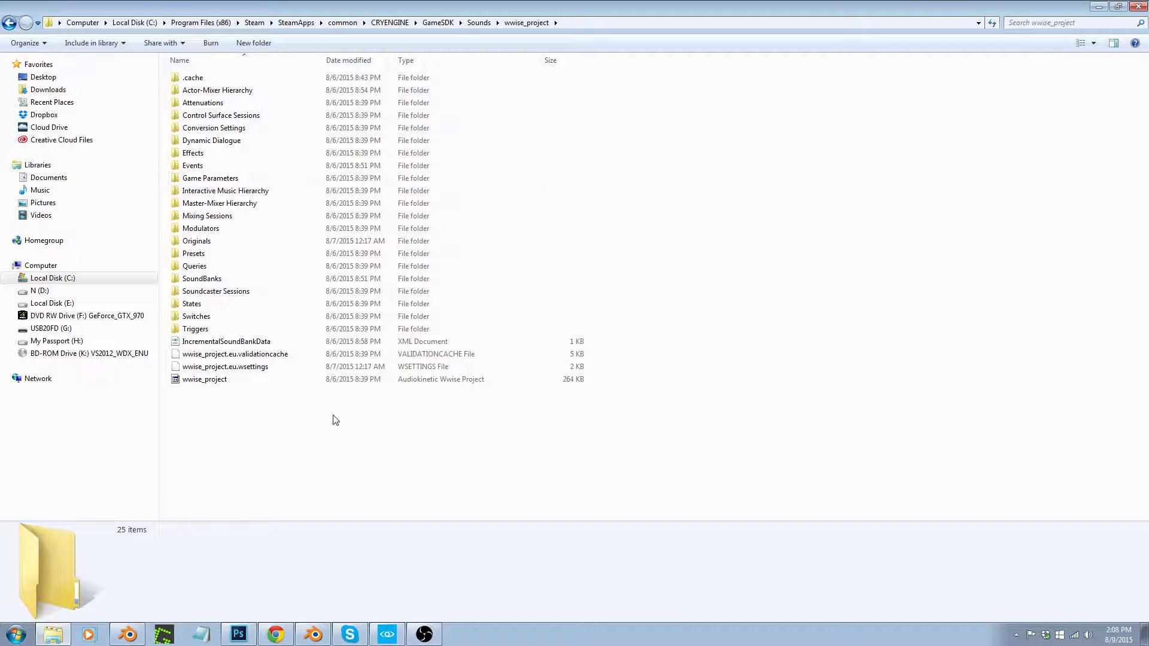
pyautogui.moveTo(285, 396)
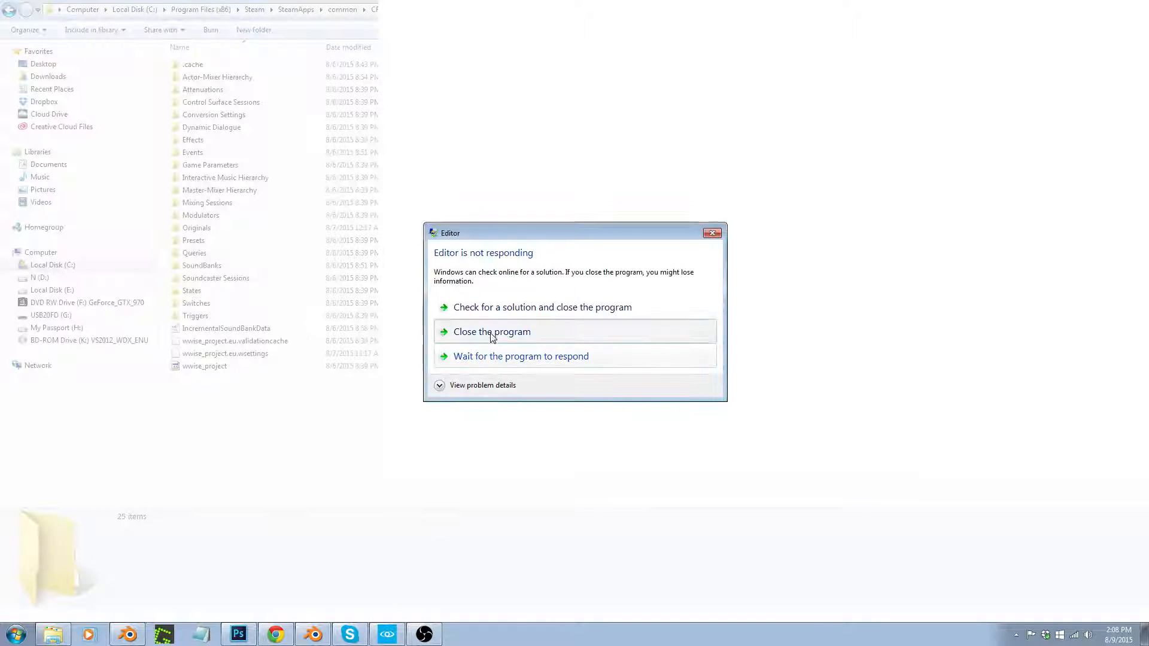
# - Close the unresponsive Editor, return to Sounds and delete the wwise_project folder
pyautogui.click(491, 331)
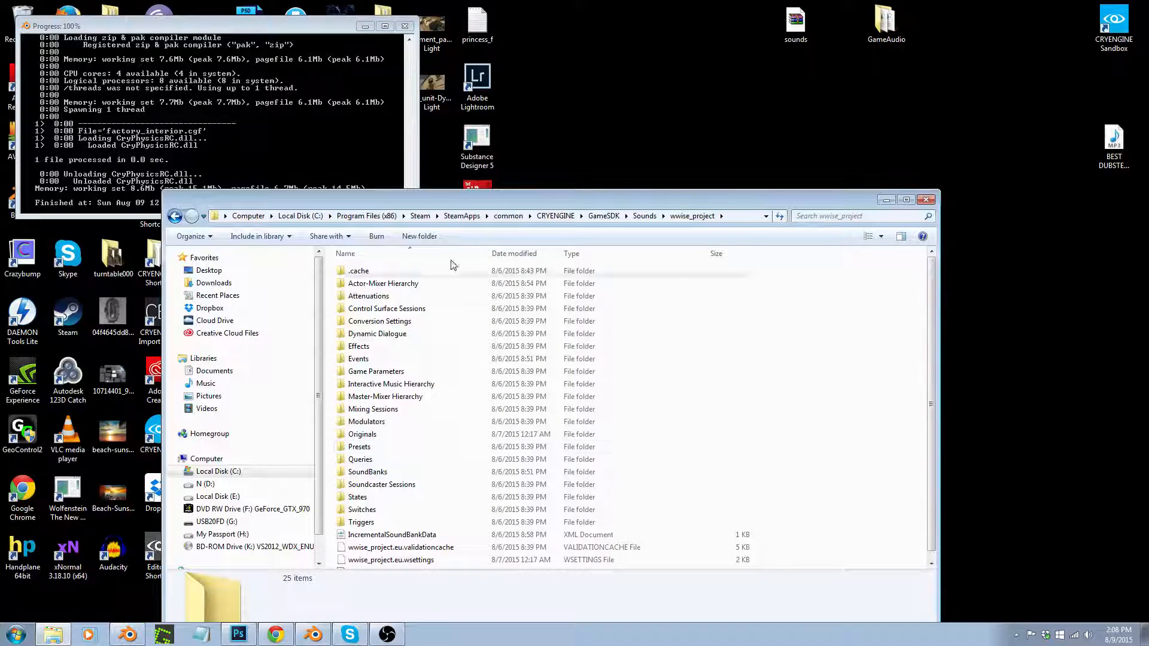
pyautogui.click(905, 200)
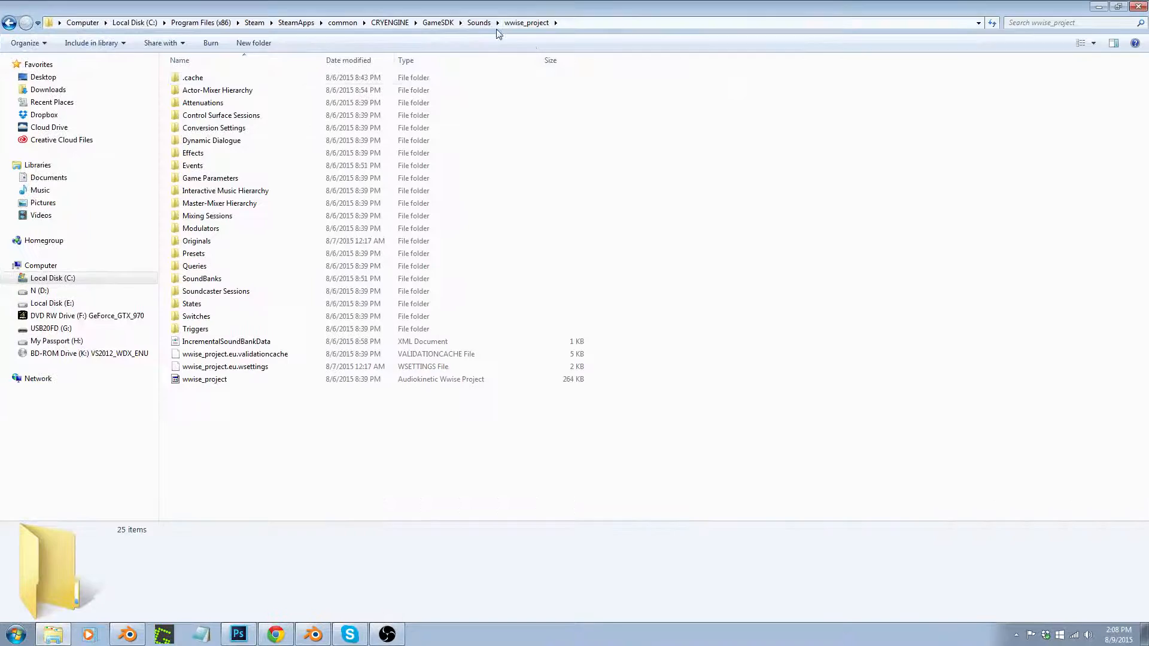
pyautogui.click(479, 23)
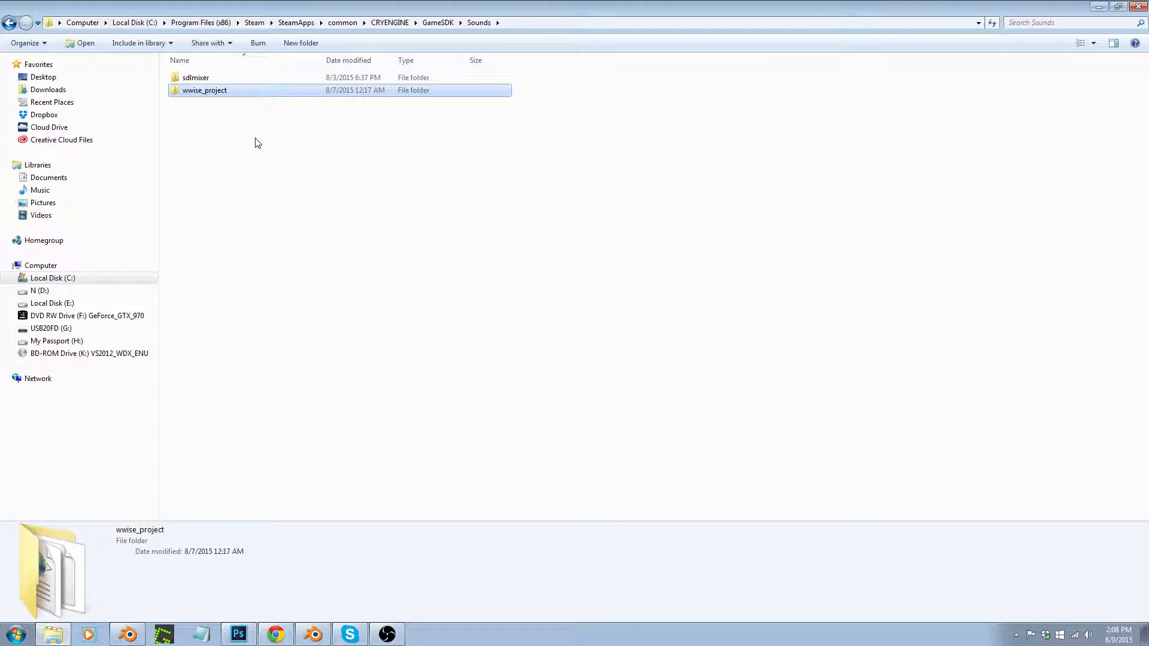
pyautogui.press('Delete')
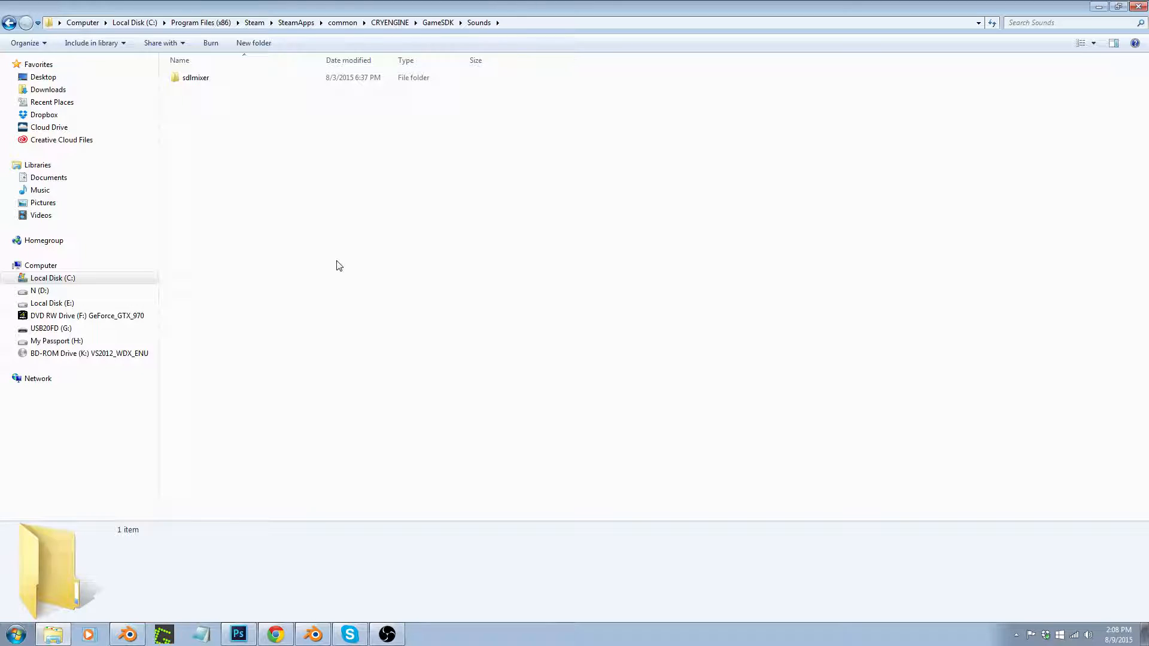
pyautogui.moveTo(359, 282)
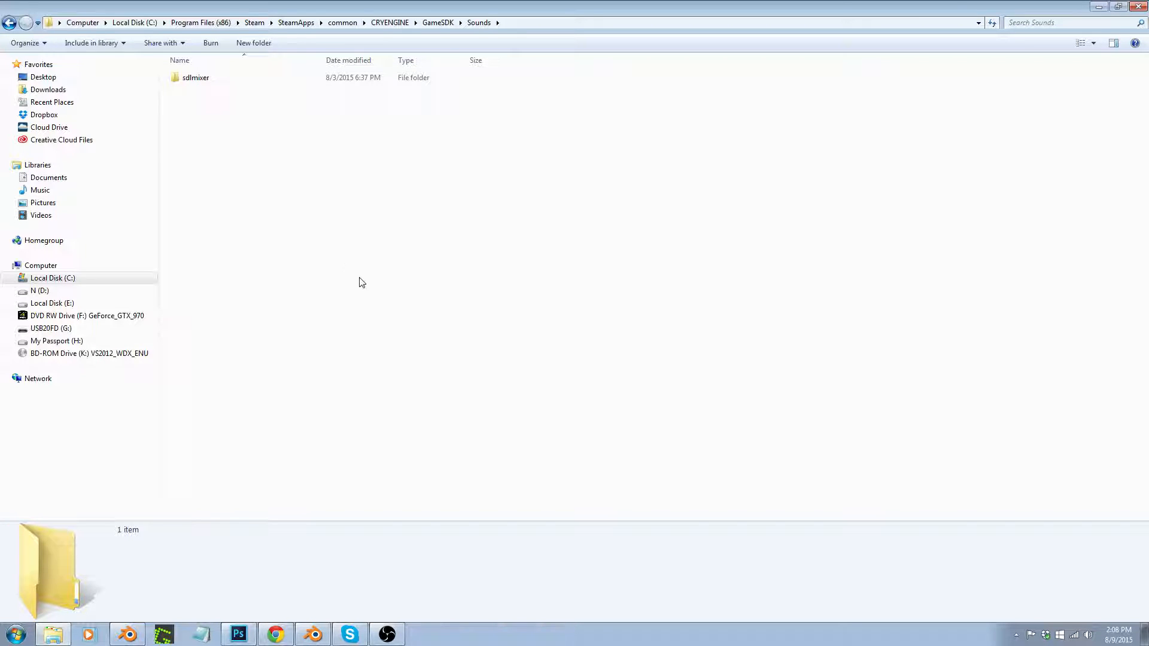
# - Recheck that Sounds now holds only sdlmixer and return to the GameSDK folder
pyautogui.click(195, 78)
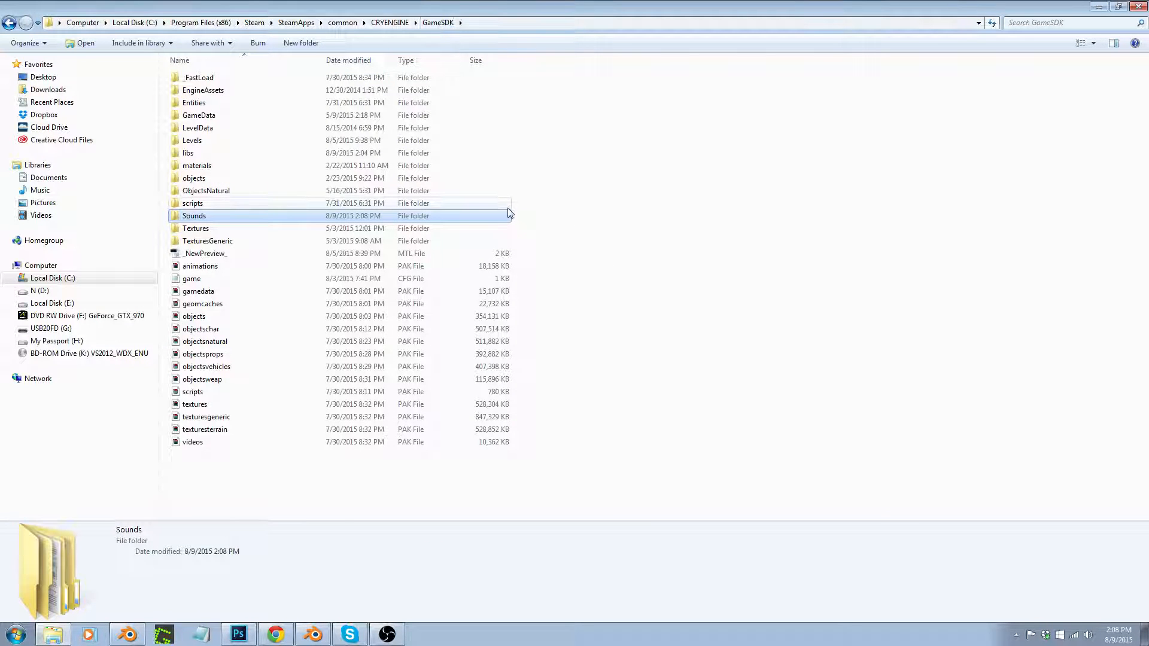
pyautogui.moveTo(655, 287)
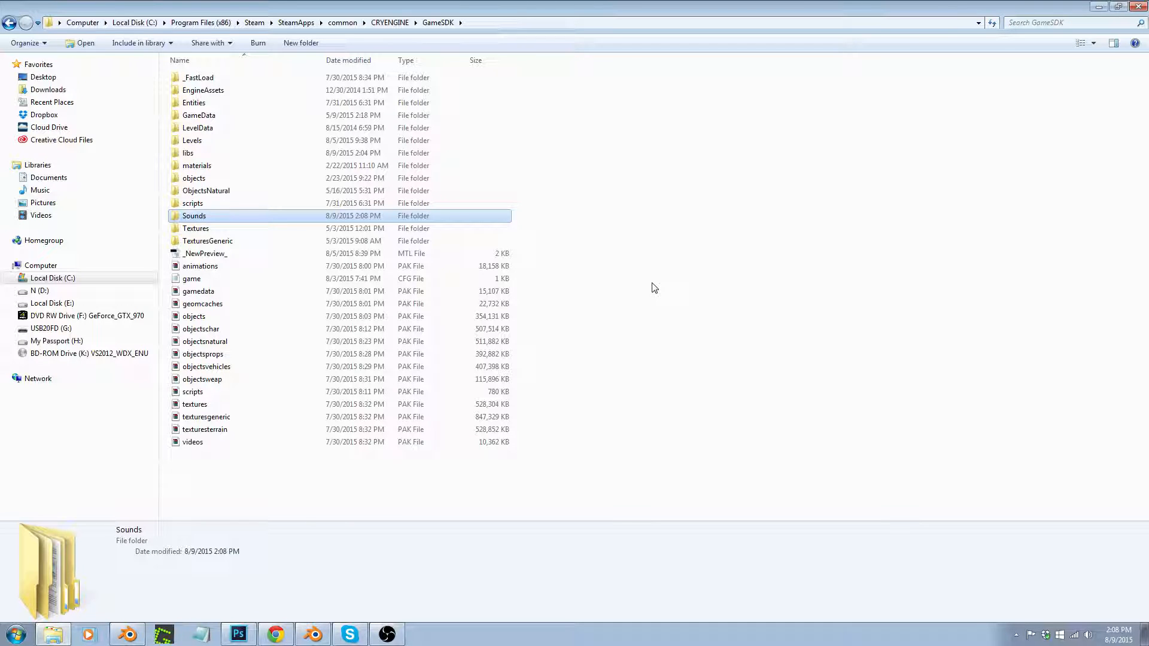
pyautogui.moveTo(654, 235)
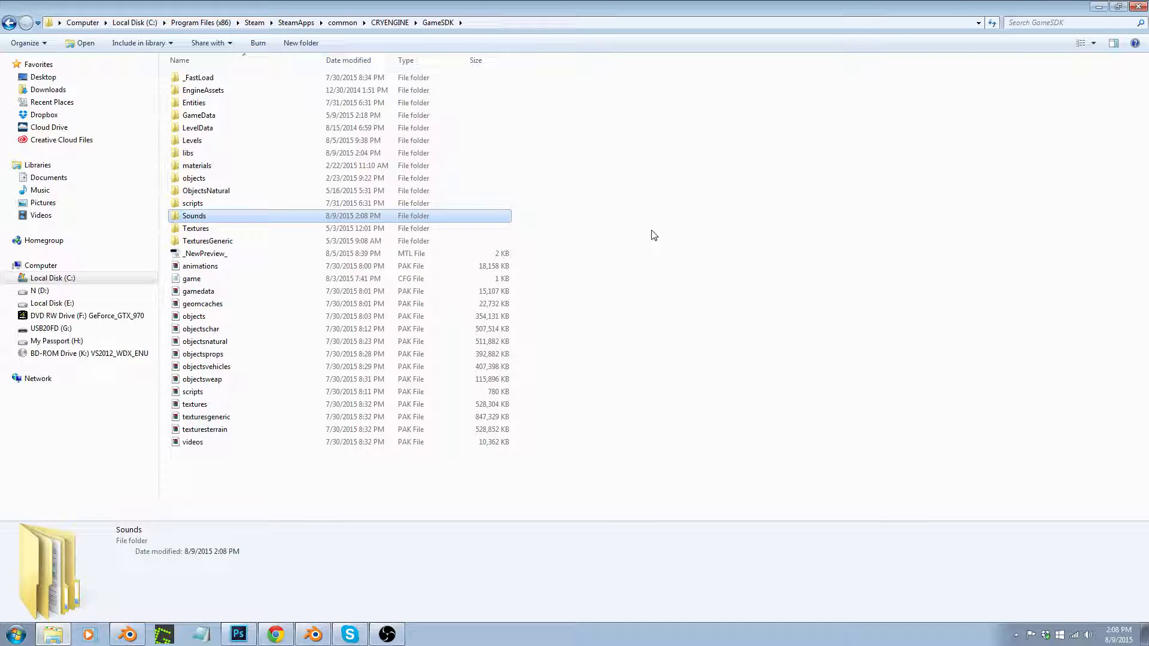
pyautogui.moveTo(647, 298)
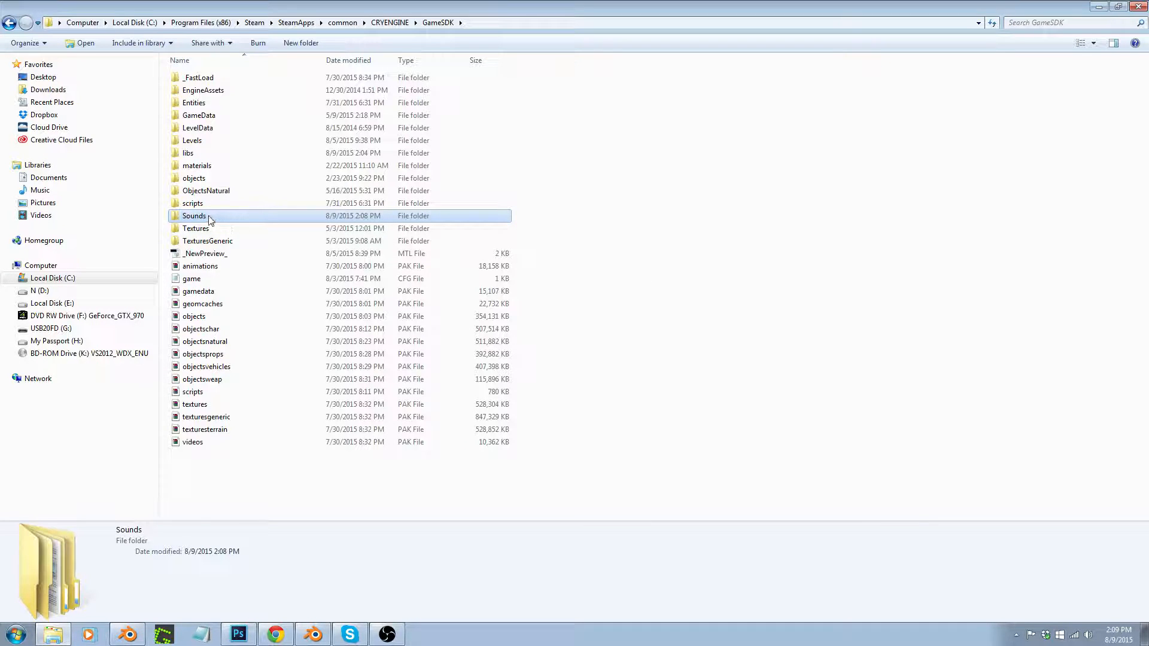
pyautogui.moveTo(195, 227)
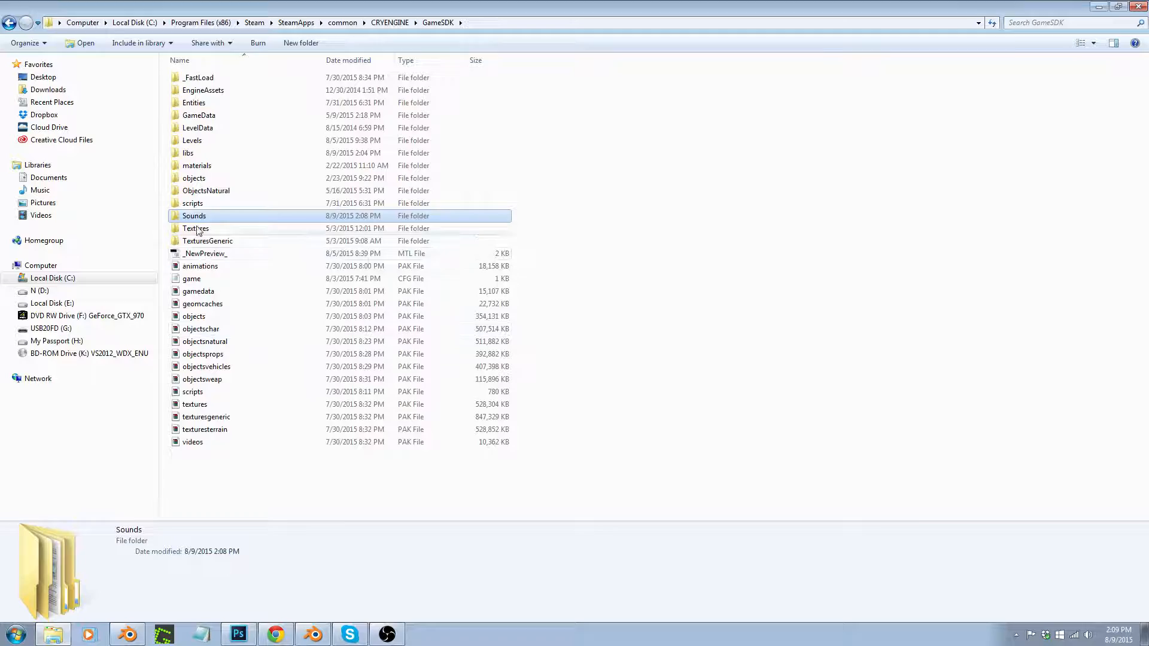
pyautogui.doubleClick(194, 215)
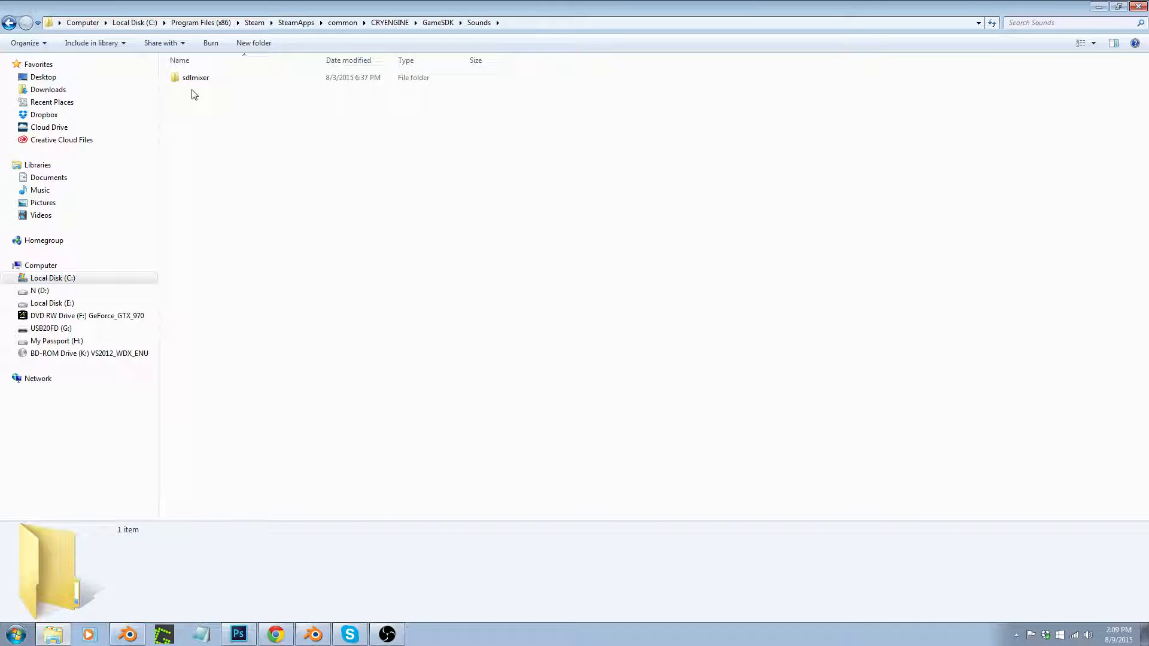
pyautogui.click(438, 23)
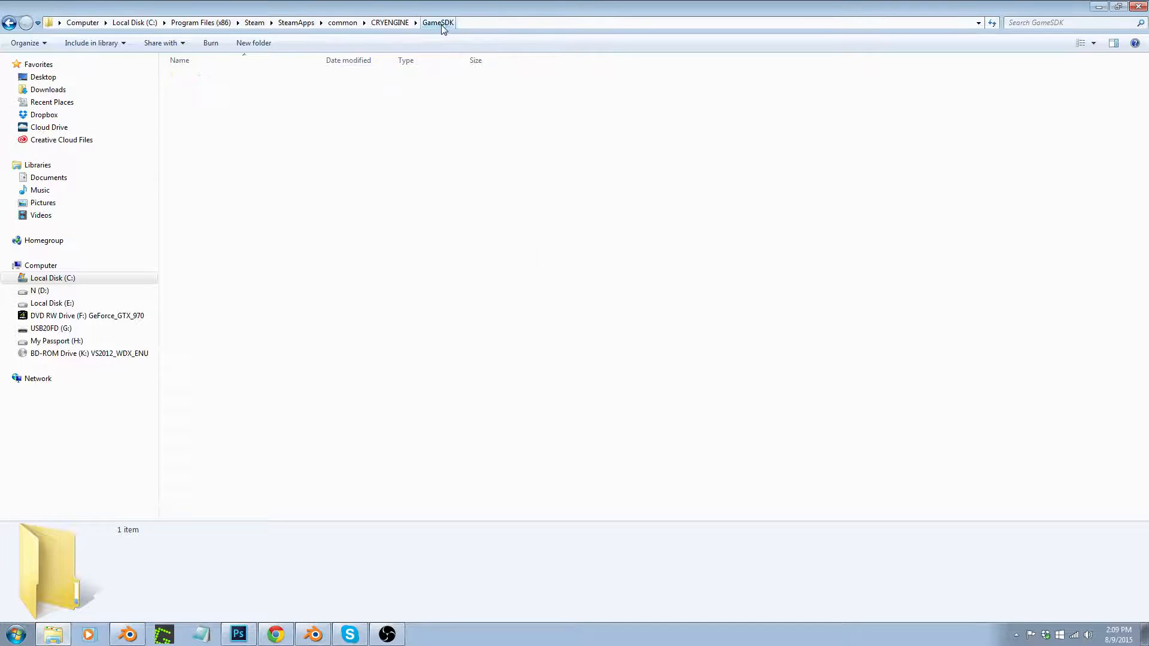
pyautogui.click(194, 216)
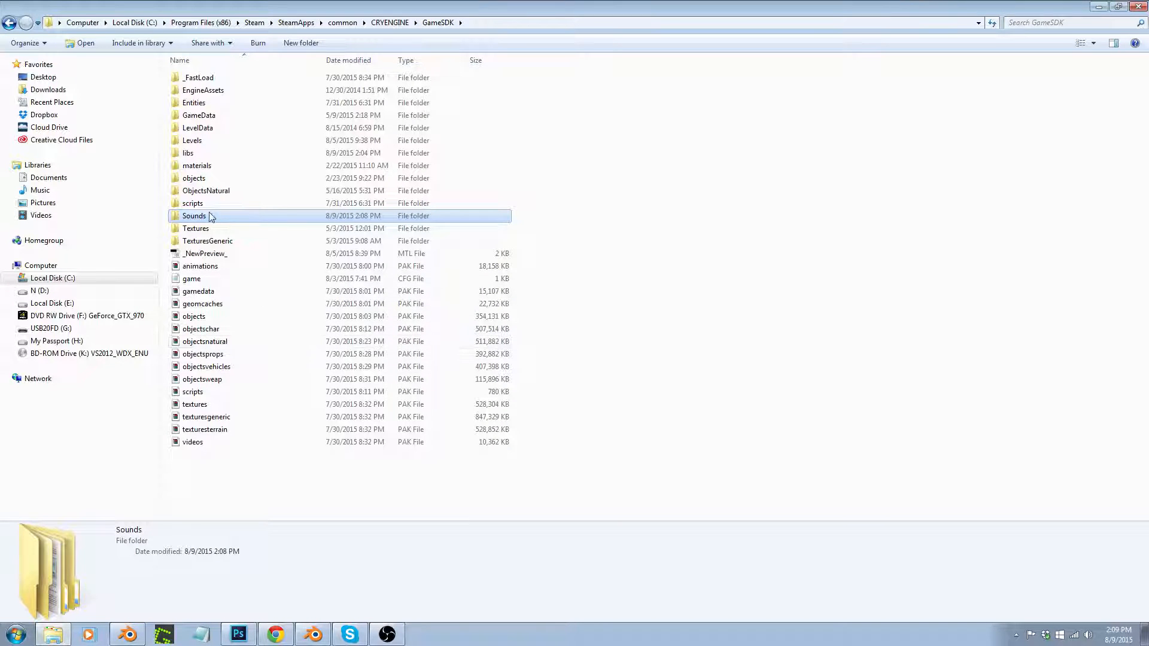
pyautogui.doubleClick(194, 215)
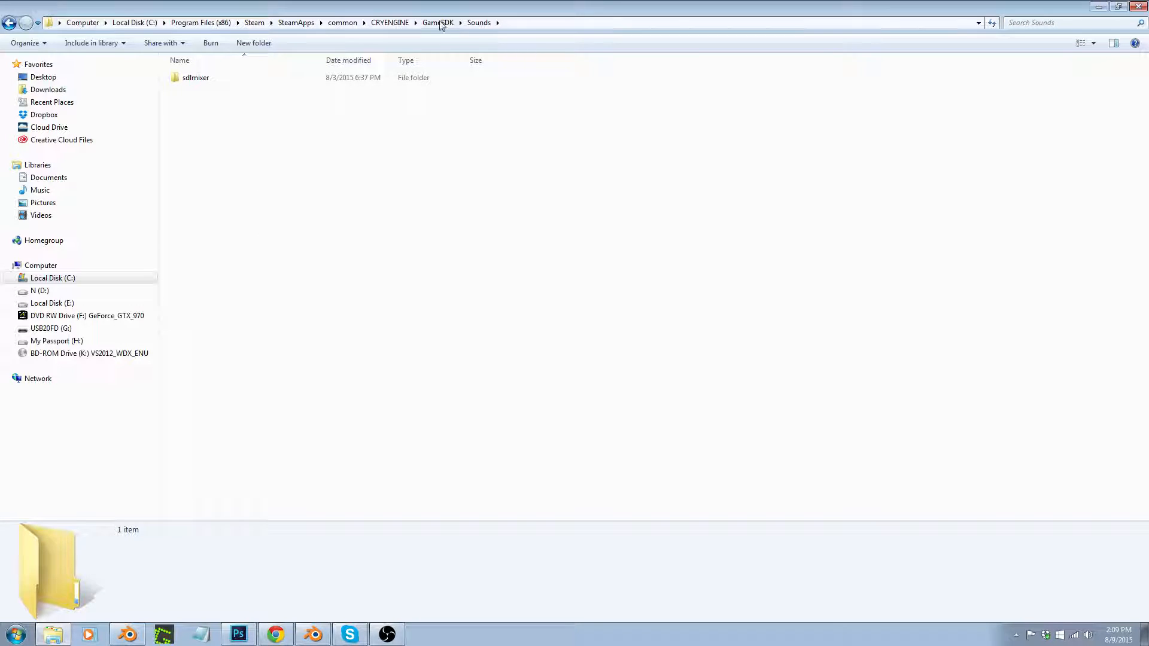
pyautogui.click(11, 635)
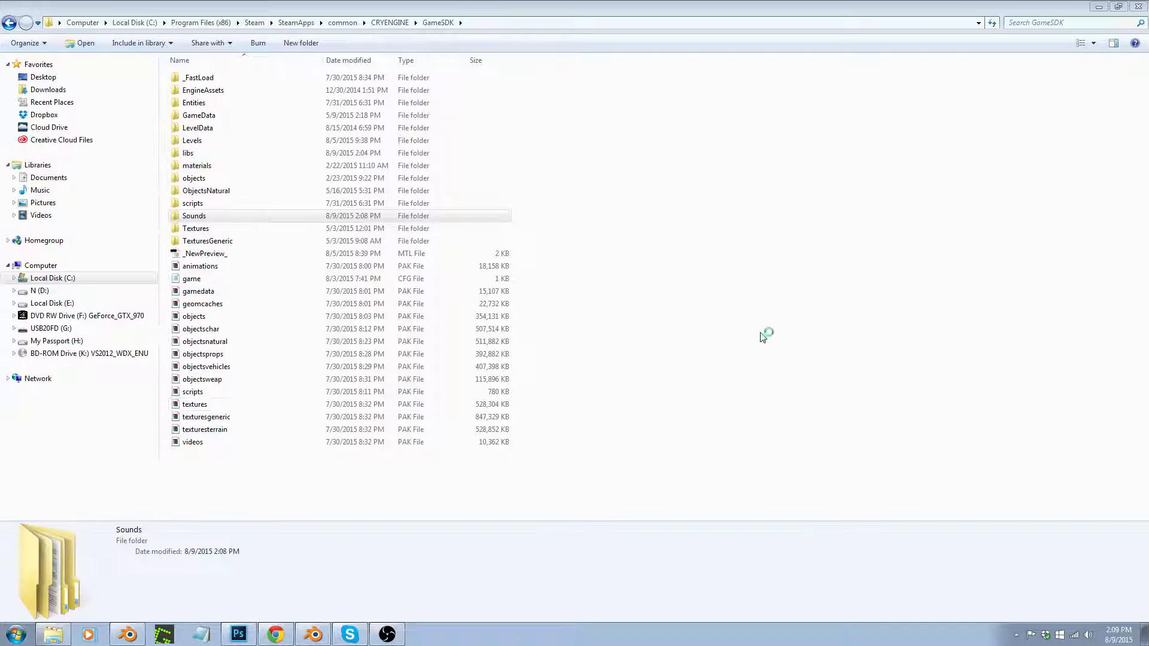
pyautogui.moveTo(739, 279)
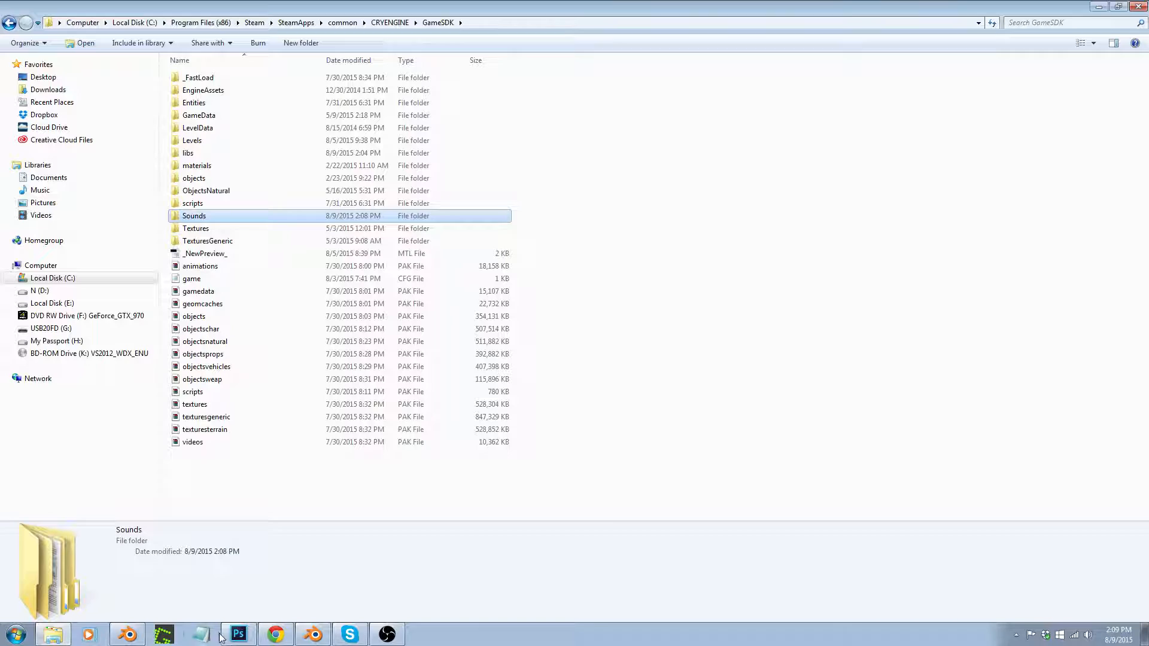
# - Launch Wwise v2015.1 (64-bit) from the Start menu's program list
pyautogui.click(13, 633)
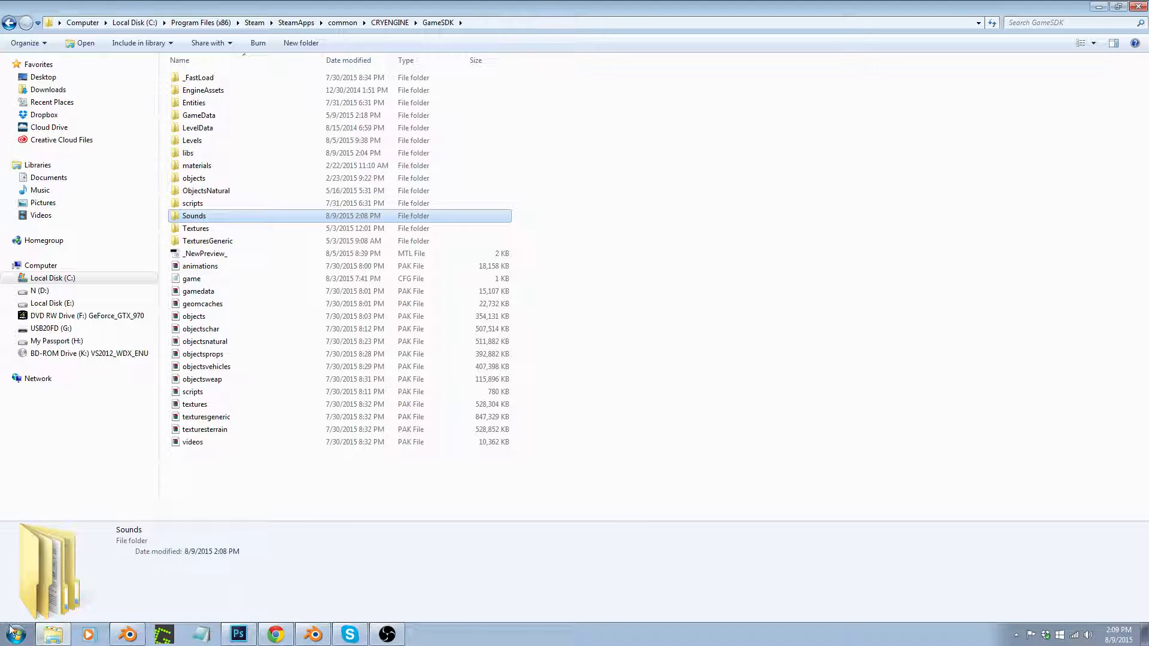
pyautogui.click(13, 633)
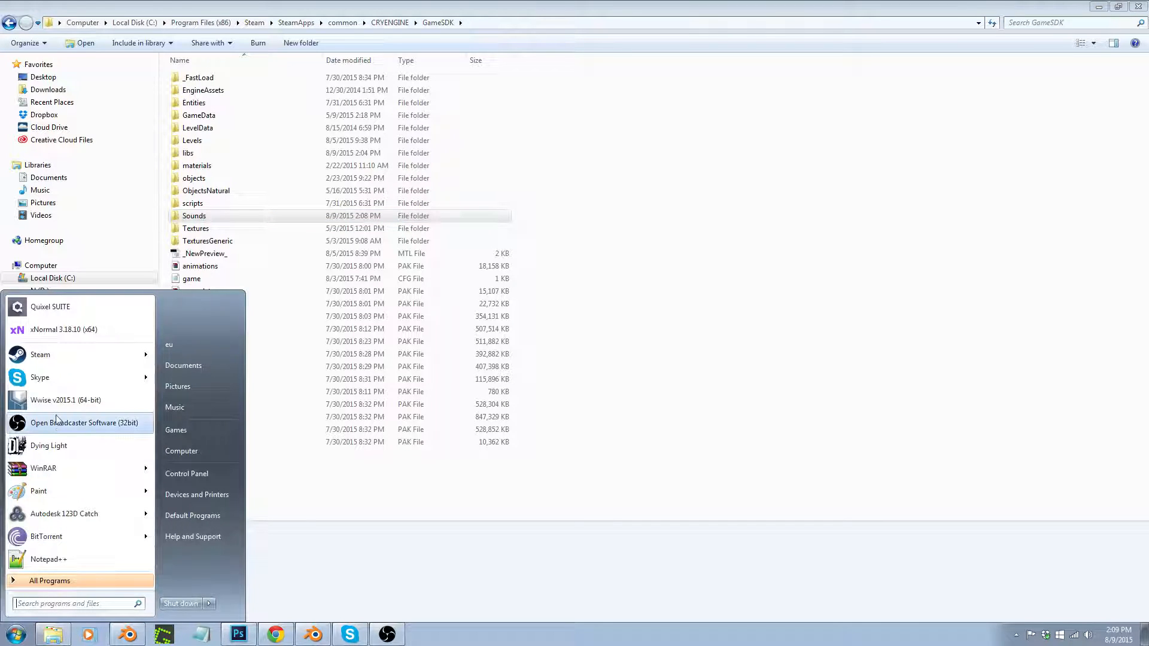
pyautogui.click(396, 370)
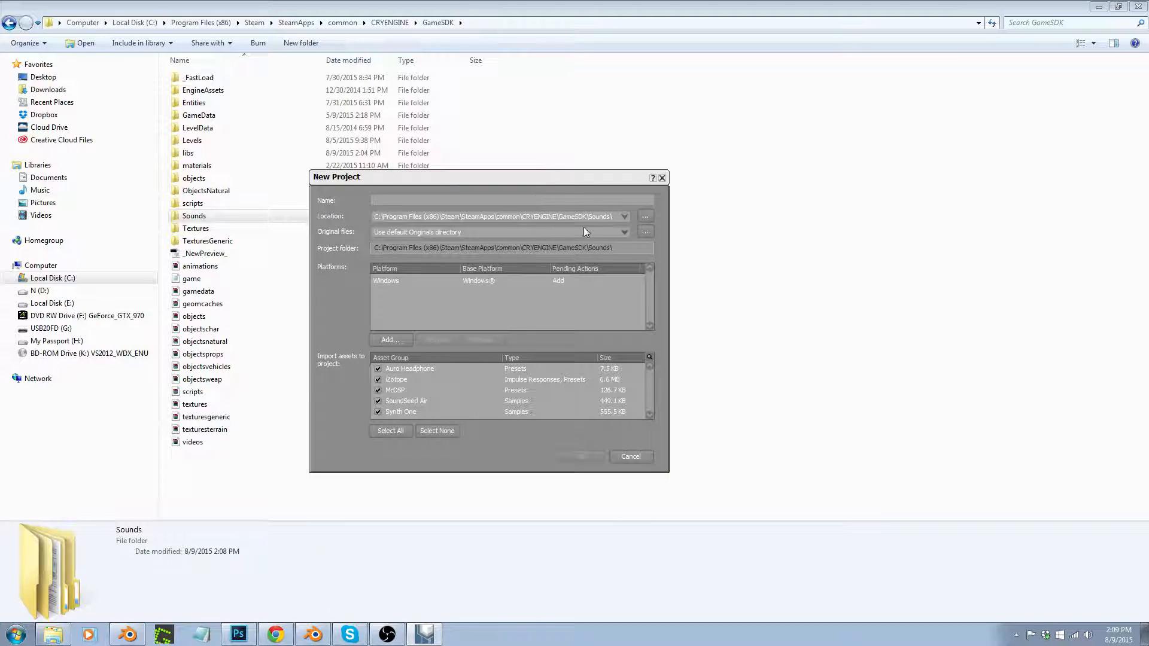
pyautogui.moveTo(551, 346)
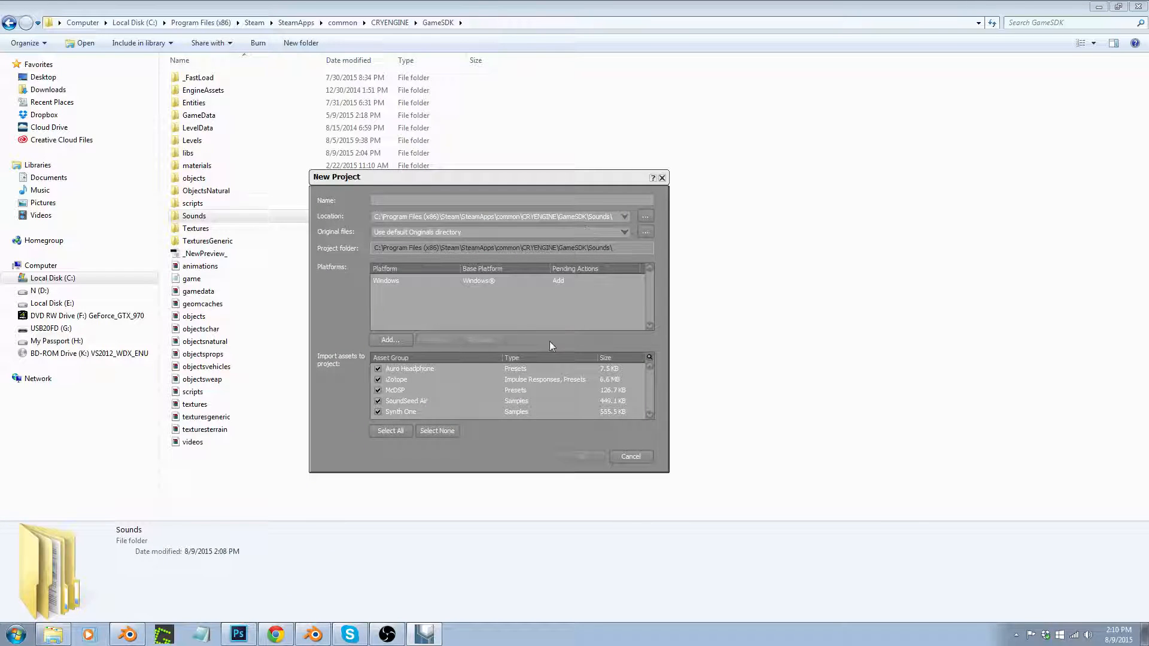
# - Uncheck all bundled asset groups in the New Project dialog with Select None
pyautogui.click(437, 431)
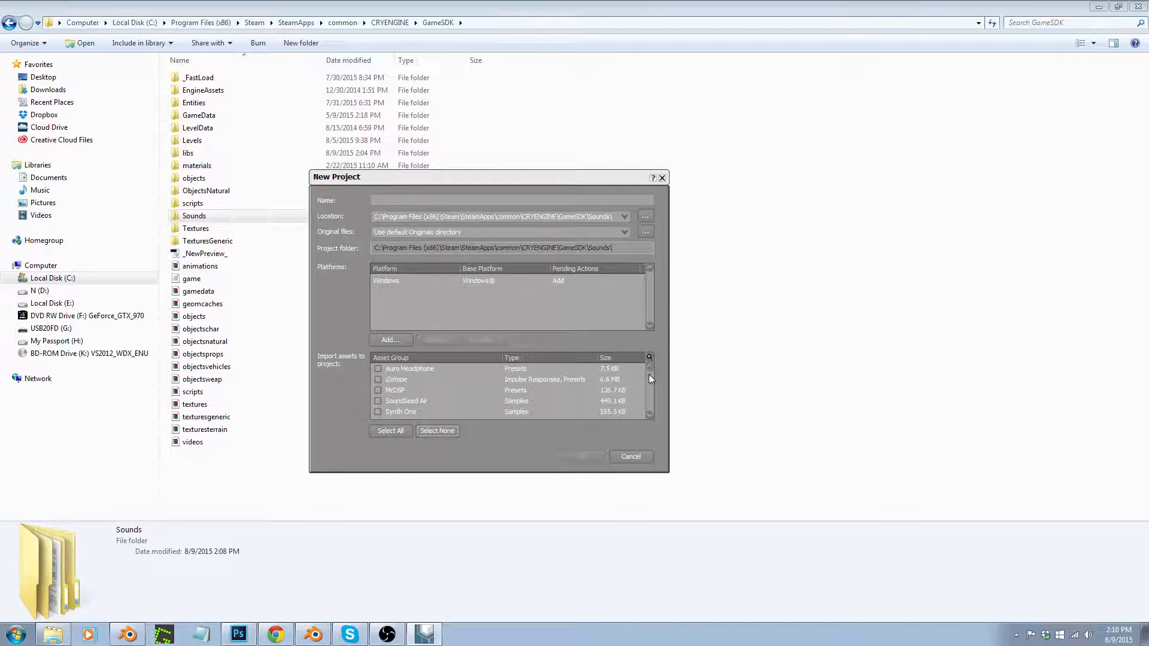
pyautogui.moveTo(446, 383)
pyautogui.write('wwise_project')
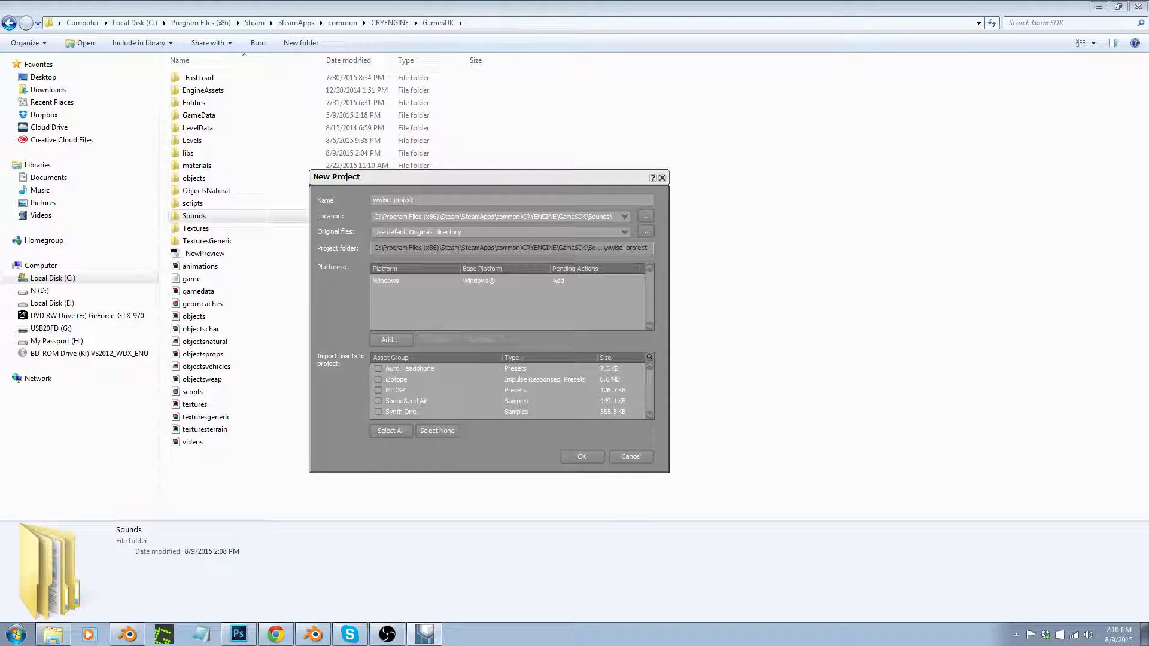
pyautogui.moveTo(597, 221)
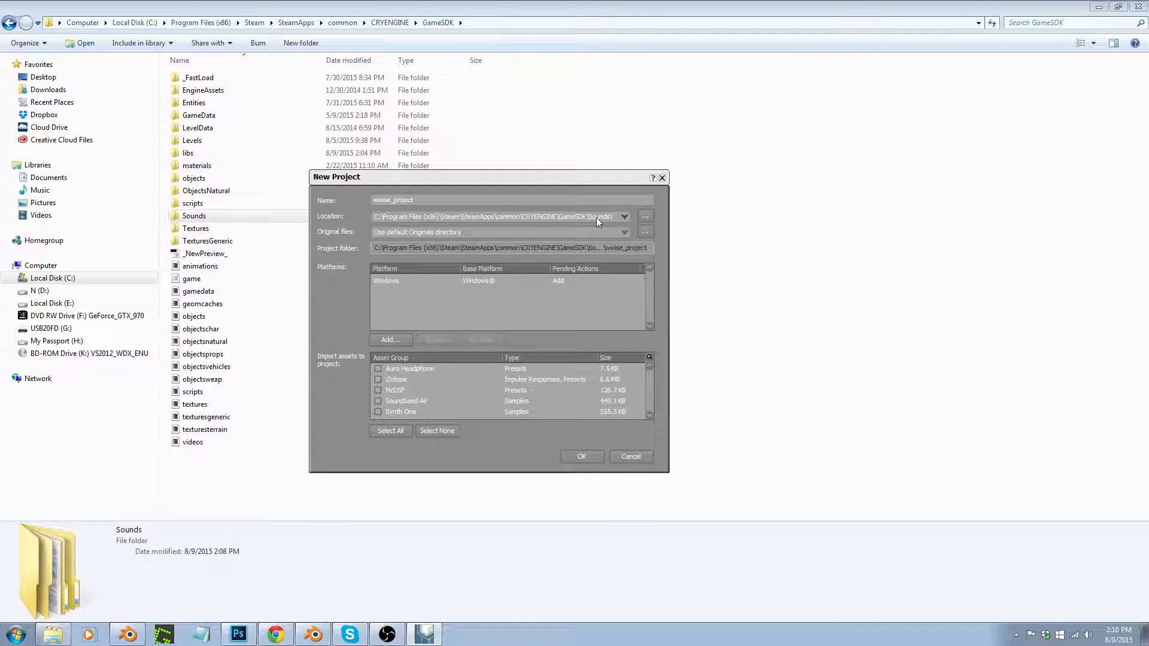
pyautogui.moveTo(602, 225)
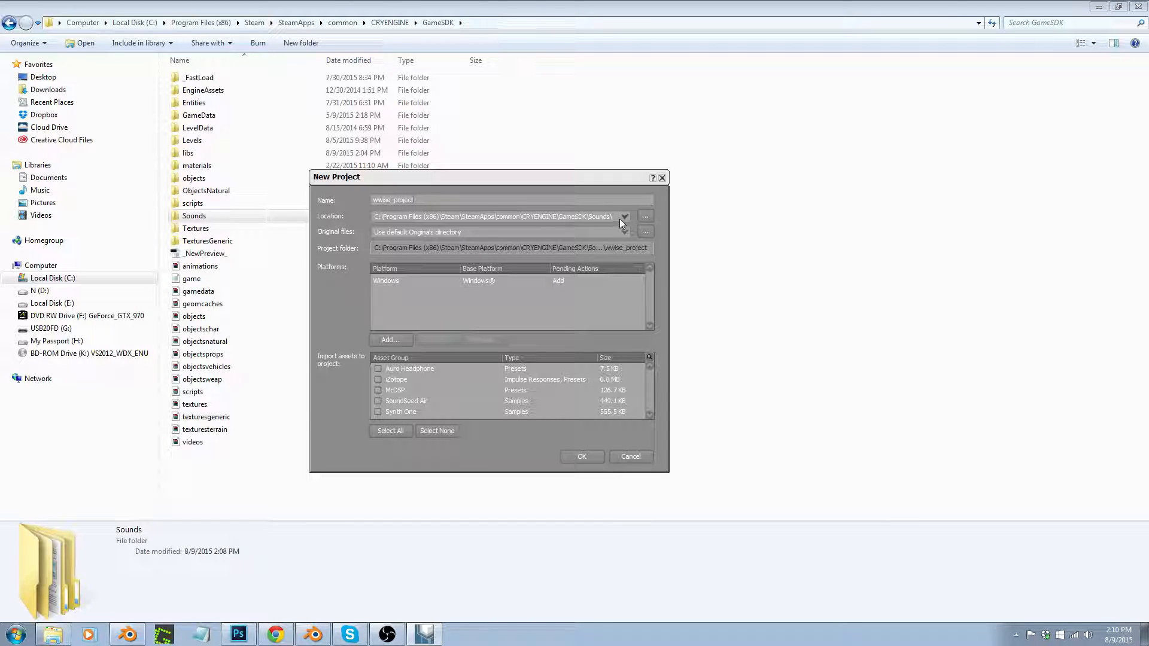
pyautogui.moveTo(632, 221)
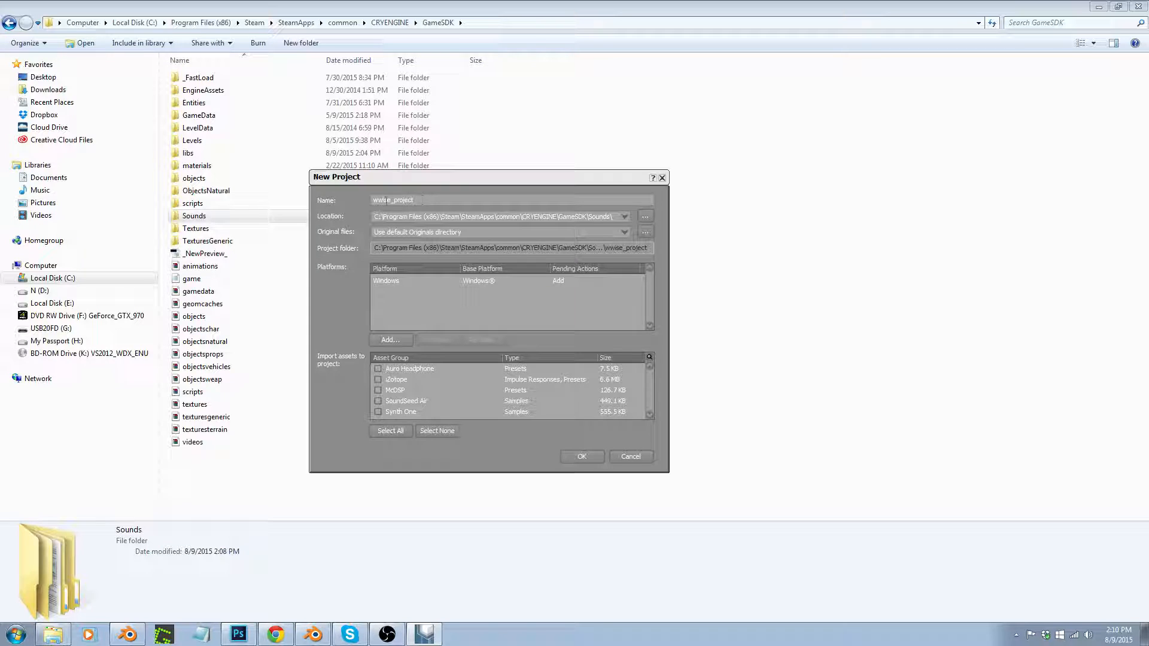
pyautogui.moveTo(581, 456)
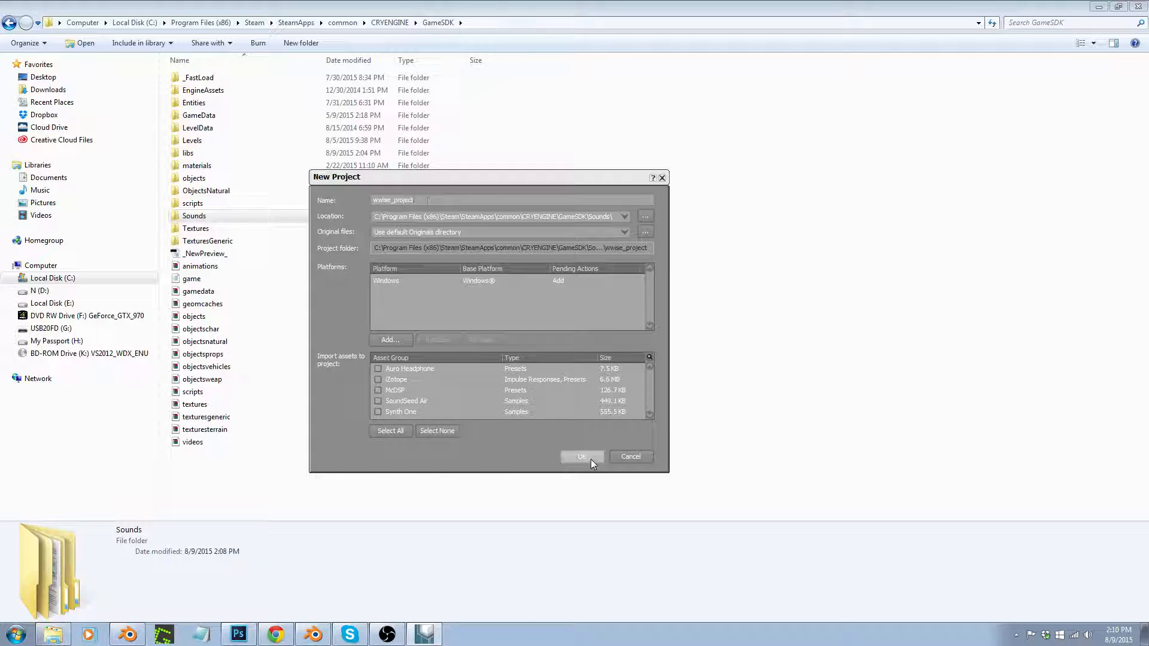
# - Create wwise_project, then browse into Sounds\wwise_project and launch its Wwise project file
pyautogui.click(582, 456)
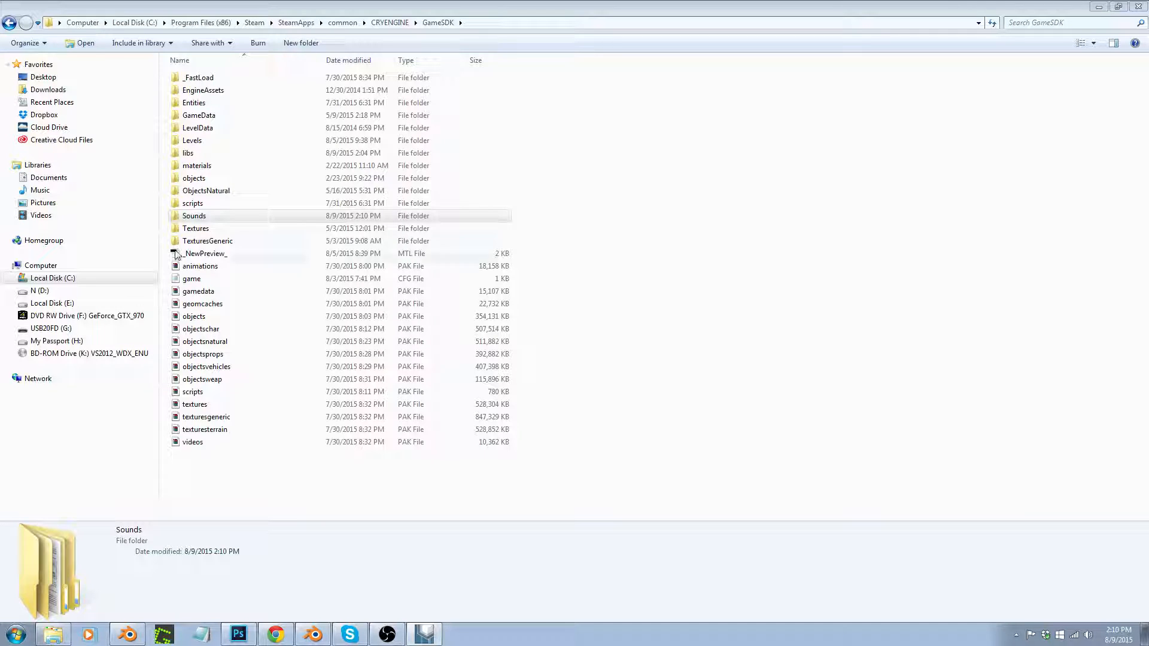
pyautogui.doubleClick(194, 216)
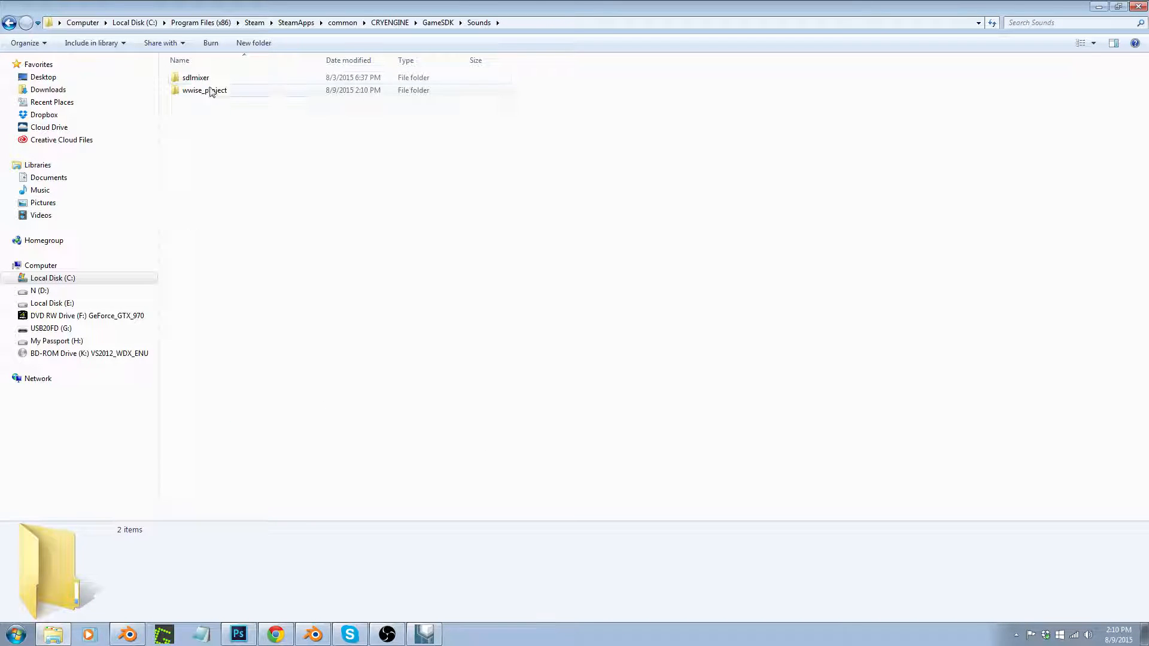
pyautogui.doubleClick(203, 89)
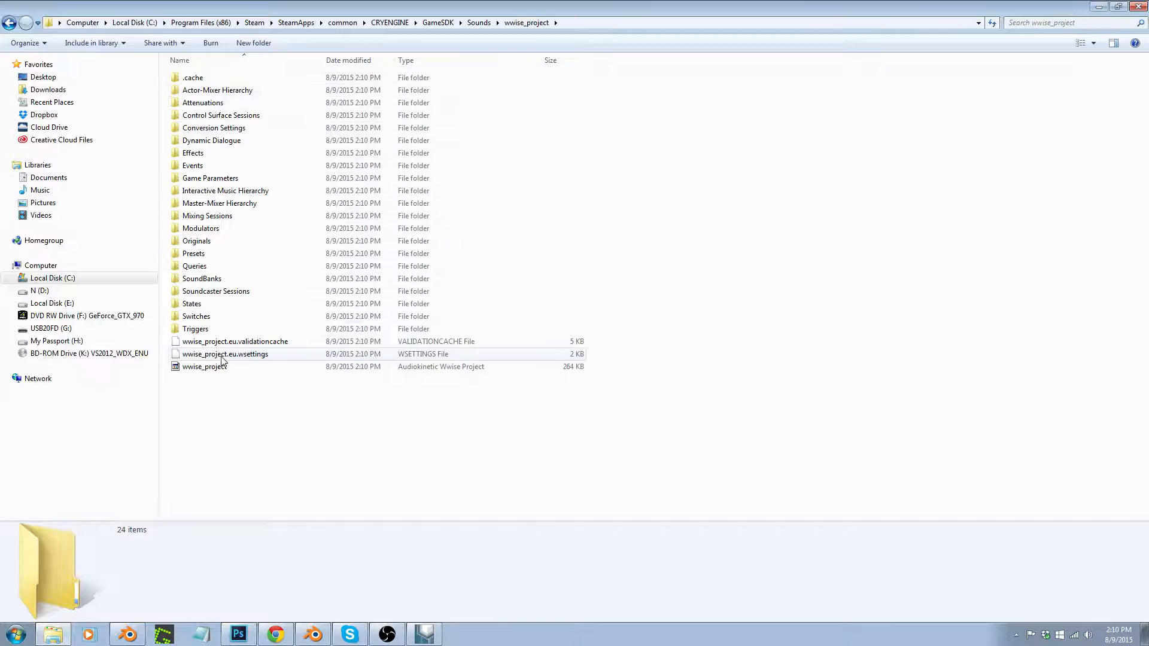
pyautogui.click(479, 21)
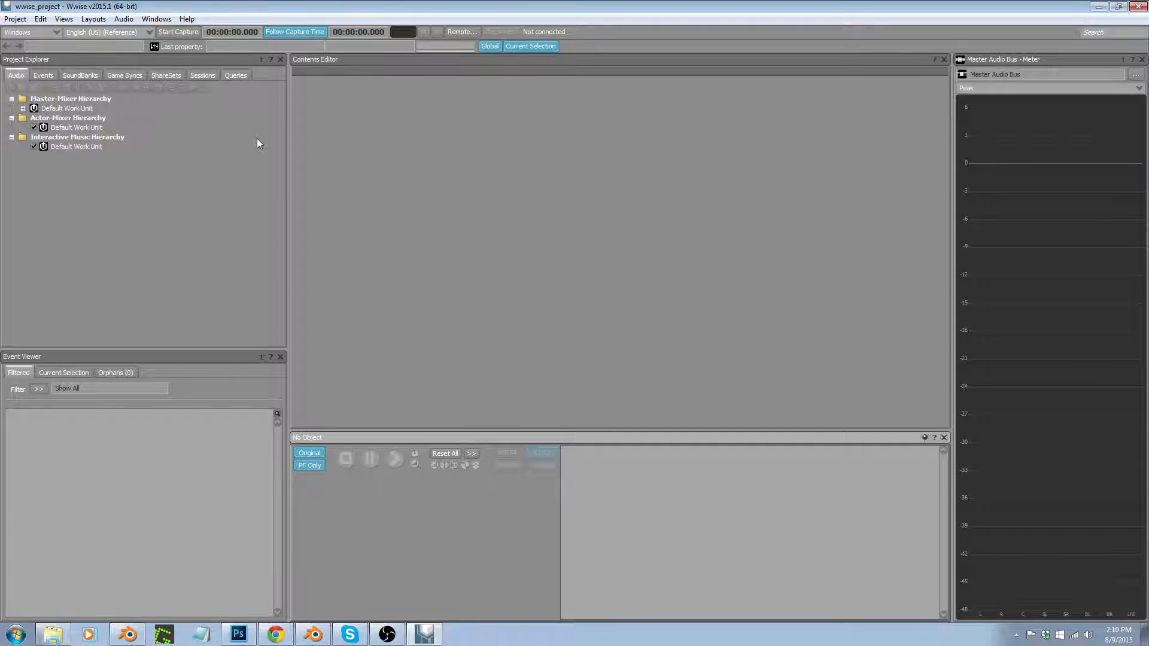
pyautogui.moveTo(159, 178)
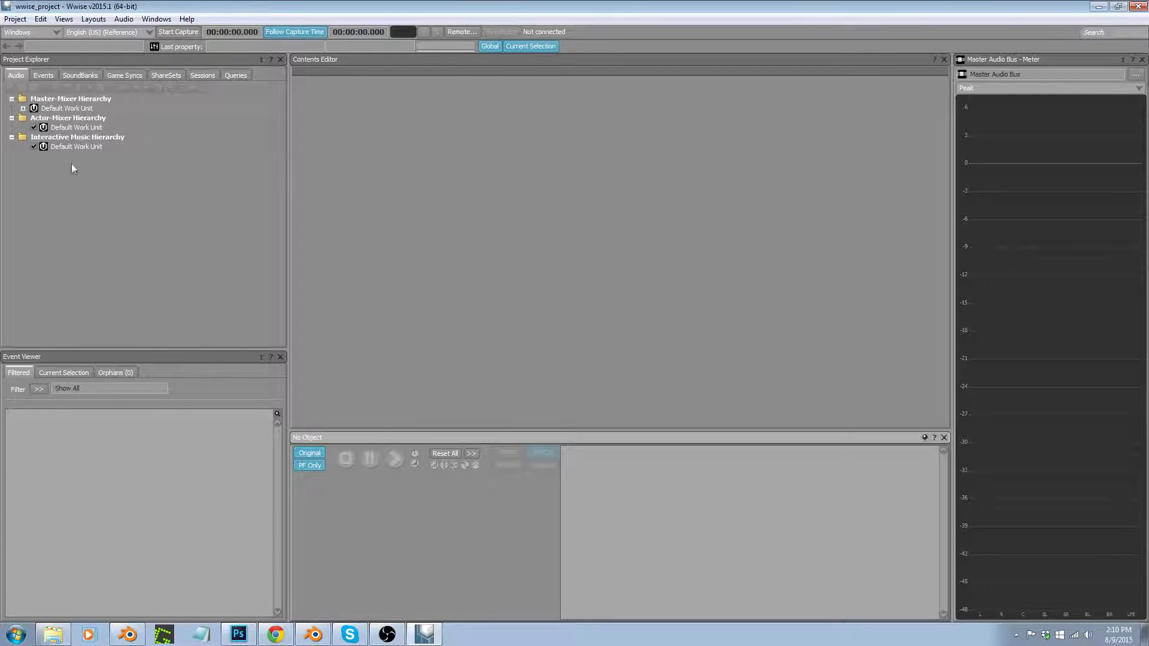
# - Bring the Windows Explorer window back to the front from the taskbar
pyautogui.click(51, 634)
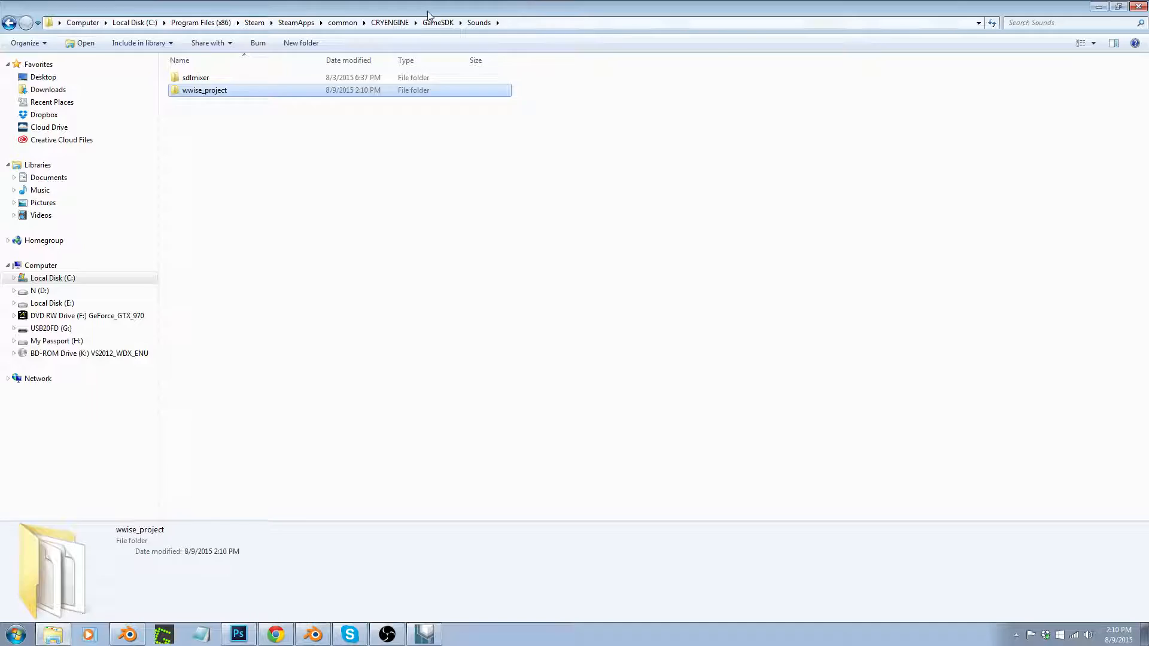
pyautogui.doubleClick(203, 90)
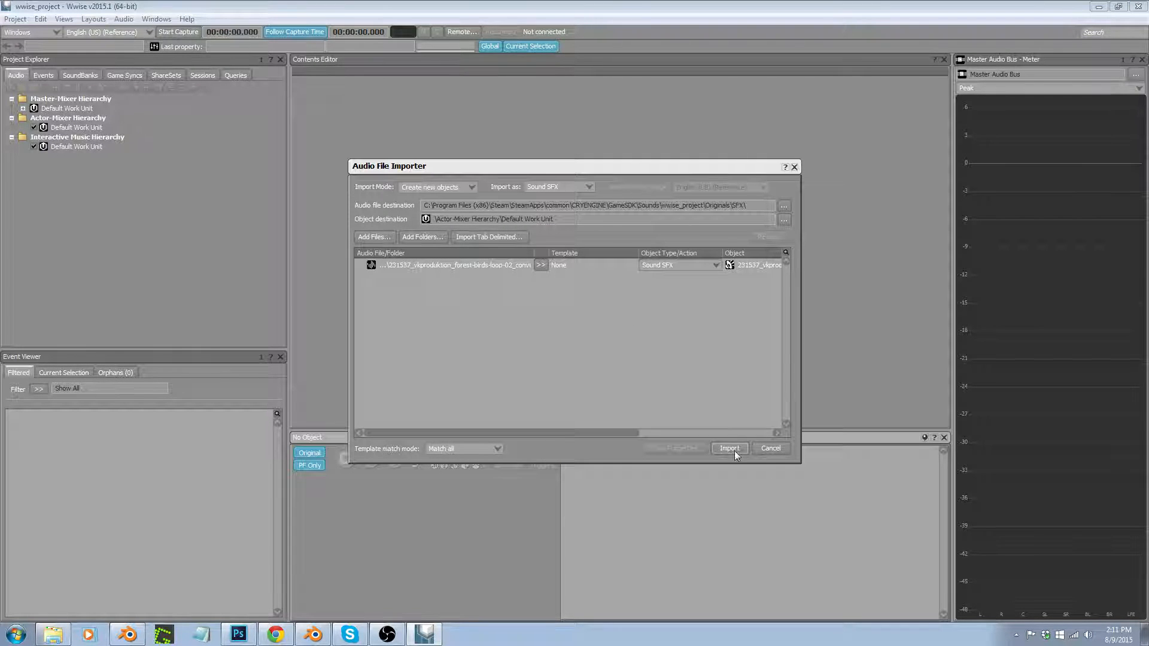
# - Import the forest birds loop as a Sound SFX under the Actor-Mixer Default Work Unit
pyautogui.click(729, 448)
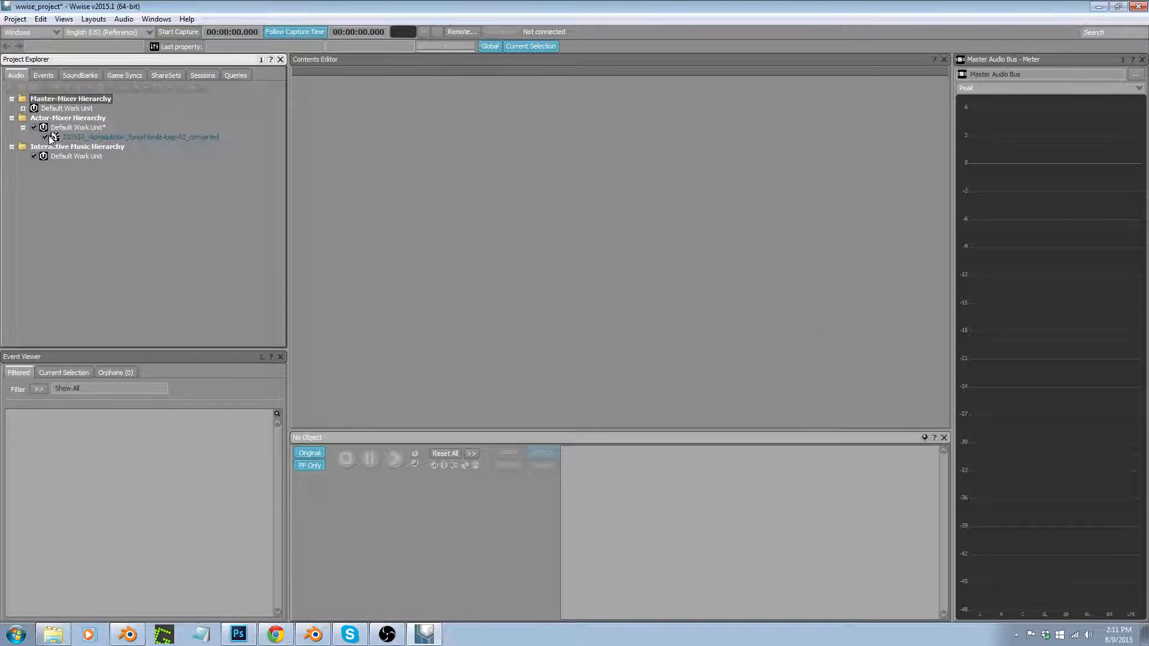
# - Rename the imported sound, typing forest_birks, then reopen the name to fix the typo
pyautogui.click(139, 136)
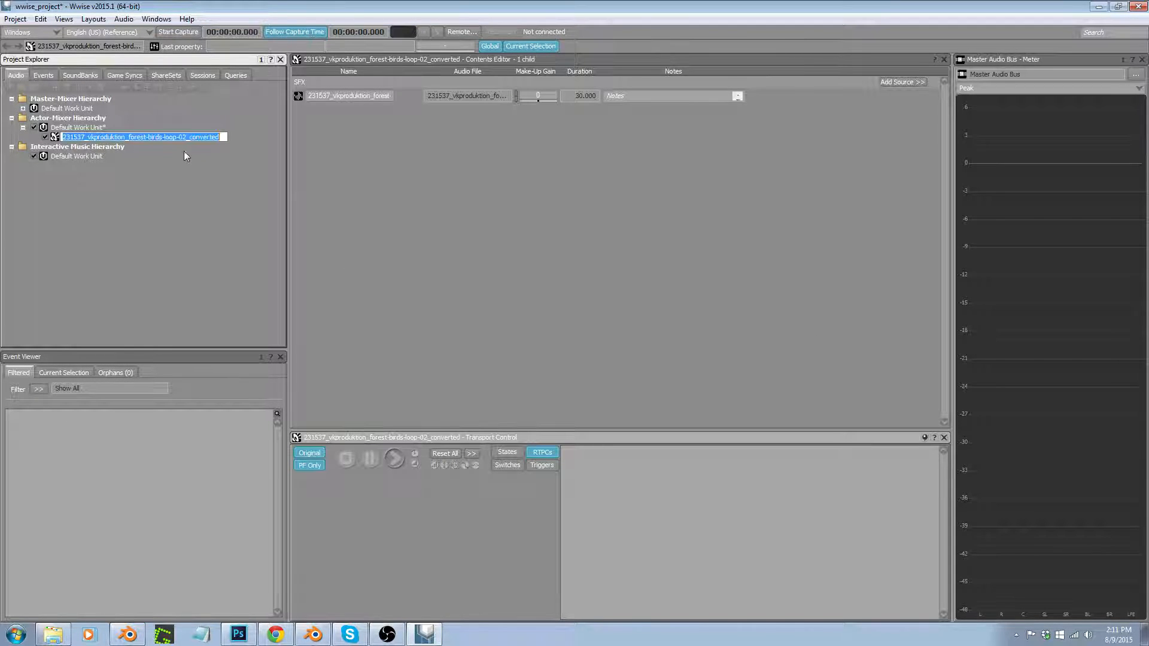
pyautogui.write('forest')
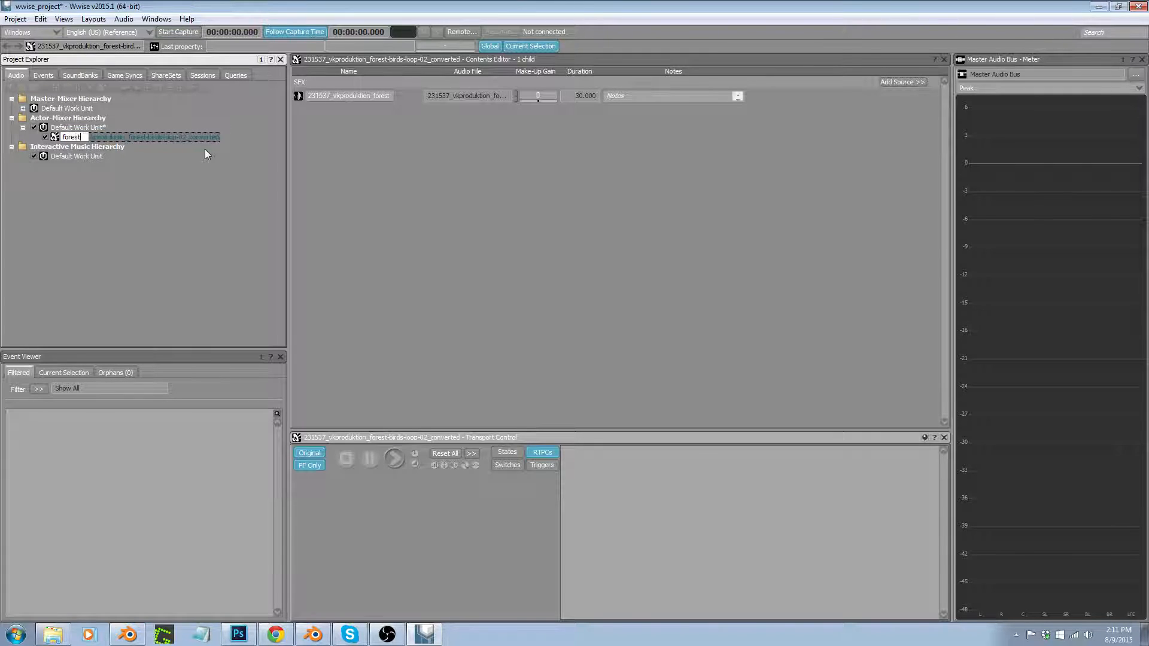
pyautogui.write('_birks')
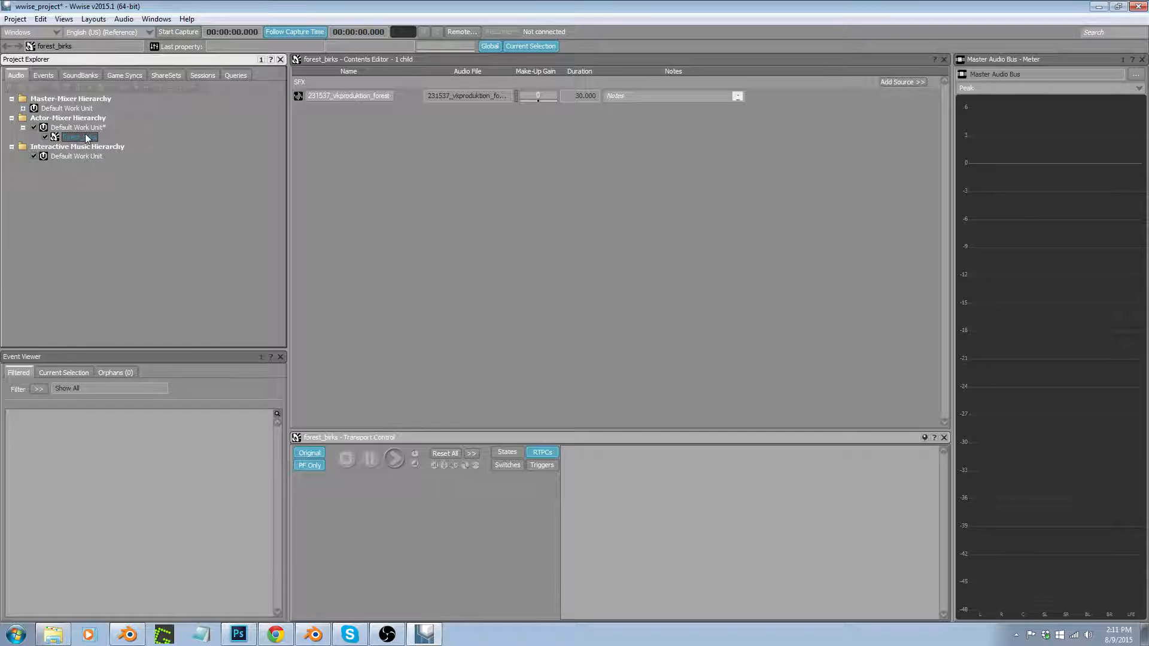
pyautogui.doubleClick(76, 137)
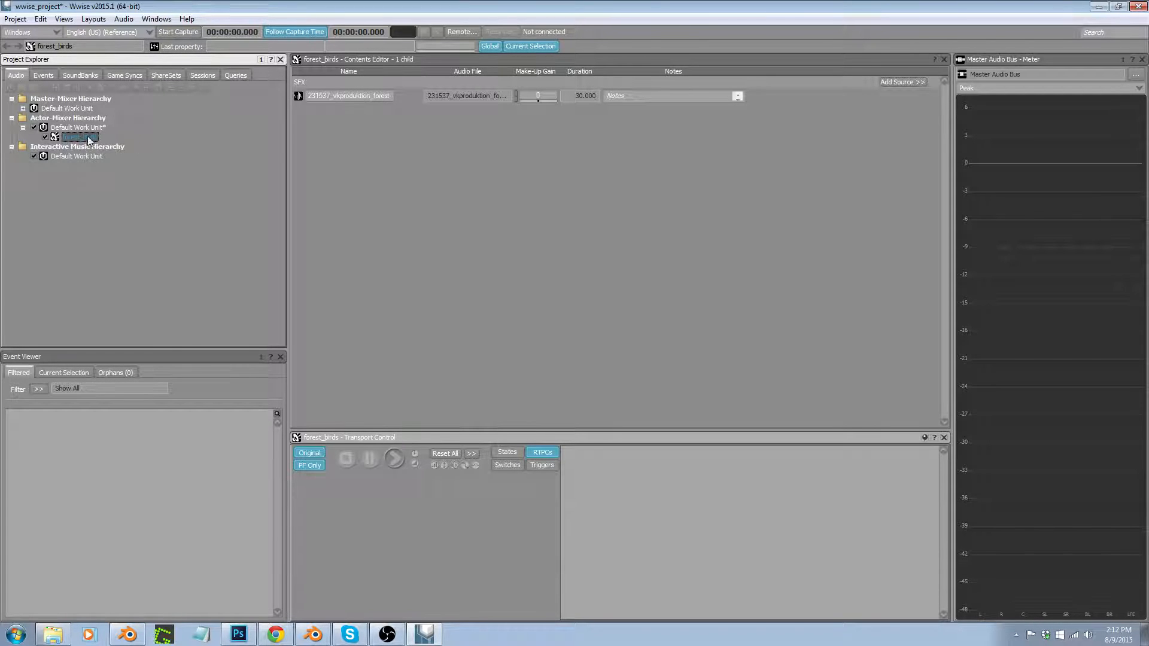
# - Create a Play_forest_birds event for the forest_birds sound and show the SoundBanks hierarchy
pyautogui.rightClick(72, 137)
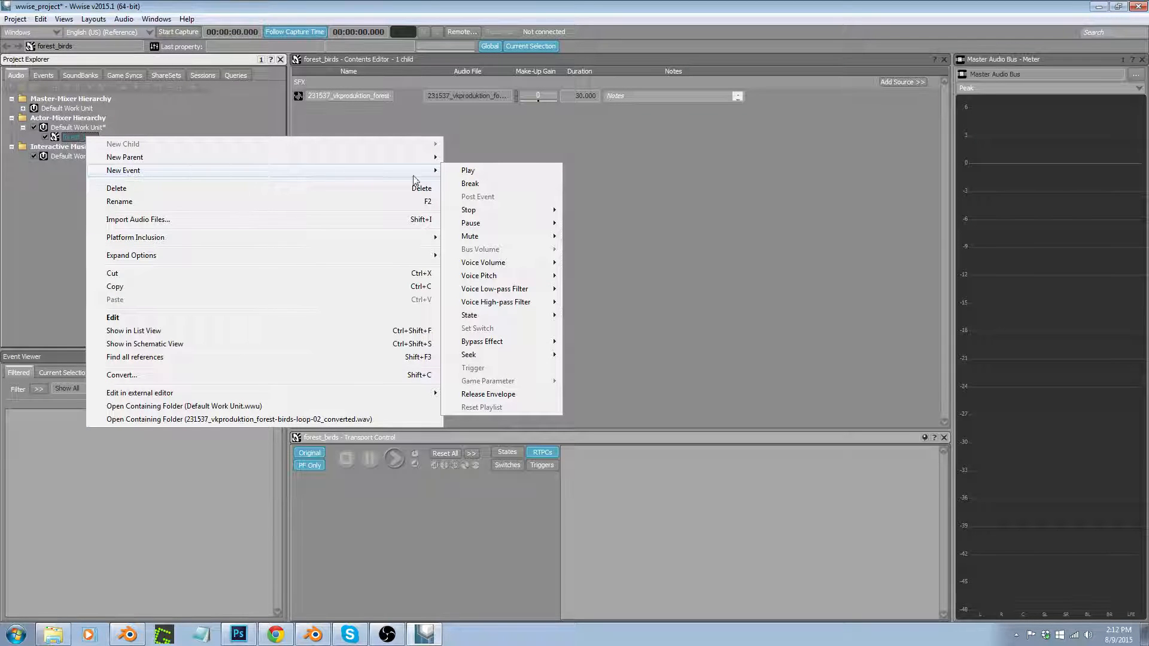
pyautogui.click(468, 170)
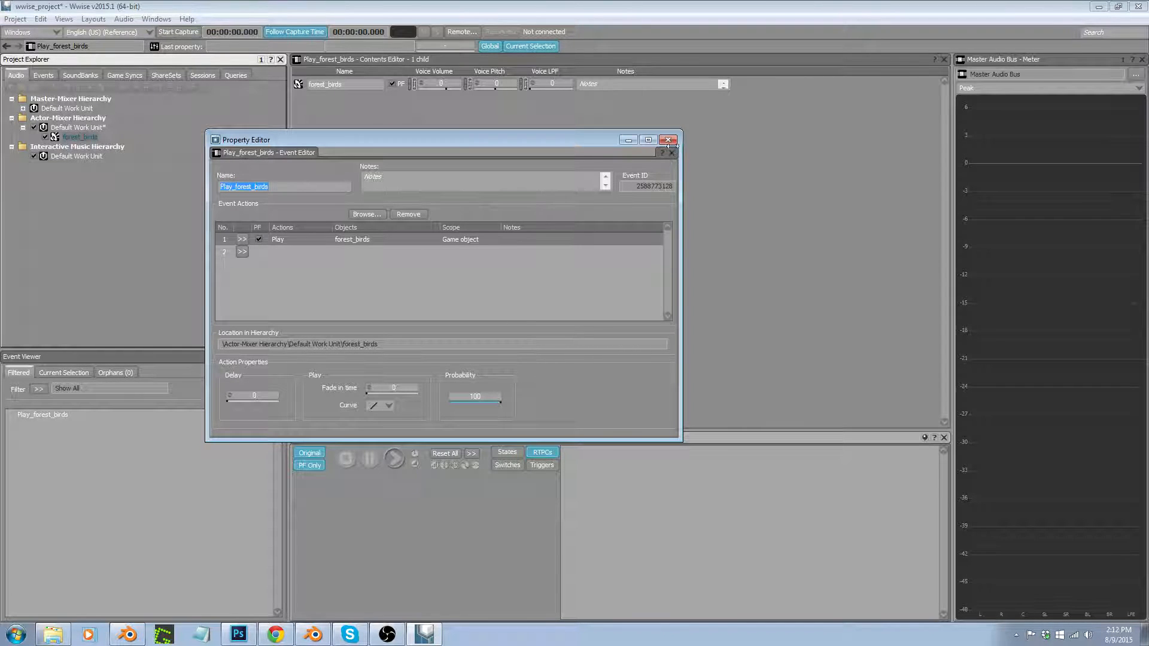
pyautogui.click(668, 140)
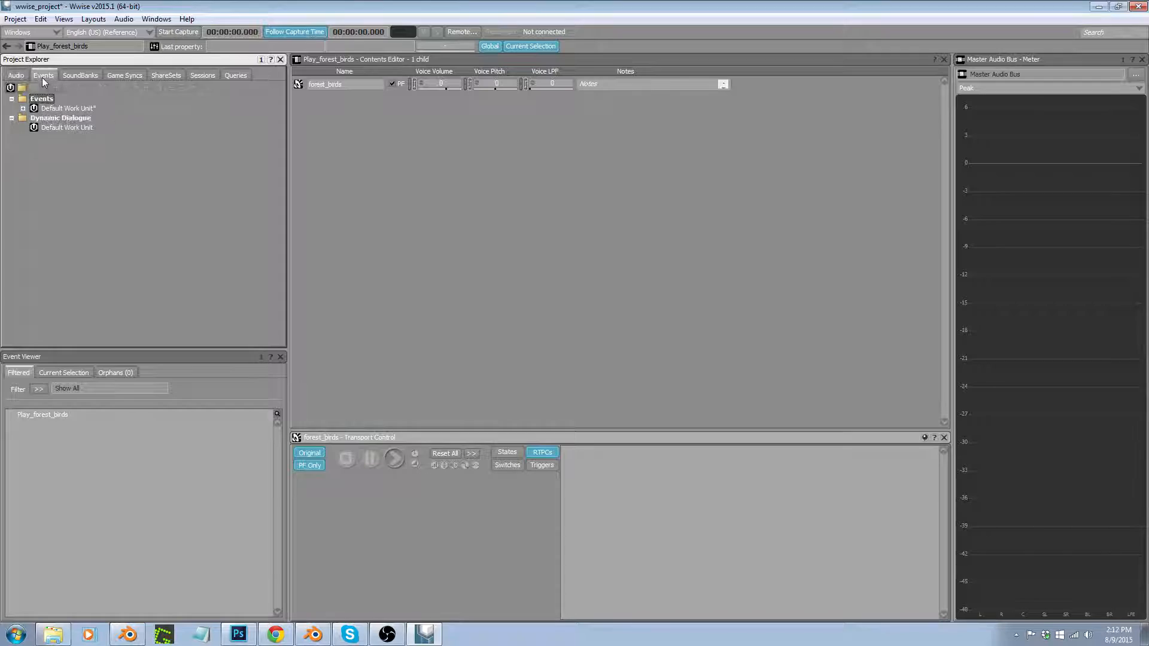
pyautogui.click(23, 107)
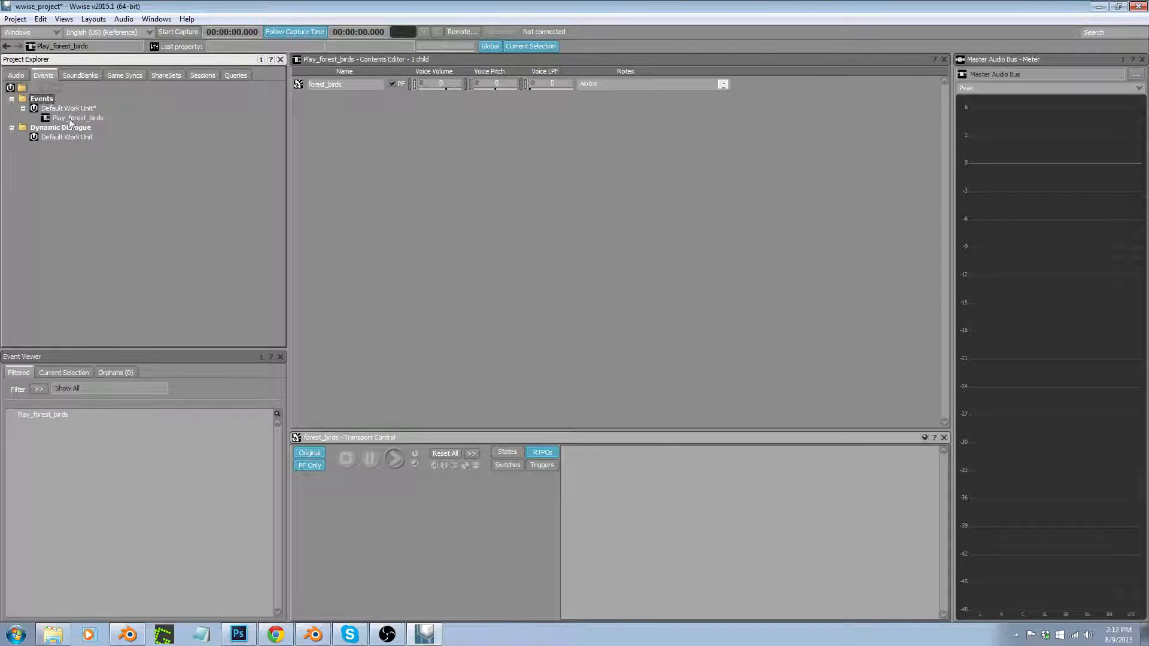
pyautogui.click(80, 74)
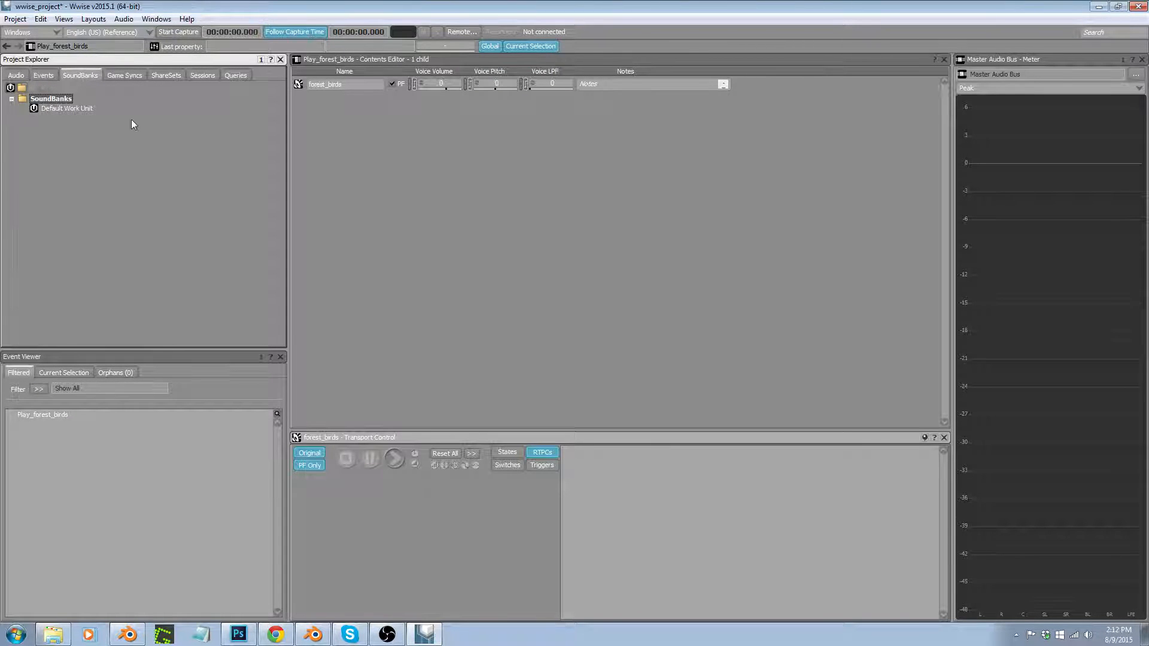
# - Add a new SoundBank named forest_birds under the Default Work Unit
pyautogui.rightClick(66, 108)
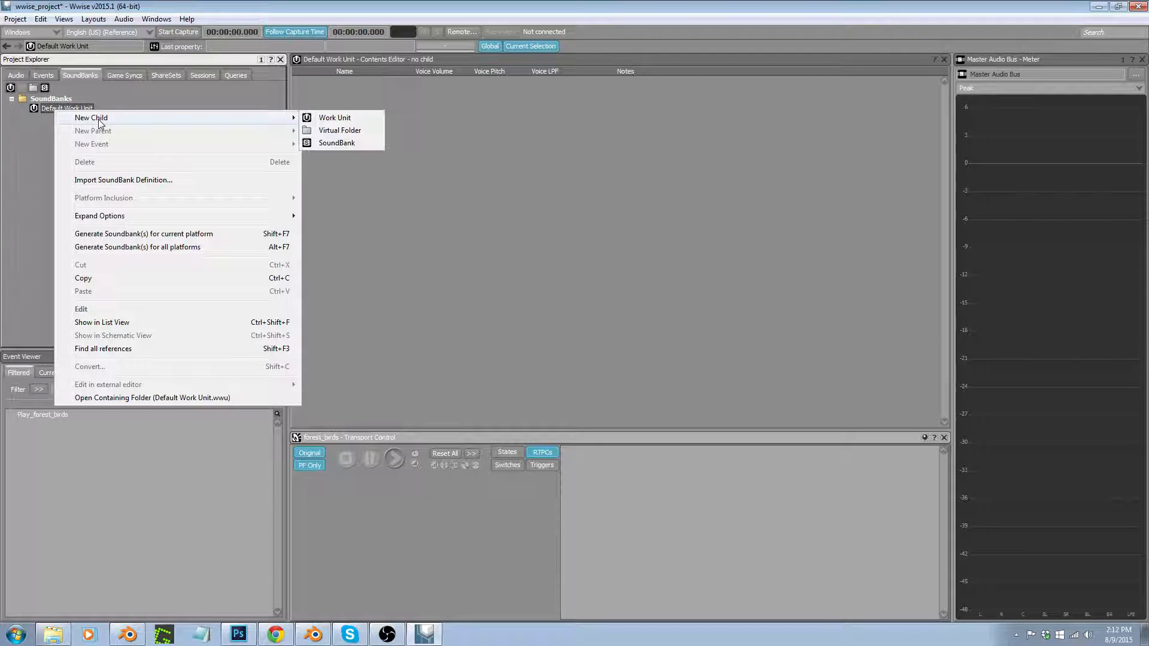
pyautogui.click(337, 142)
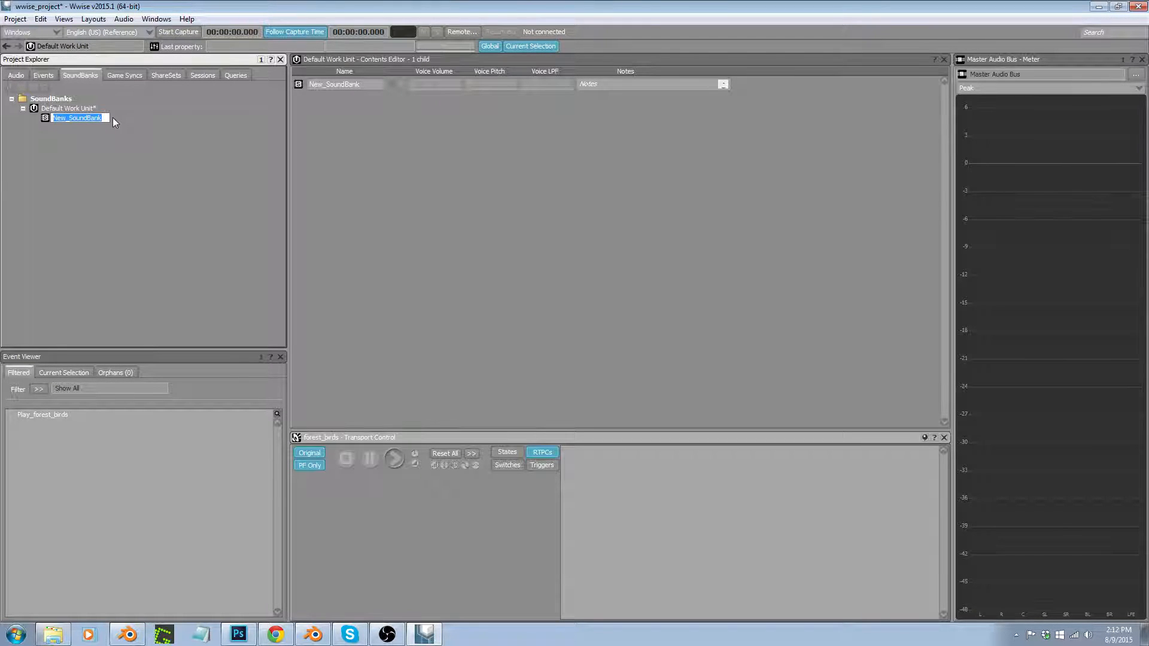
pyautogui.write('forest')
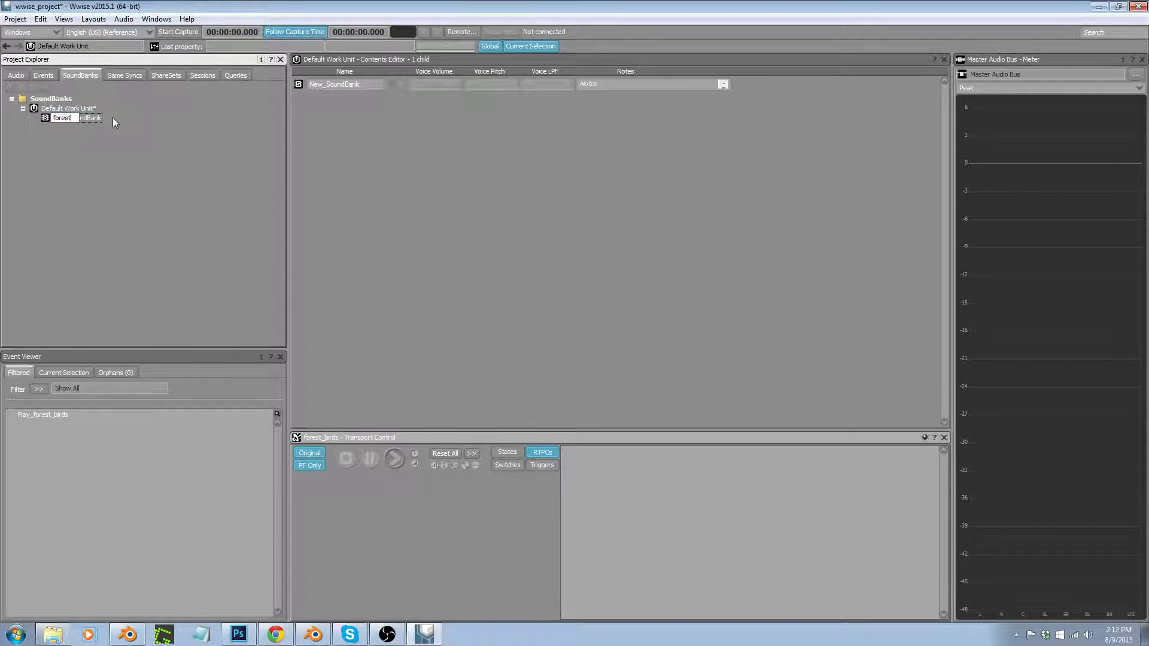
pyautogui.write('forest_birds')
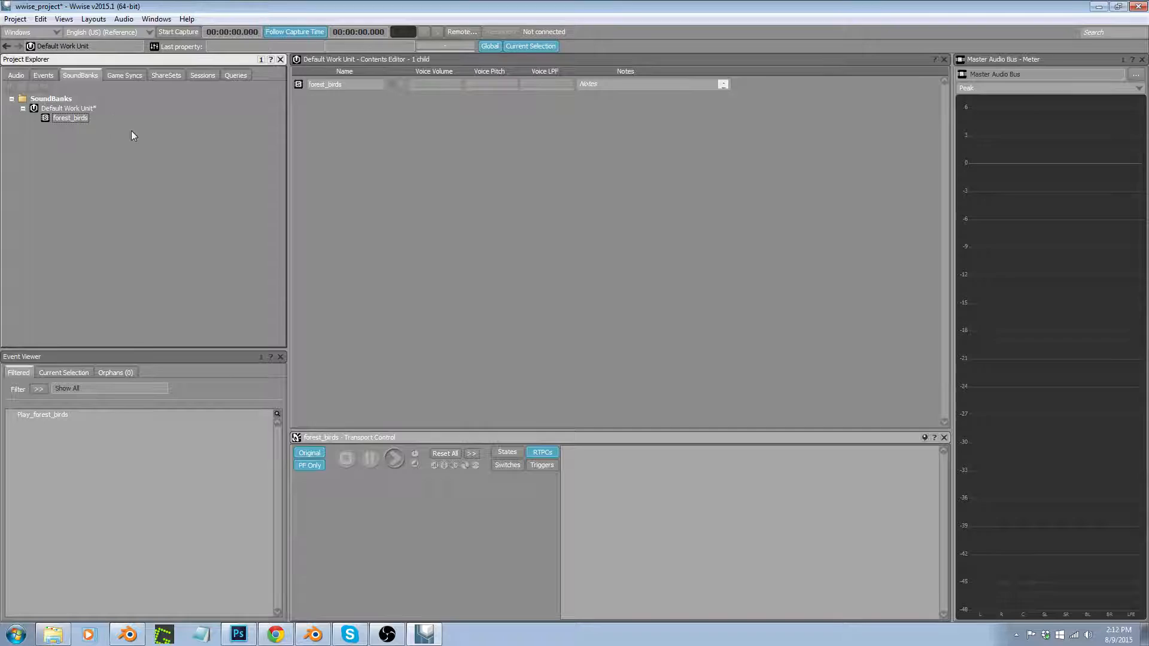
# - Add Play_forest_birds with events, structures and media to the forest_birds SoundBank
pyautogui.doubleClick(71, 118)
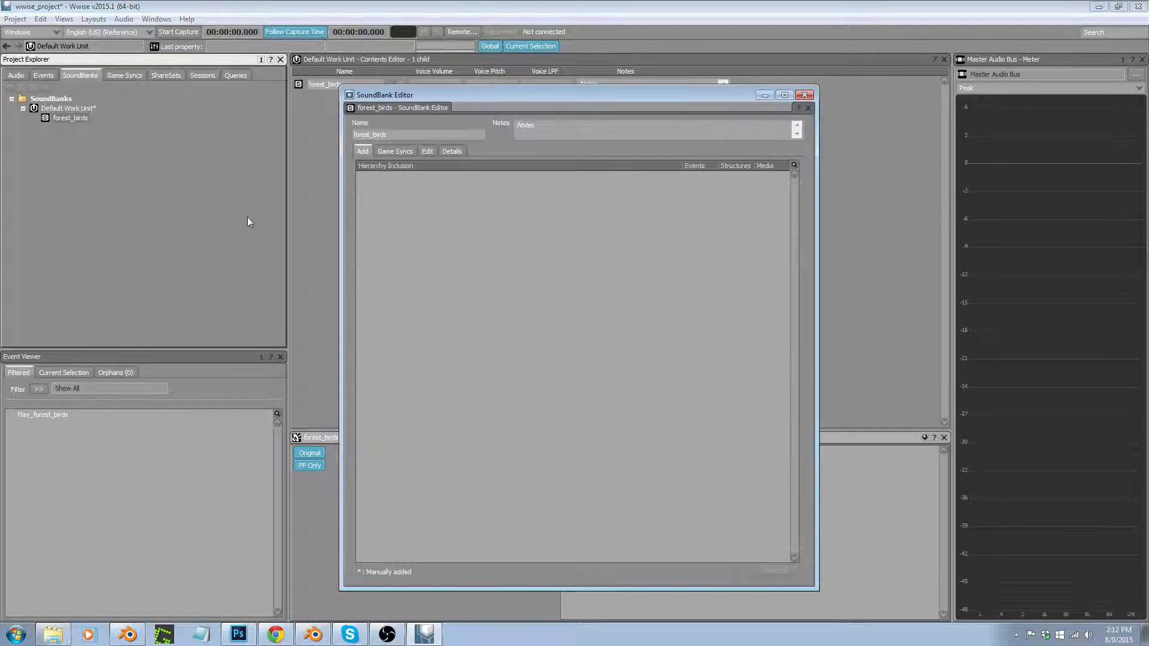
pyautogui.moveTo(392, 119)
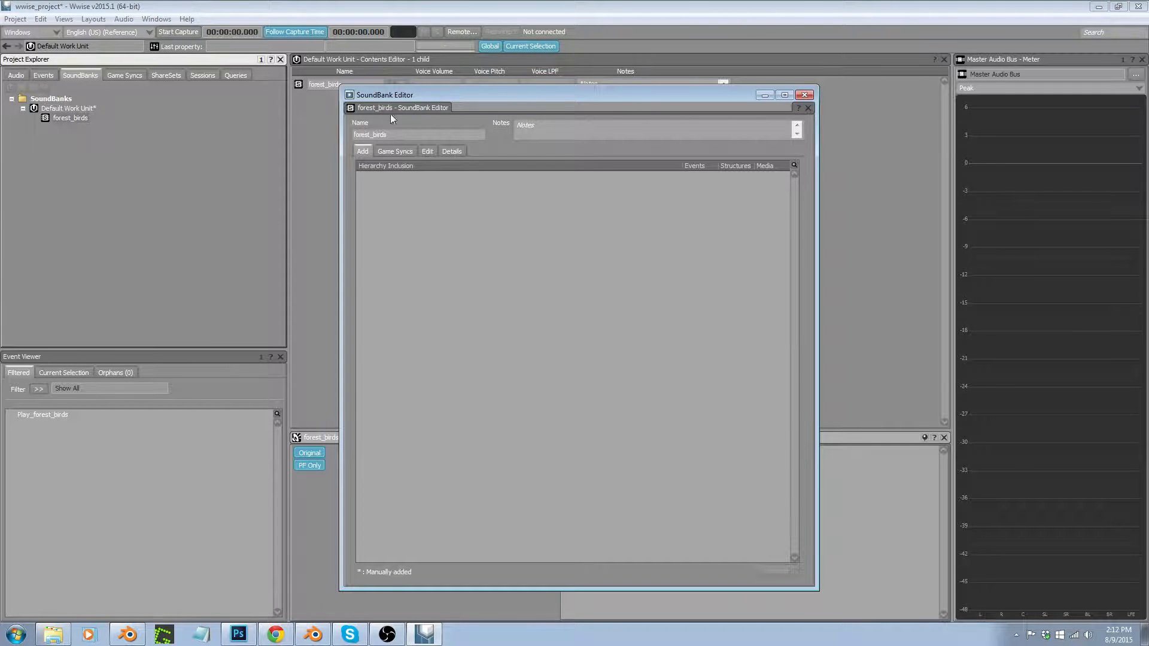
pyautogui.moveTo(34, 436)
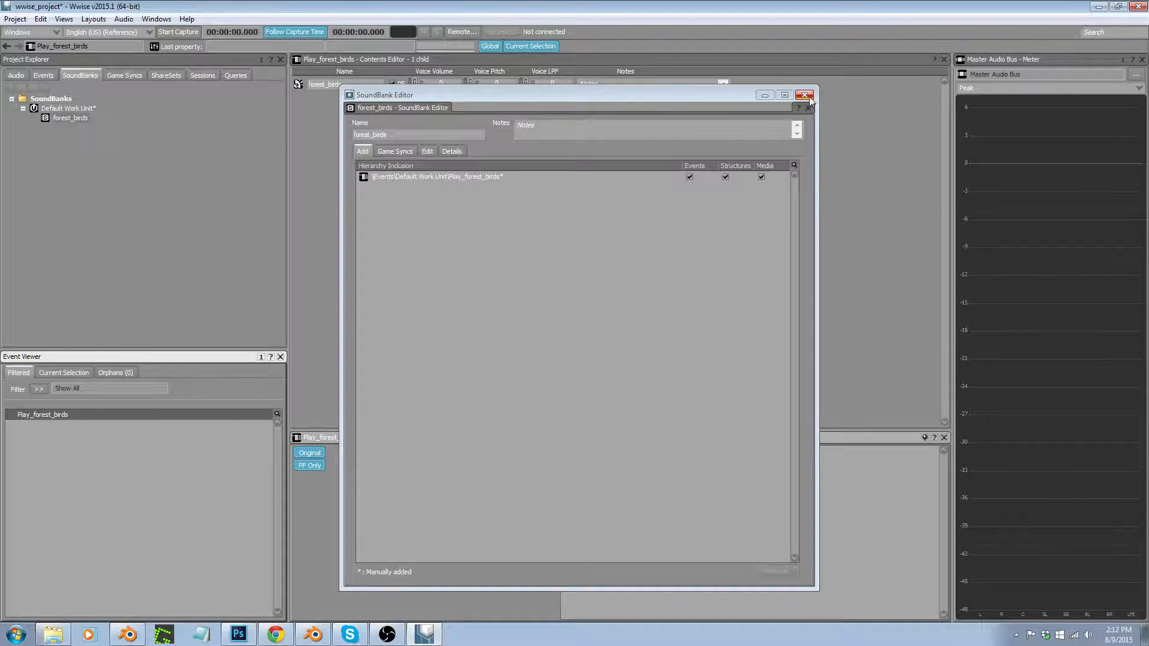
pyautogui.click(805, 95)
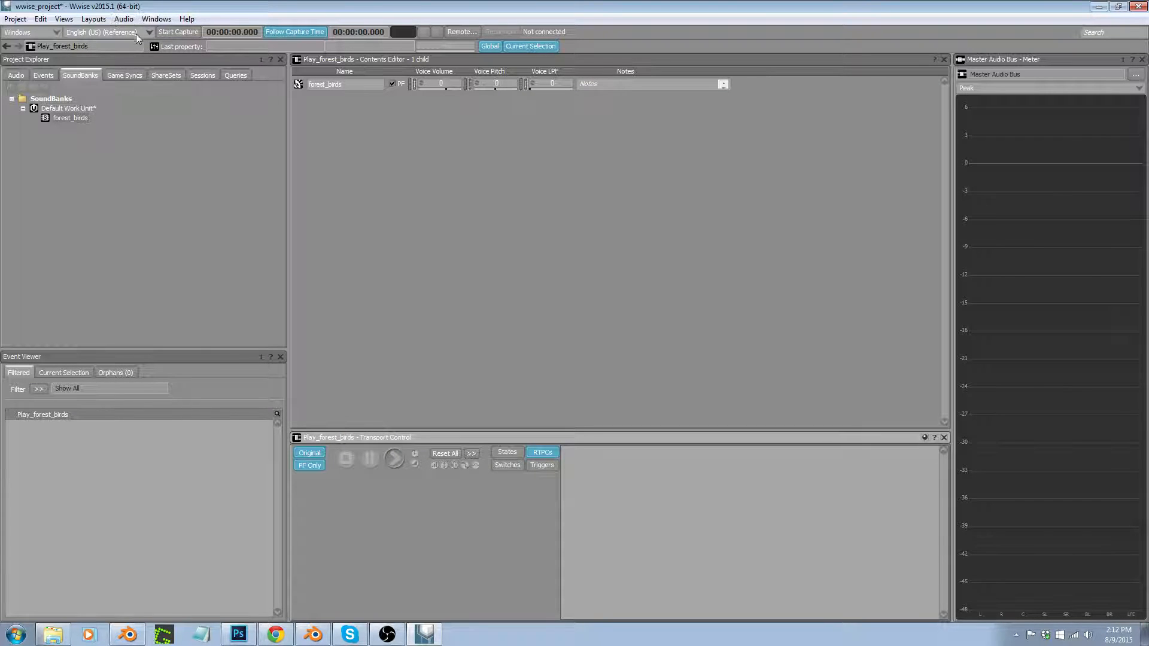
# - In the SoundBank layout, mark forest_birds for generation on the Windows platform
pyautogui.click(93, 18)
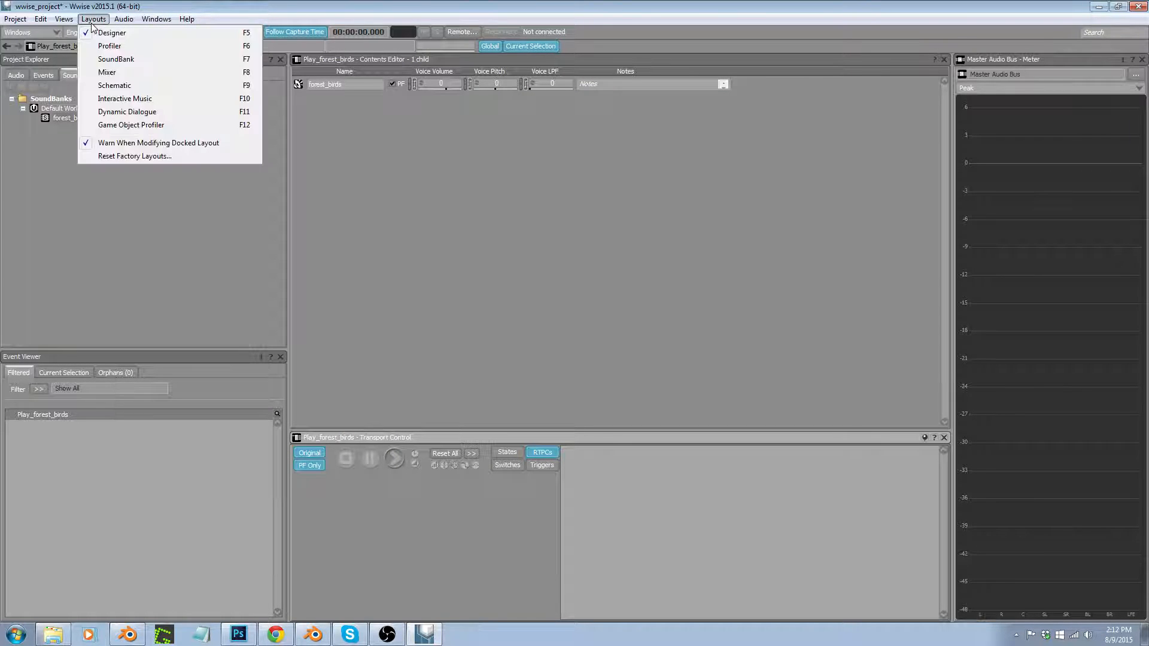
pyautogui.click(116, 59)
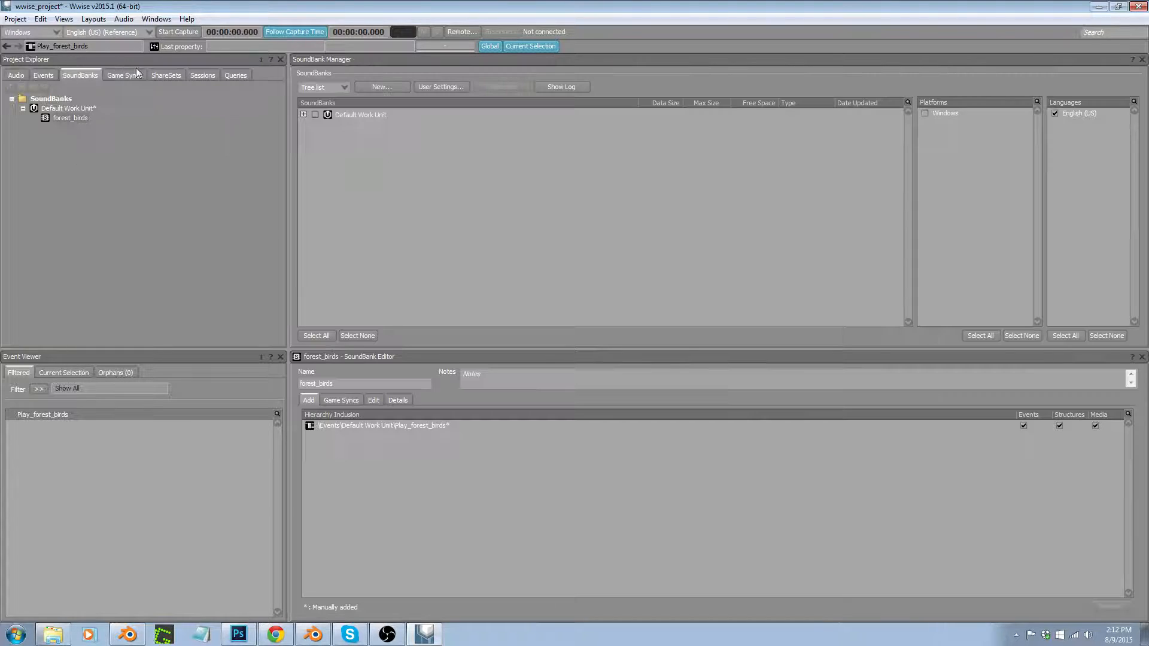
pyautogui.click(303, 115)
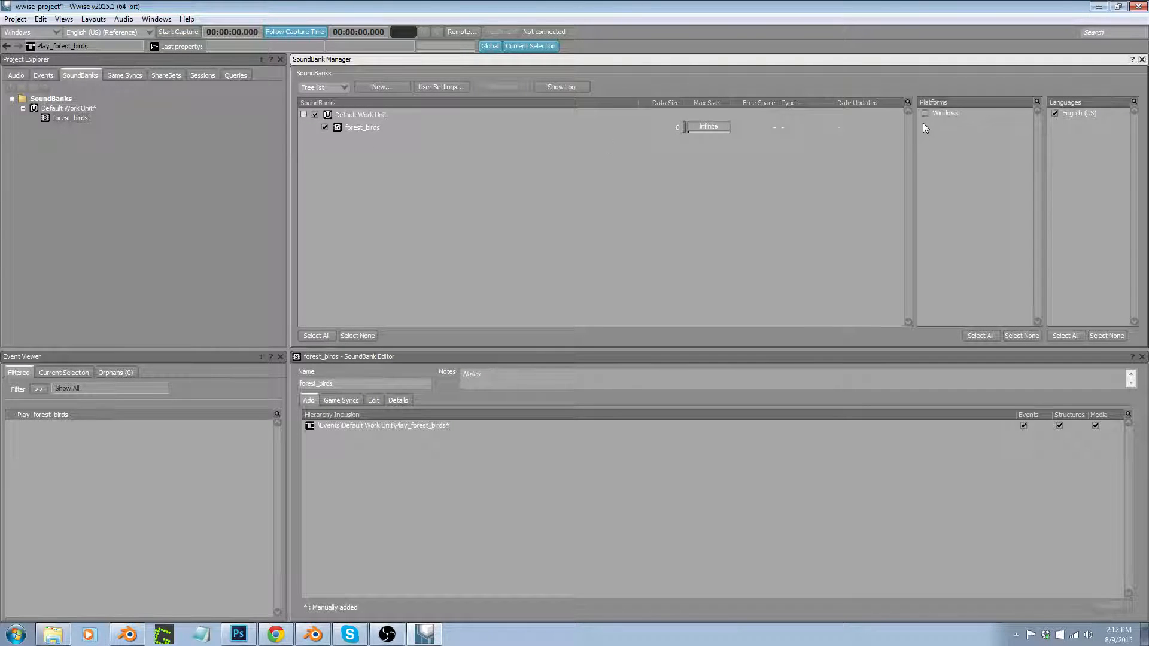
pyautogui.click(925, 112)
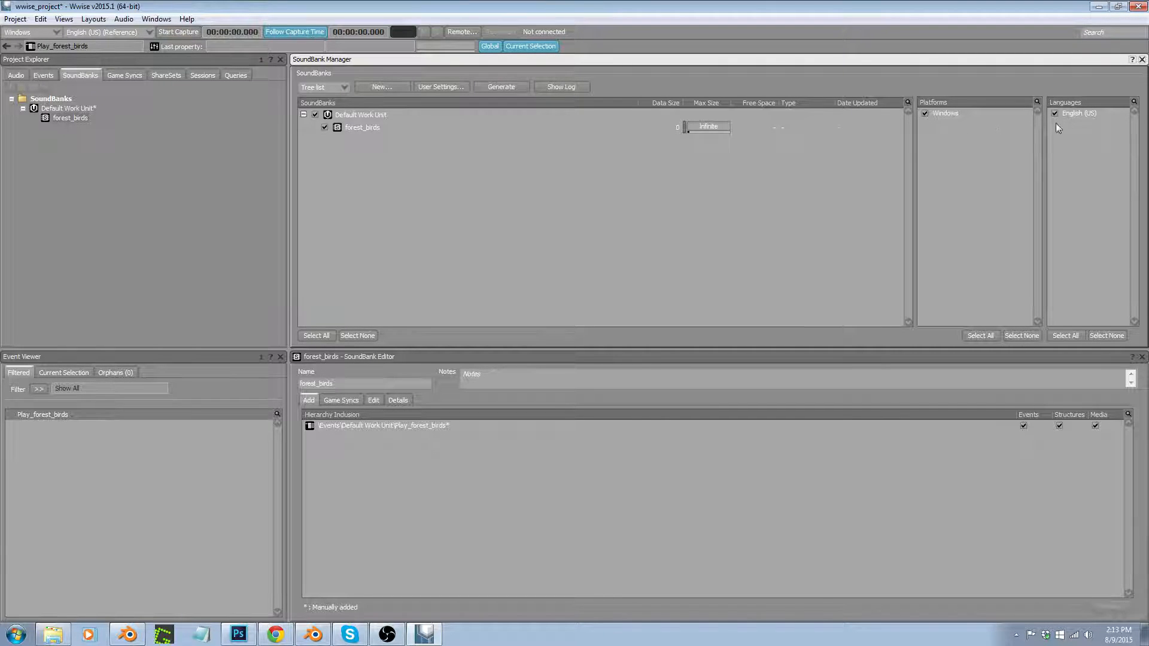
pyautogui.moveTo(452, 114)
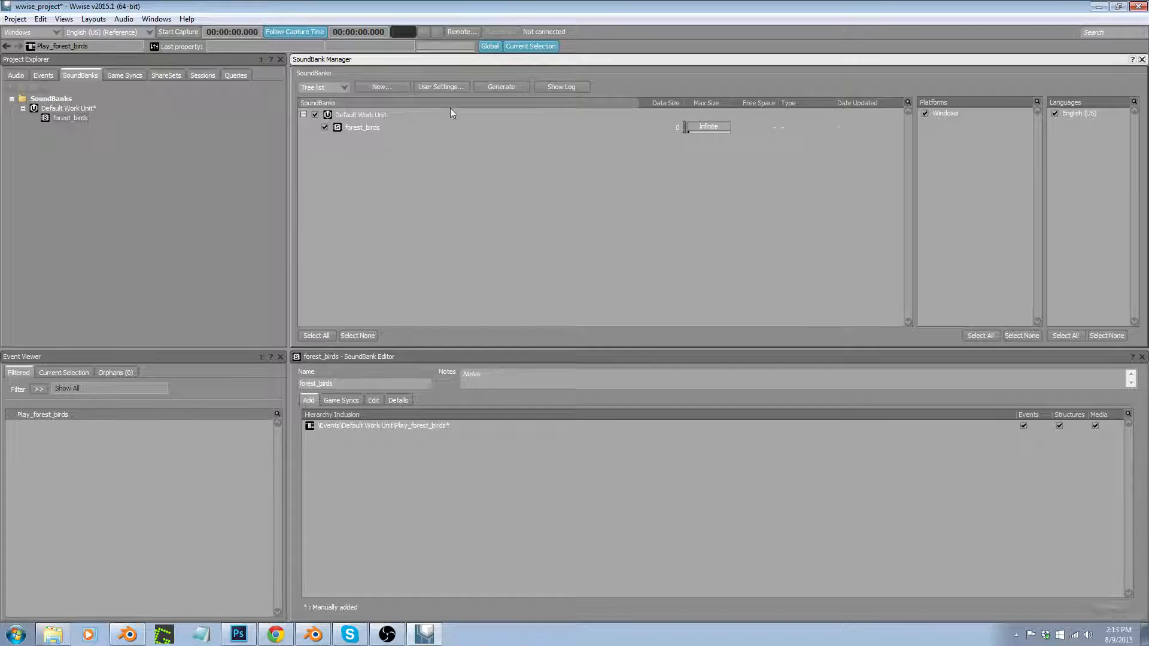
# - Enable Override Project SoundBank Paths in the SoundBank user settings
pyautogui.click(441, 86)
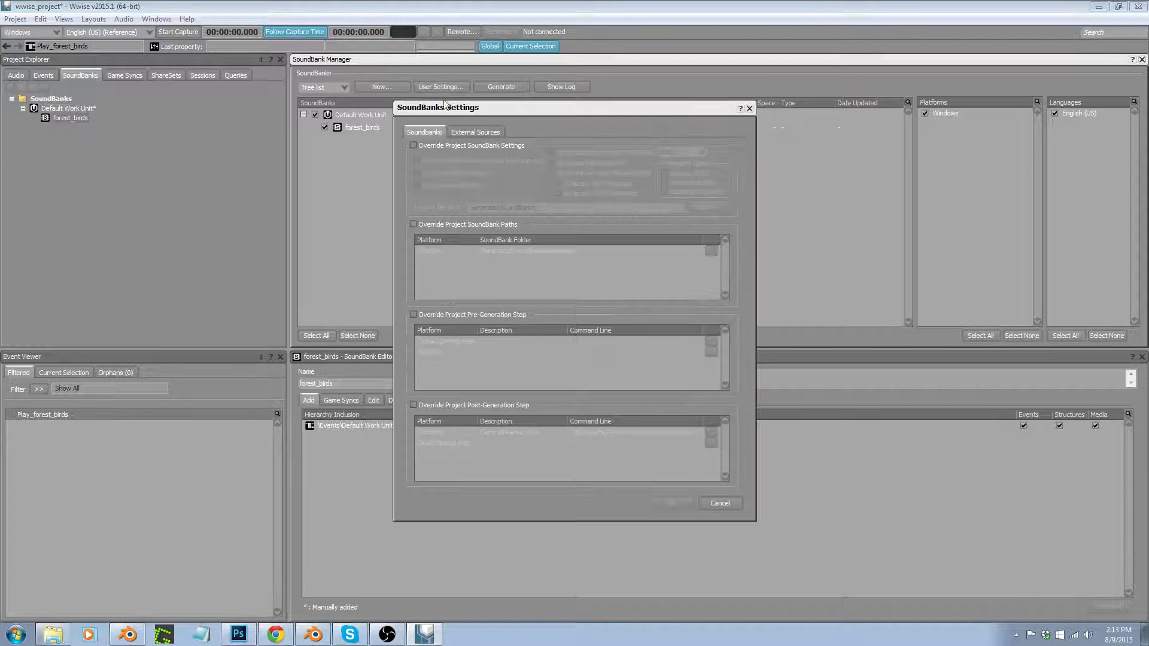
pyautogui.click(413, 224)
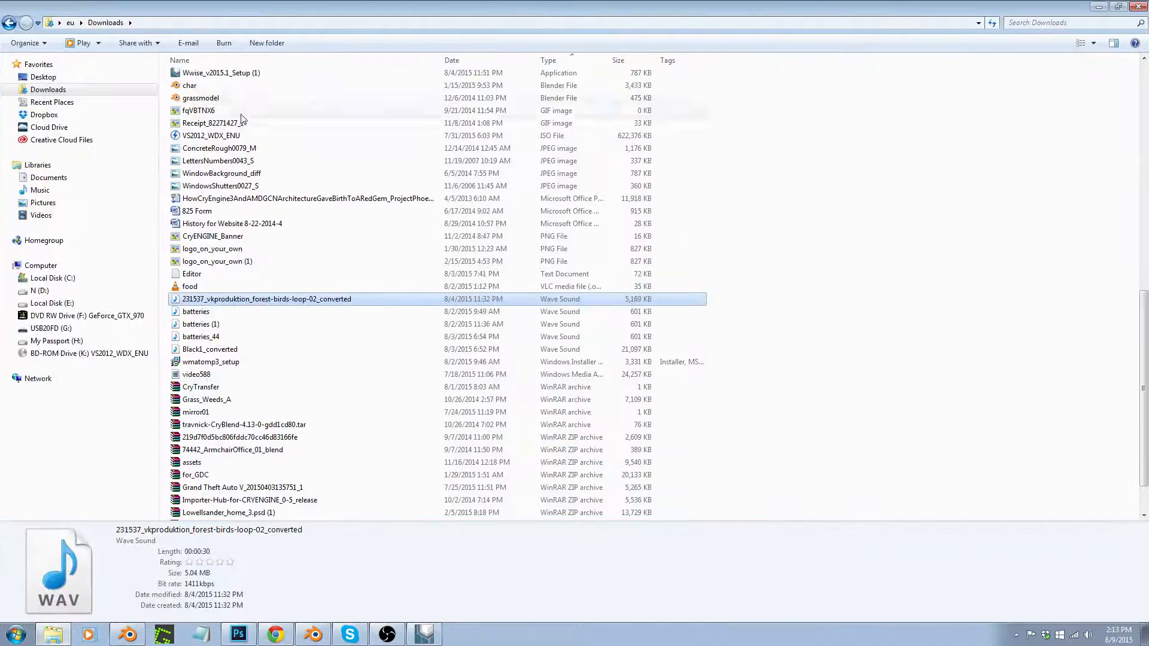
# - Browse to C:\Program Files (x86)\Steam\SteamApps\common\CRYENGINE\GameSDK\Sounds in Explorer
pyautogui.click(53, 278)
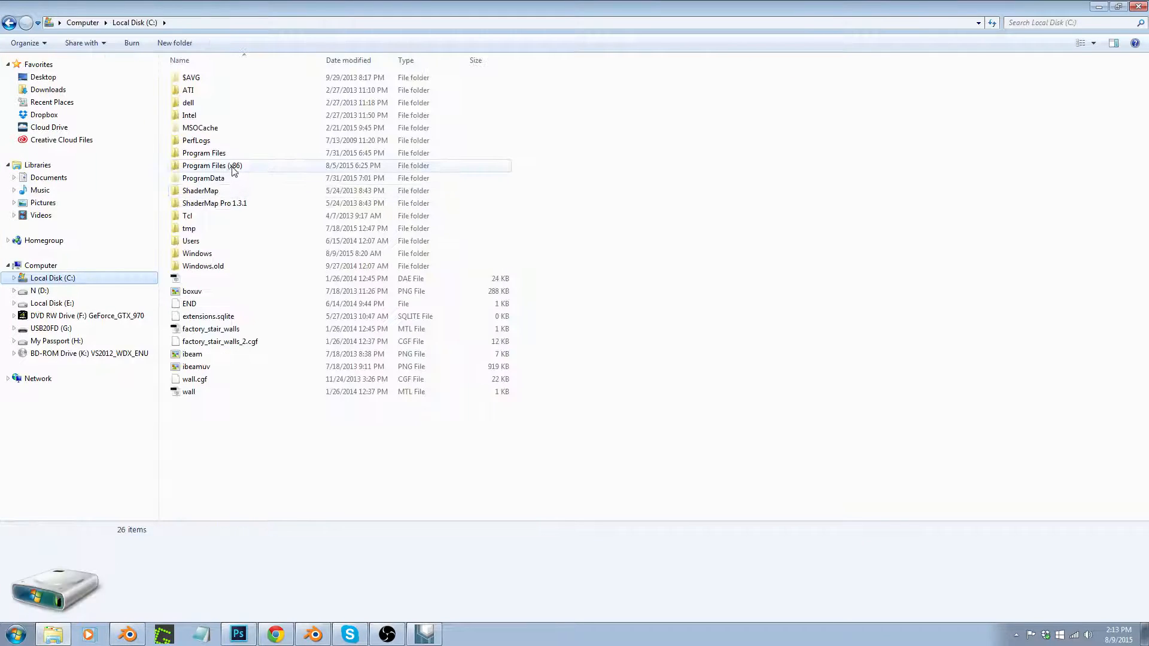
pyautogui.doubleClick(212, 165)
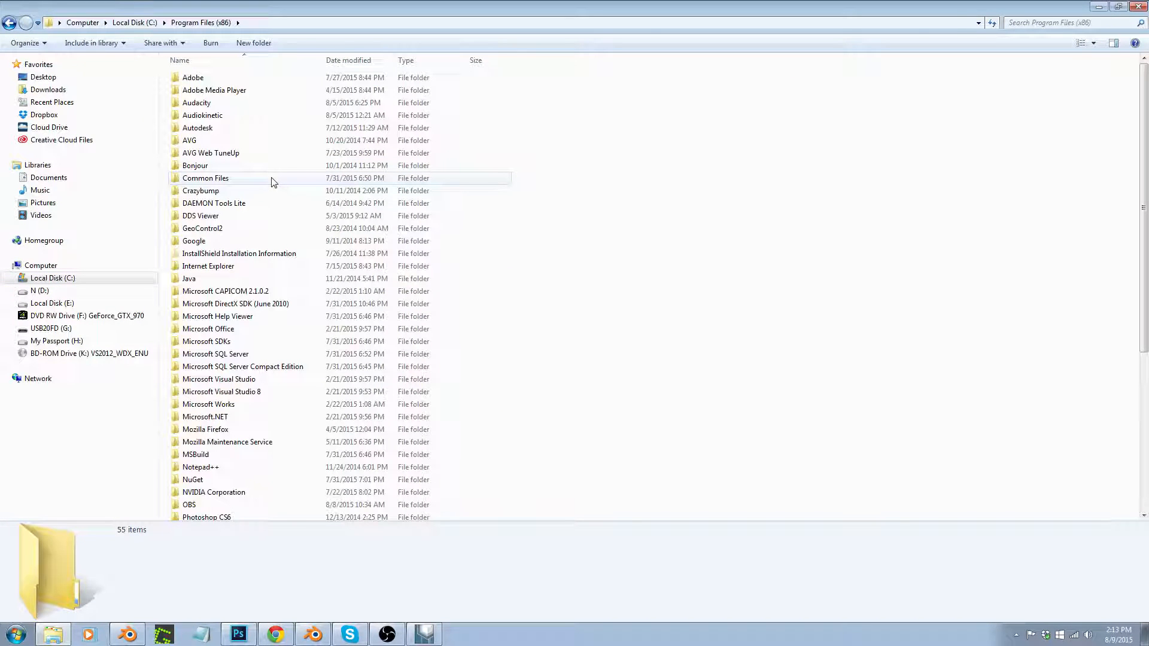
pyautogui.moveTo(221, 159)
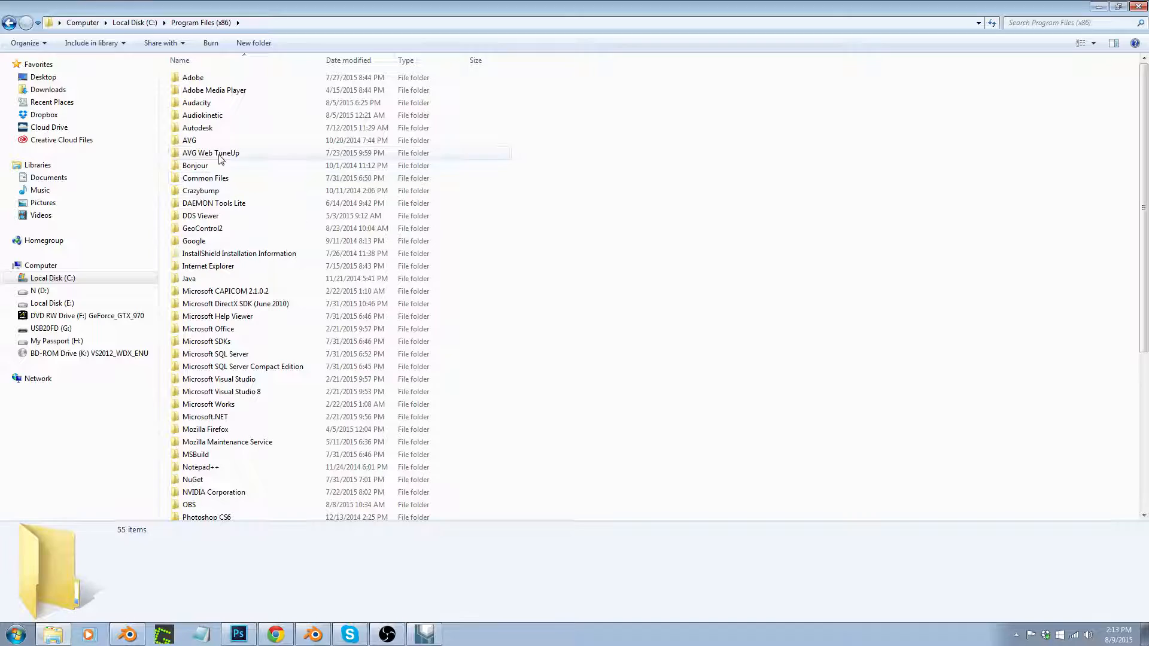
pyautogui.scroll(-3)
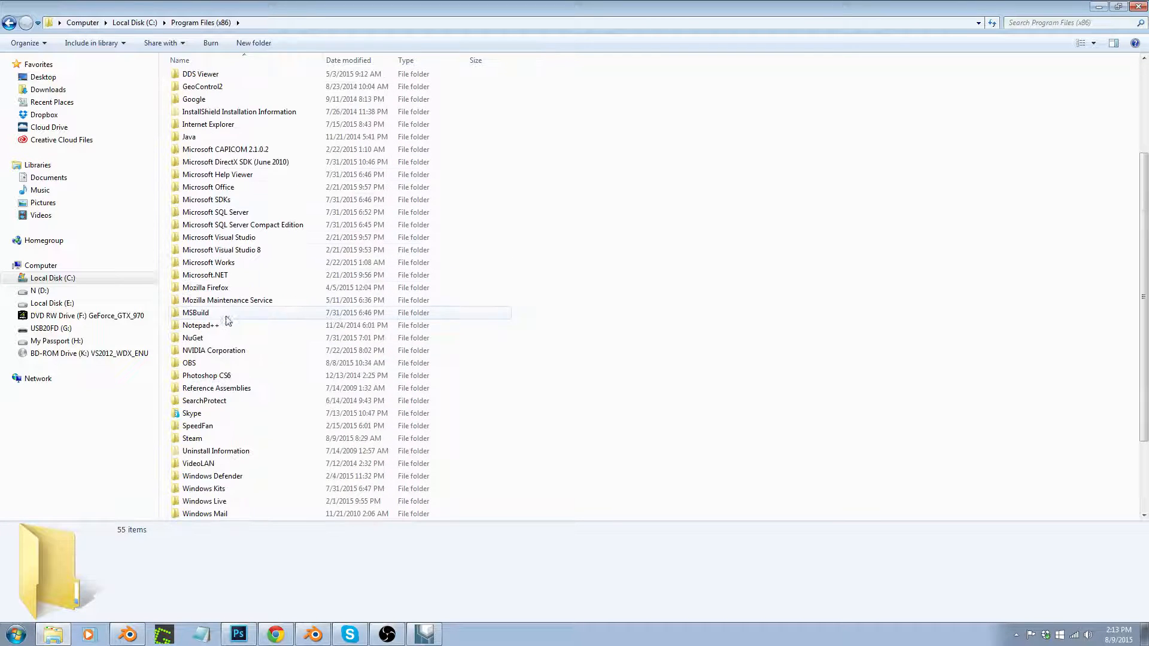
pyautogui.doubleClick(192, 438)
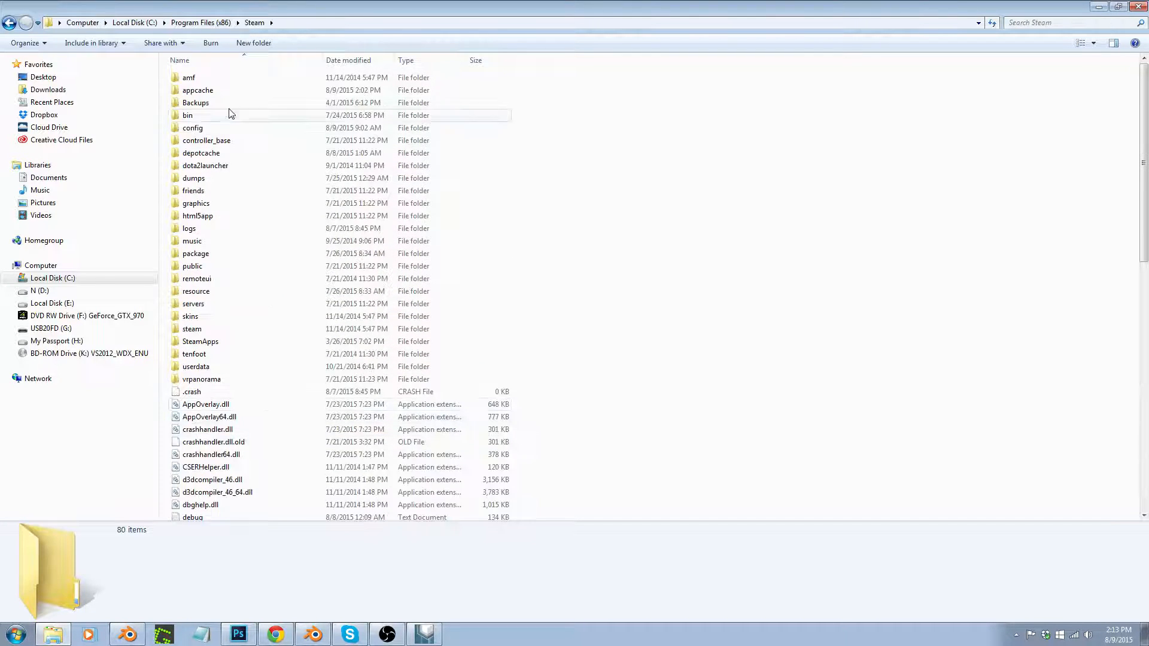
pyautogui.moveTo(207, 298)
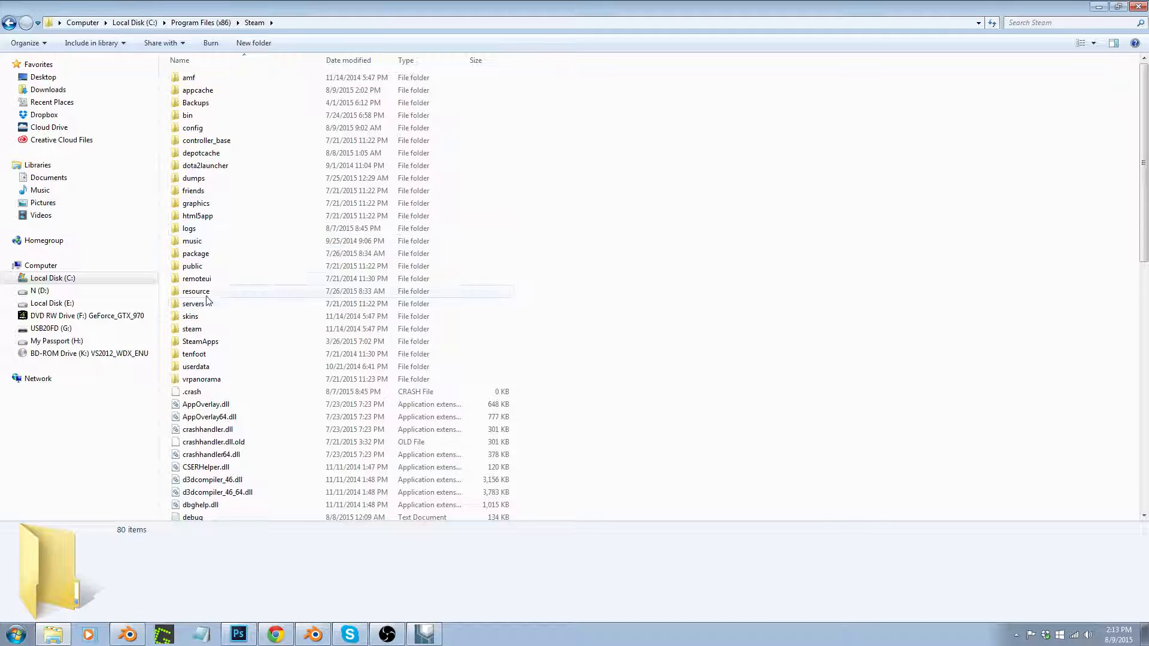
pyautogui.doubleClick(200, 342)
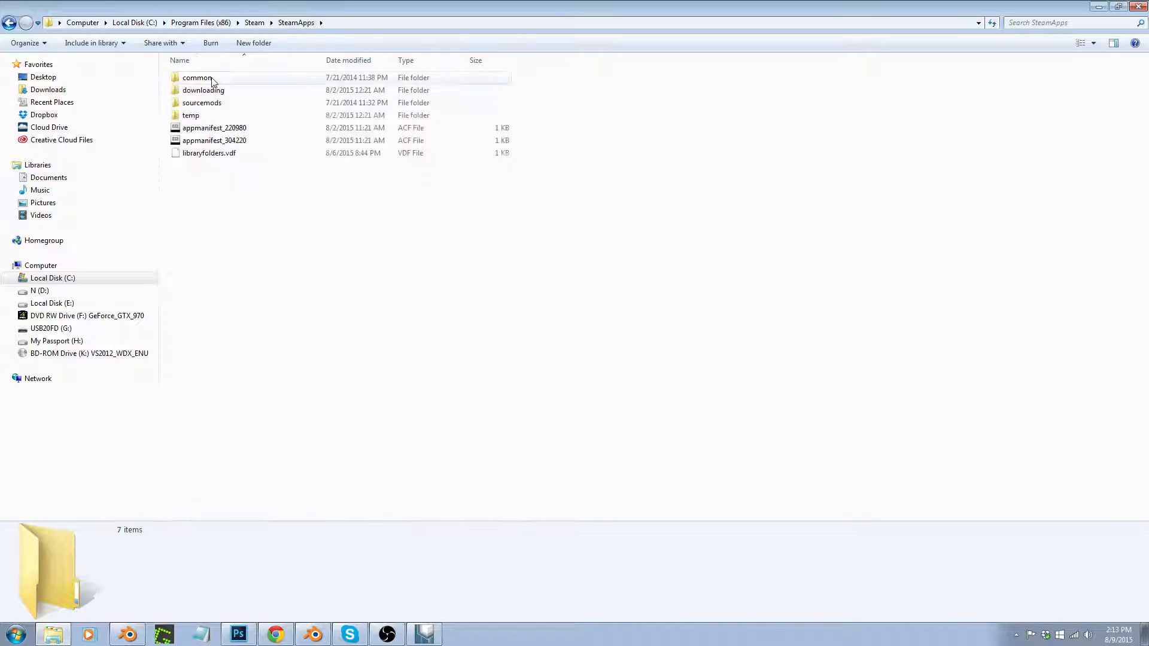
pyautogui.doubleClick(197, 77)
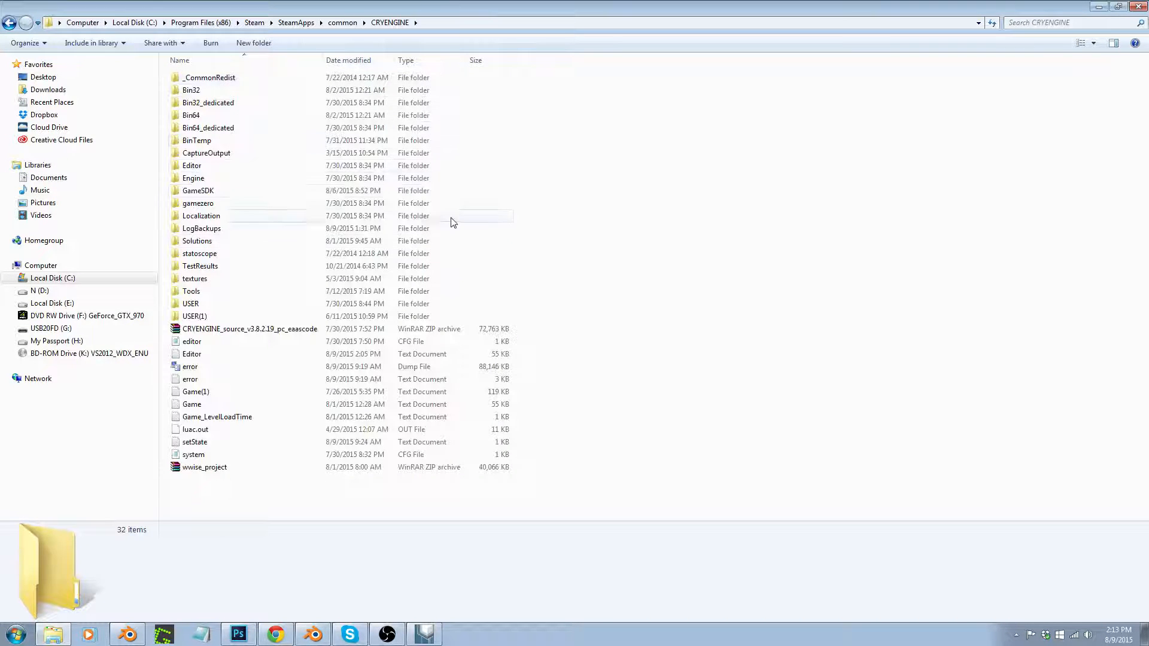
pyautogui.moveTo(257, 198)
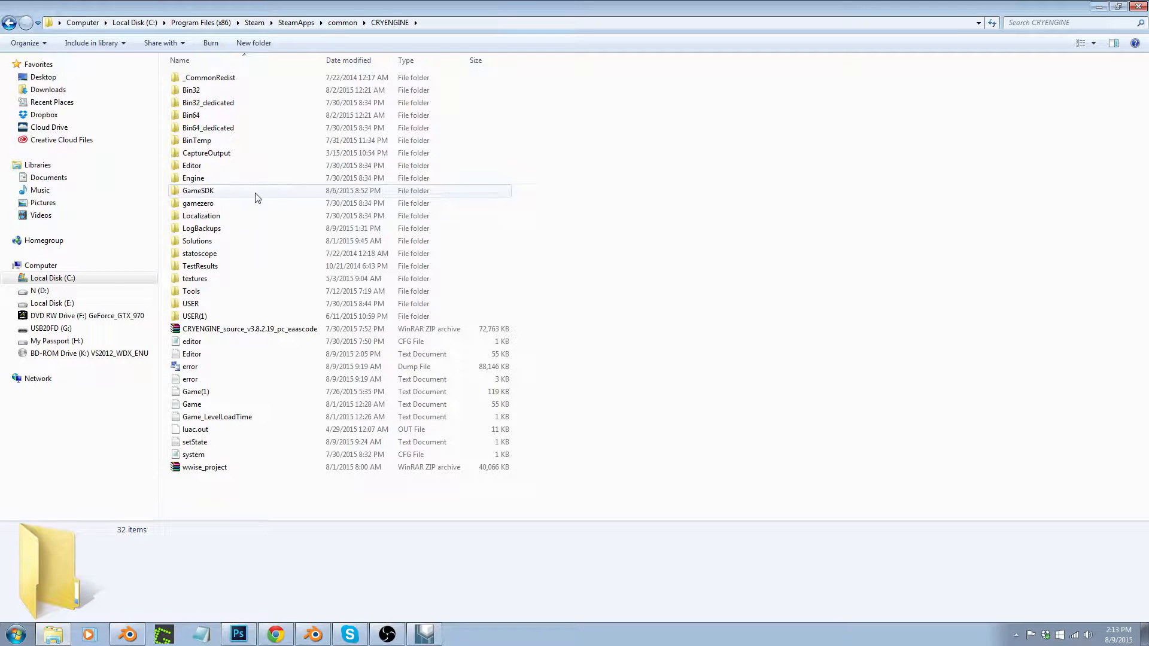
pyautogui.doubleClick(197, 191)
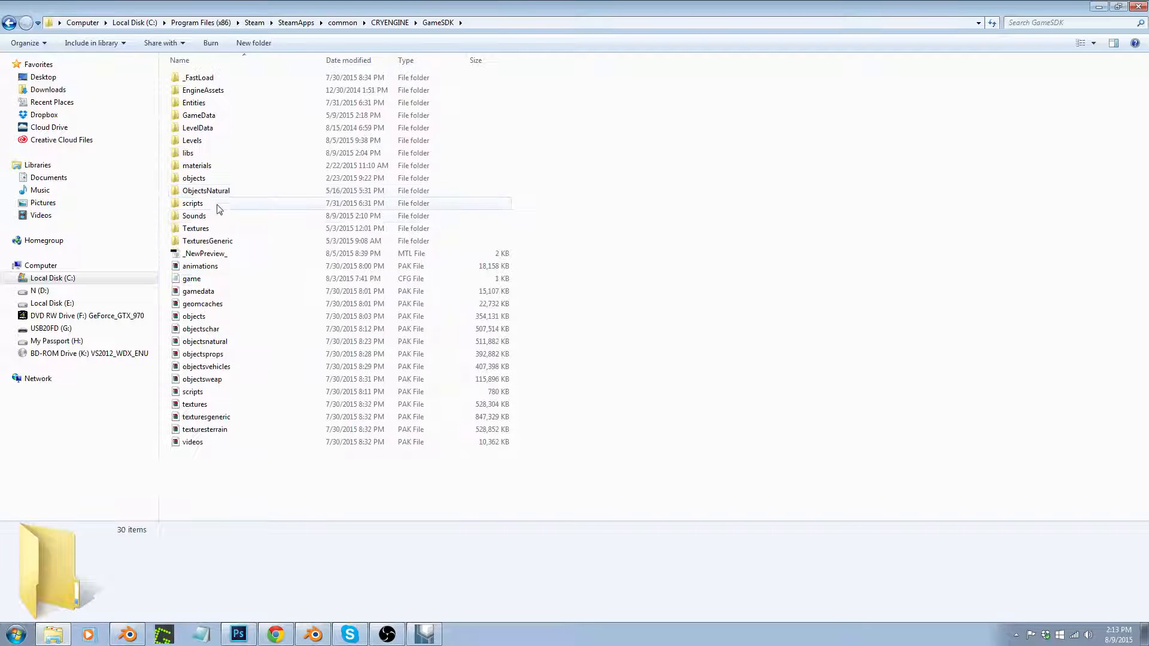
pyautogui.doubleClick(194, 215)
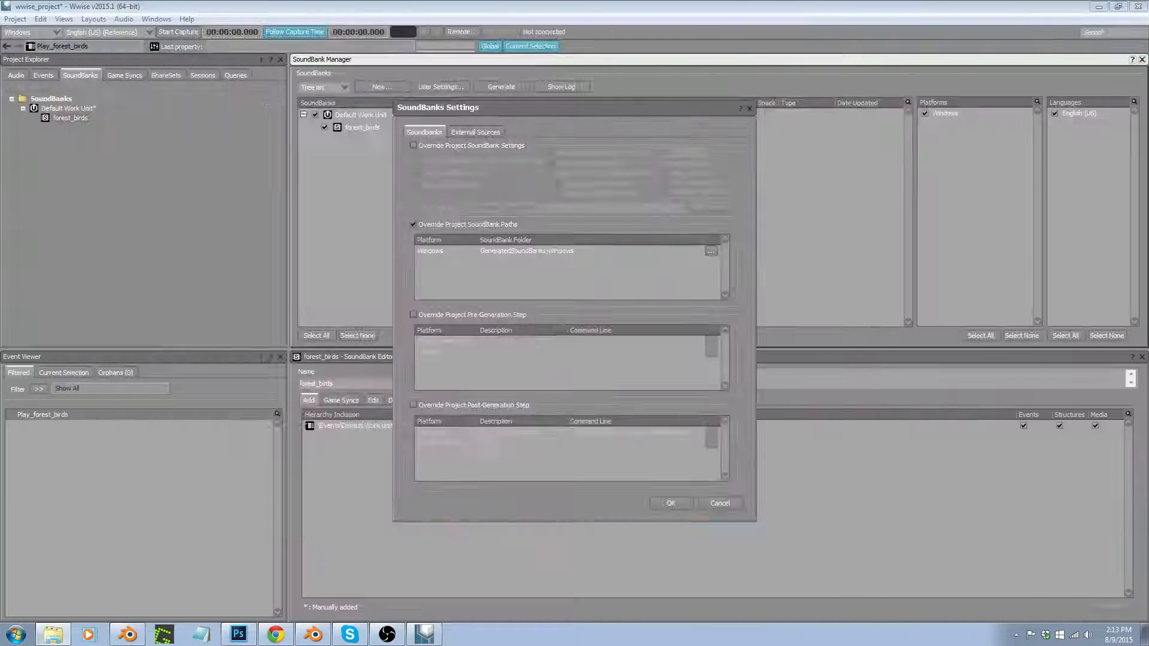
# - Set the Windows SoundBank output path to the GameSDK\Sounds\wwise folder and confirm
pyautogui.click(710, 252)
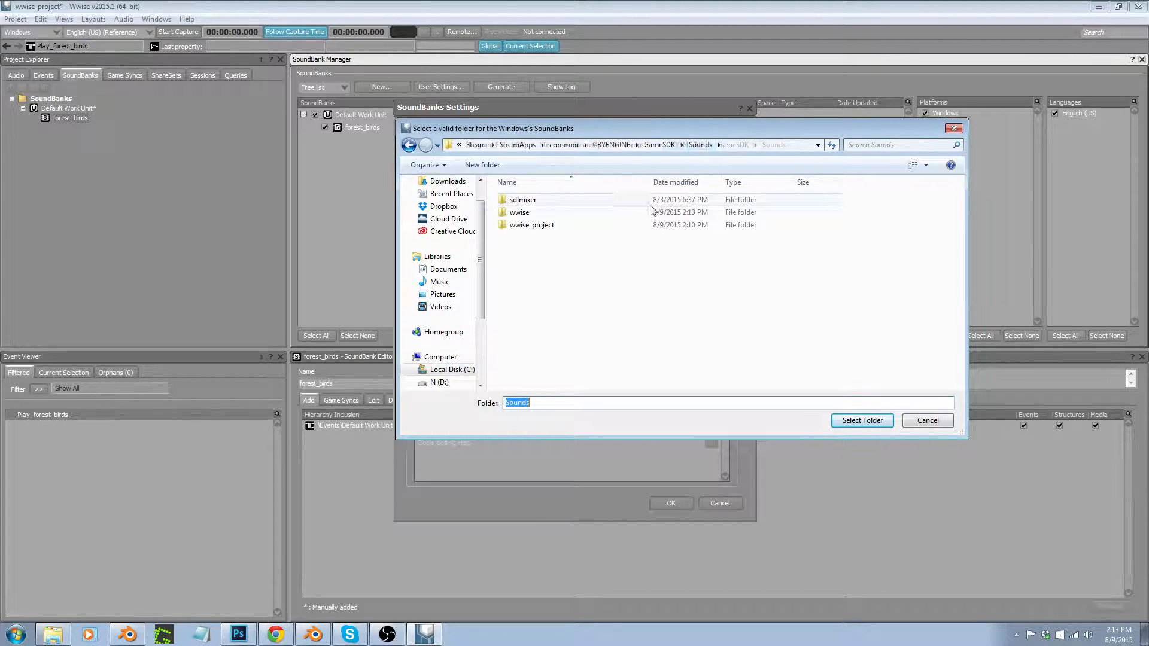
pyautogui.doubleClick(520, 212)
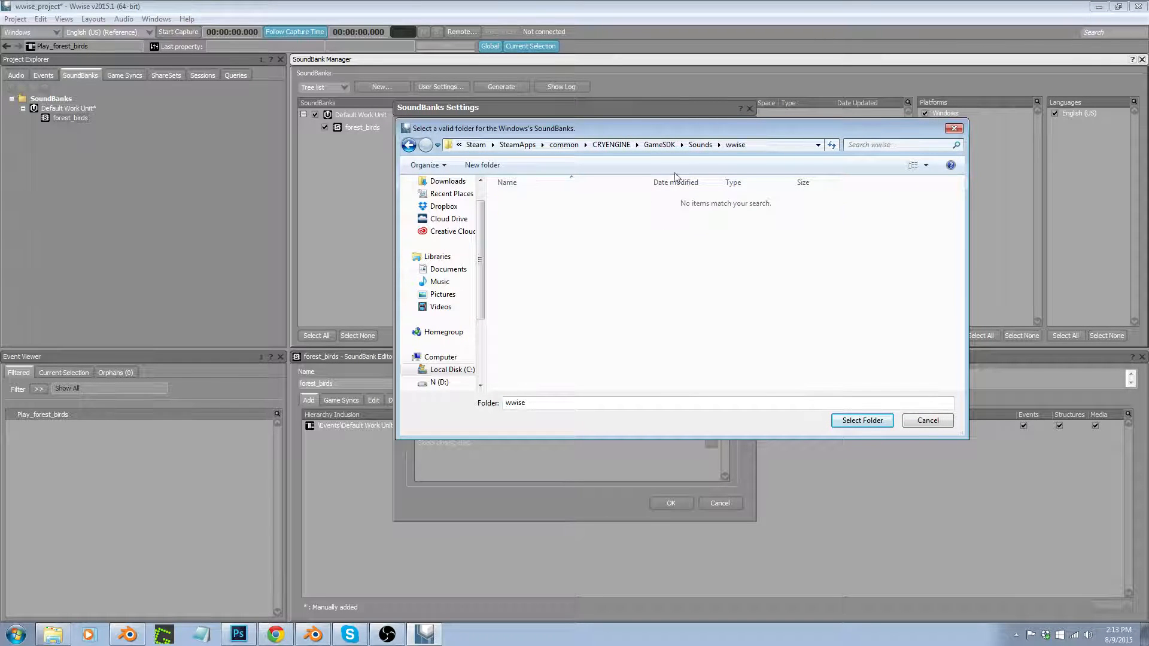
pyautogui.click(862, 420)
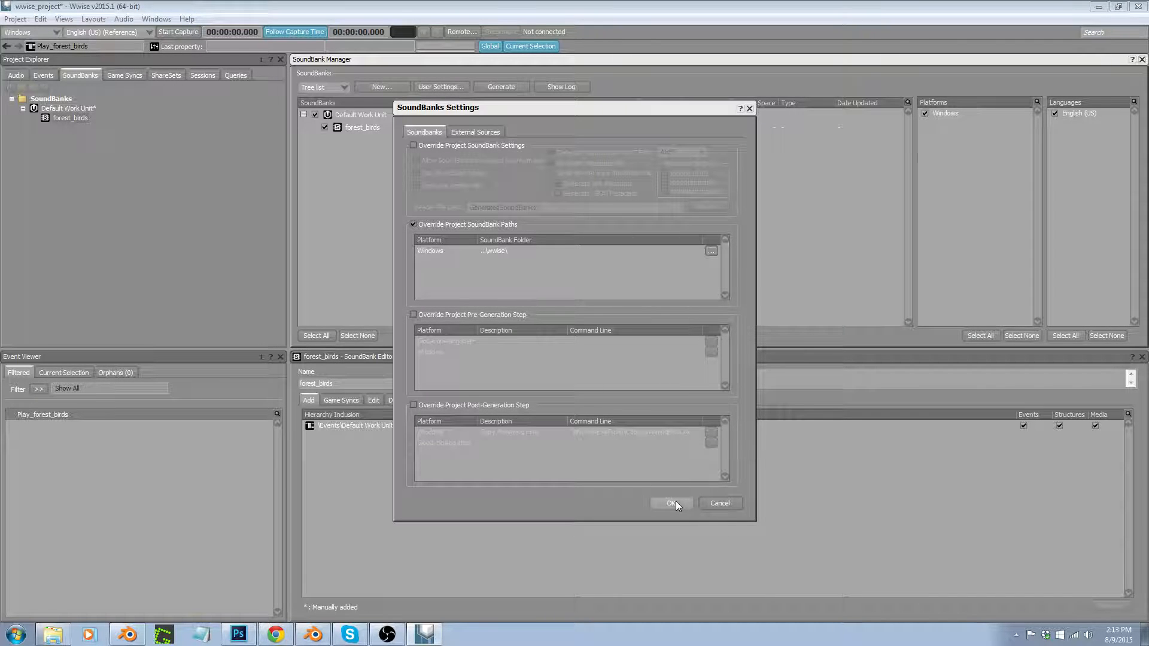
pyautogui.click(670, 504)
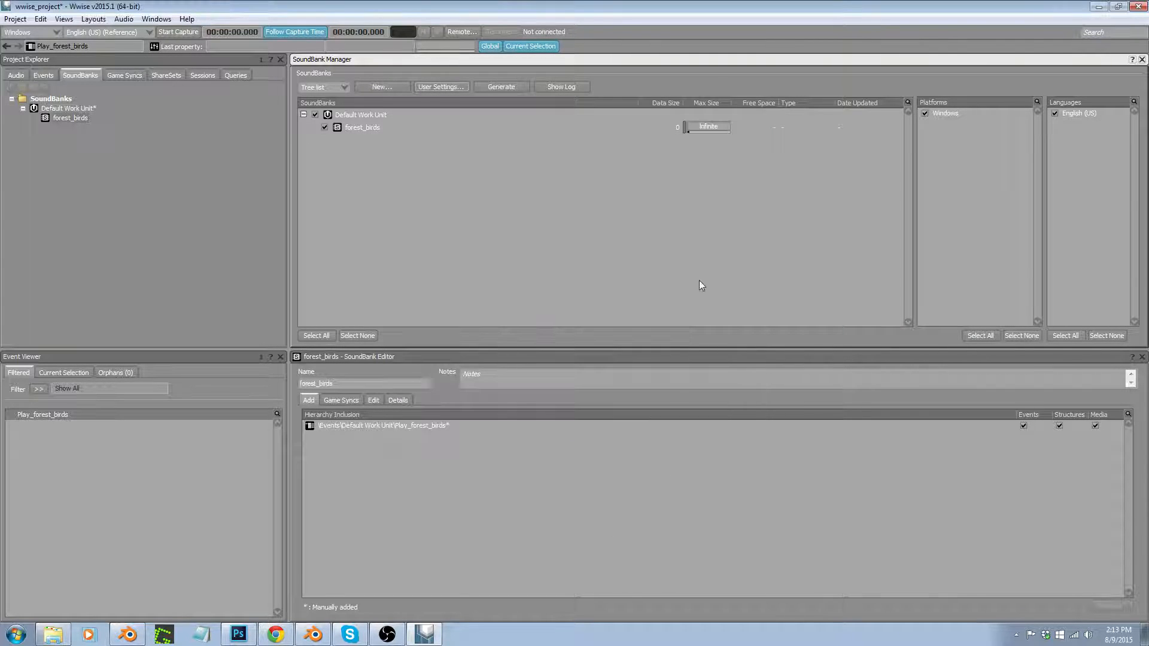
pyautogui.moveTo(510, 144)
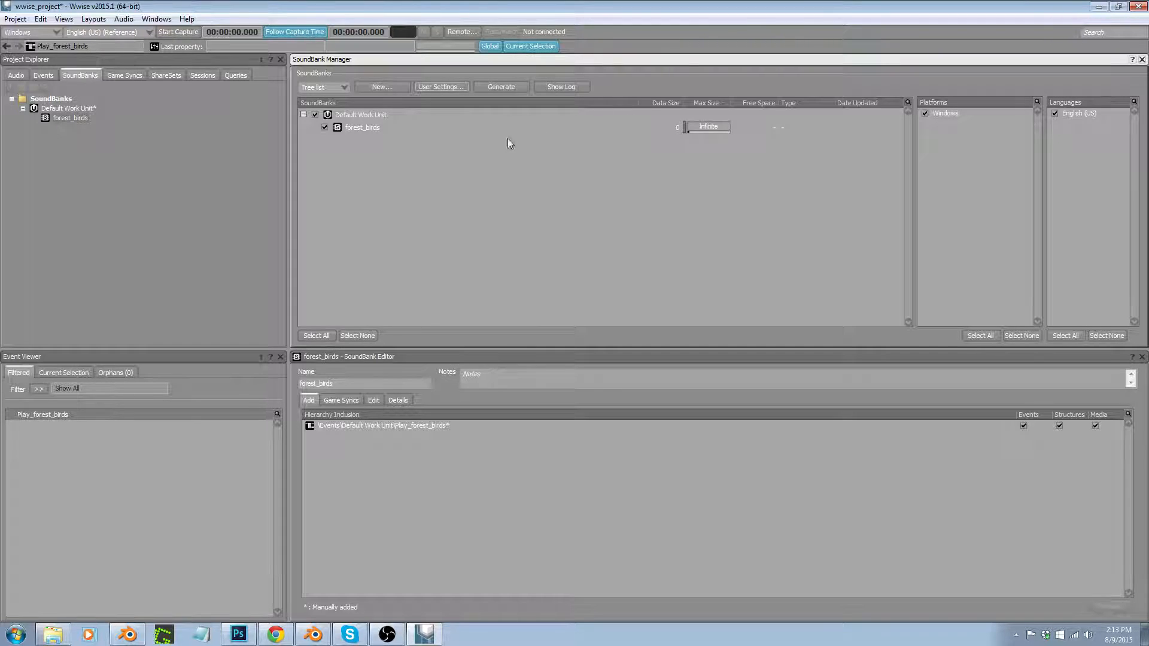
# - Generate the forest_birds and Init SoundBanks for Windows and dismiss the report
pyautogui.click(501, 86)
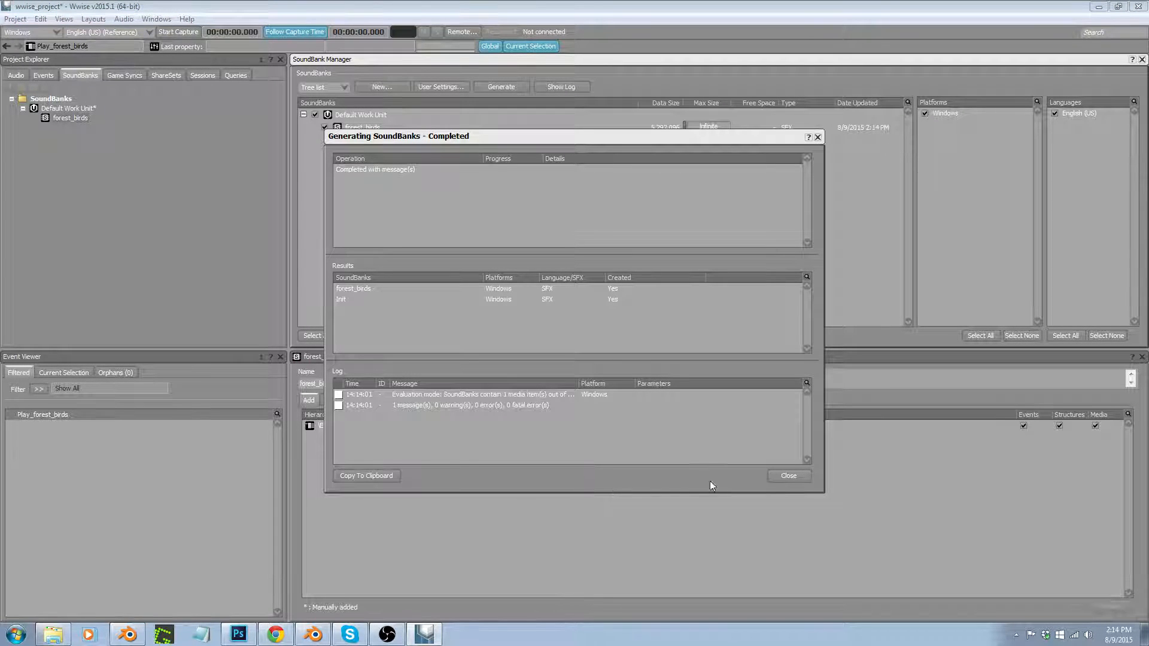
pyautogui.click(787, 475)
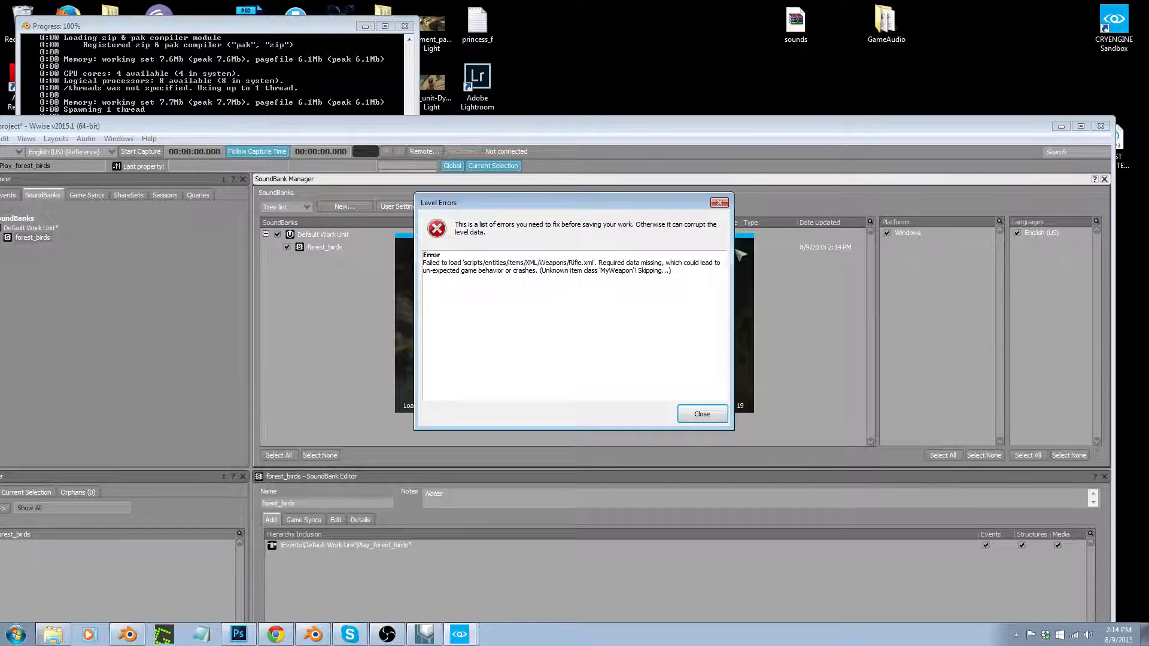
# - Dismiss the level errors and load the recent level test1024
pyautogui.click(700, 414)
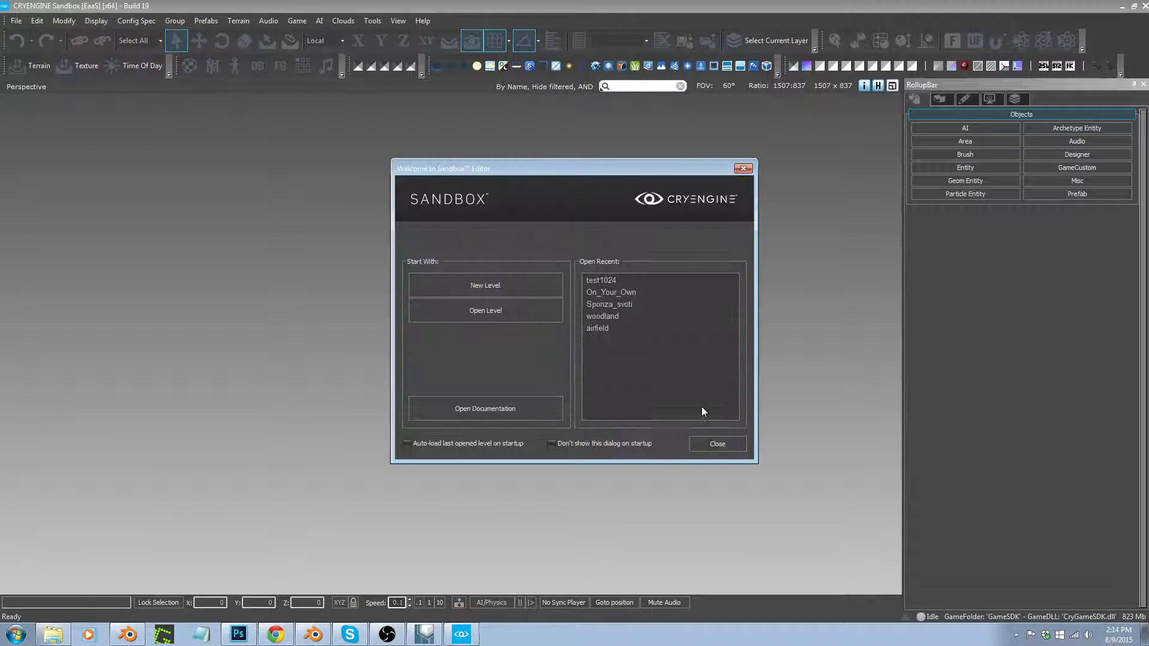
pyautogui.click(601, 280)
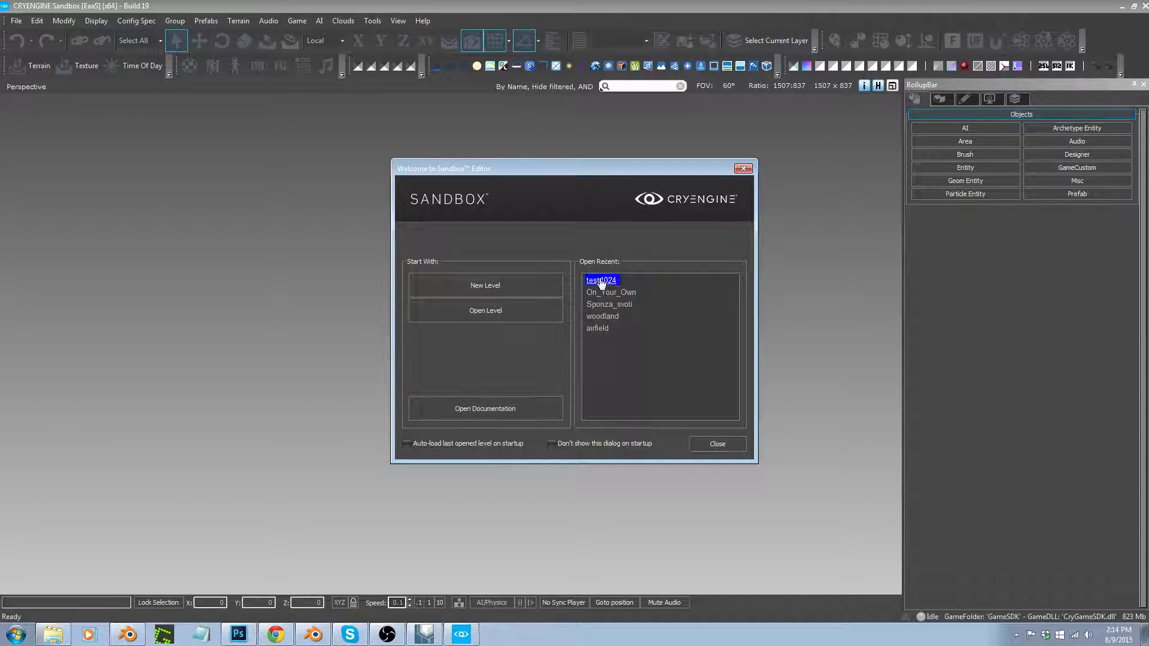
pyautogui.click(484, 285)
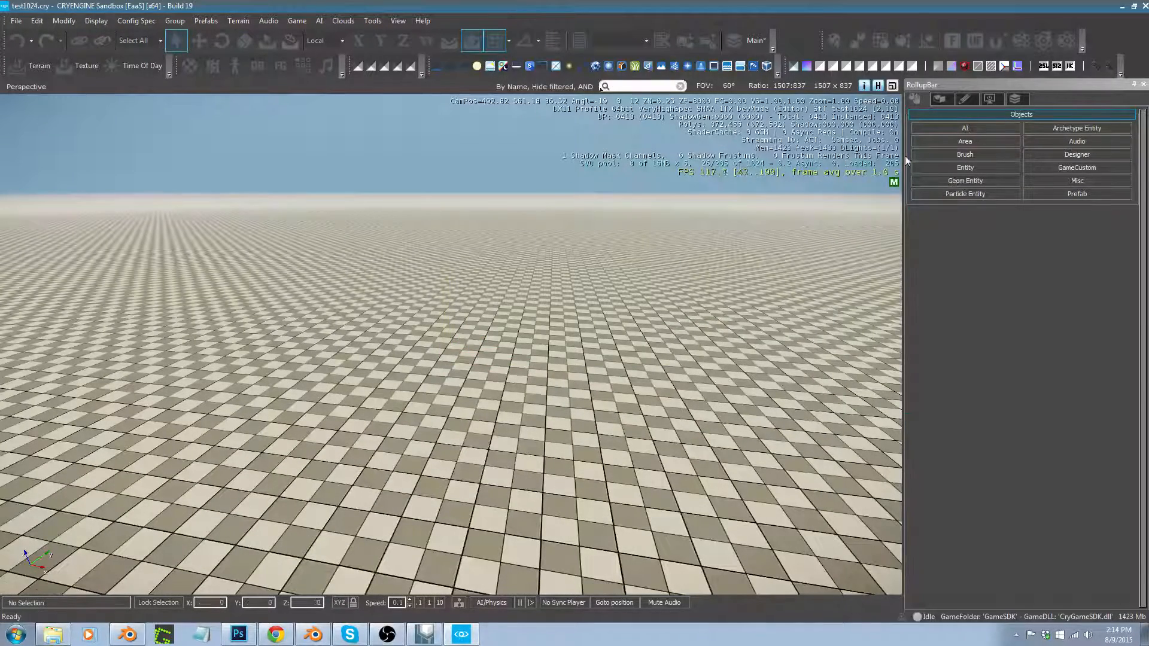
# - Place an AudioTriggerSpot entity from Entity > Sound onto the test1024 terrain
pyautogui.click(1076, 141)
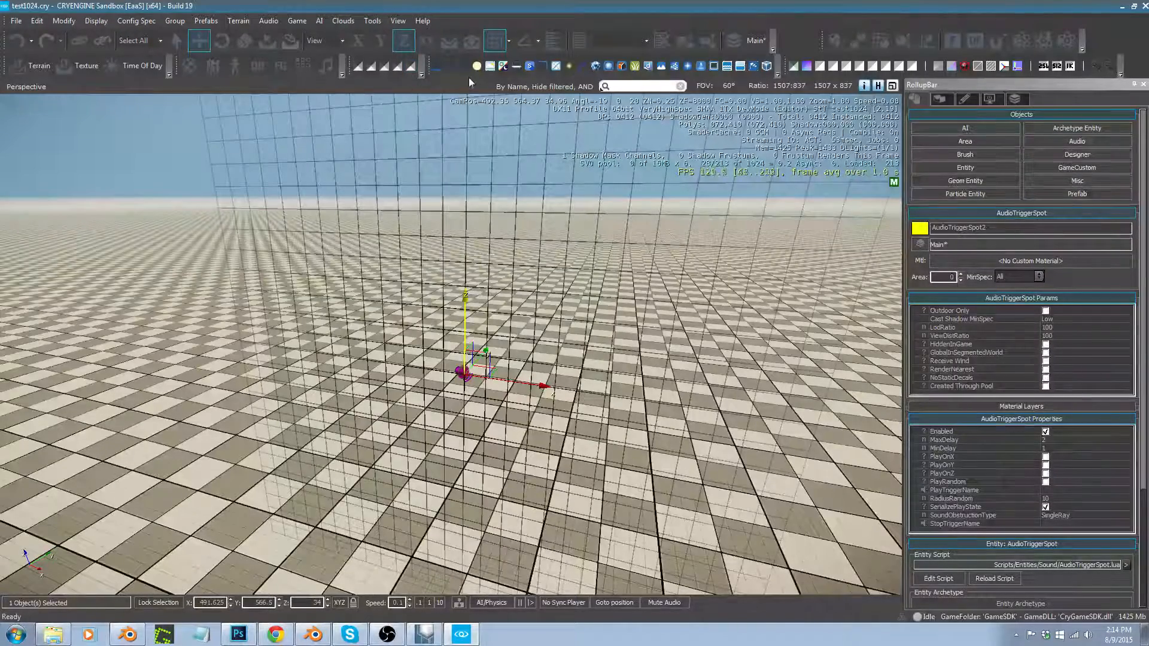
pyautogui.moveTo(325, 66)
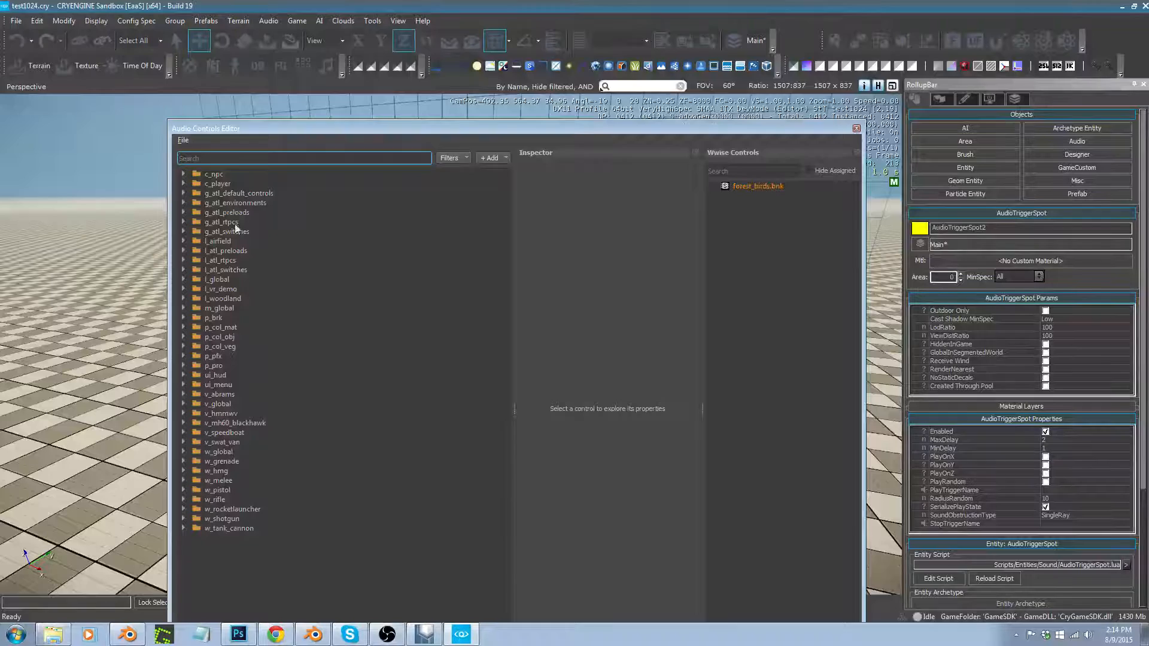
# - Add a forest_birds folder to the audio controls and Save All
pyautogui.click(492, 158)
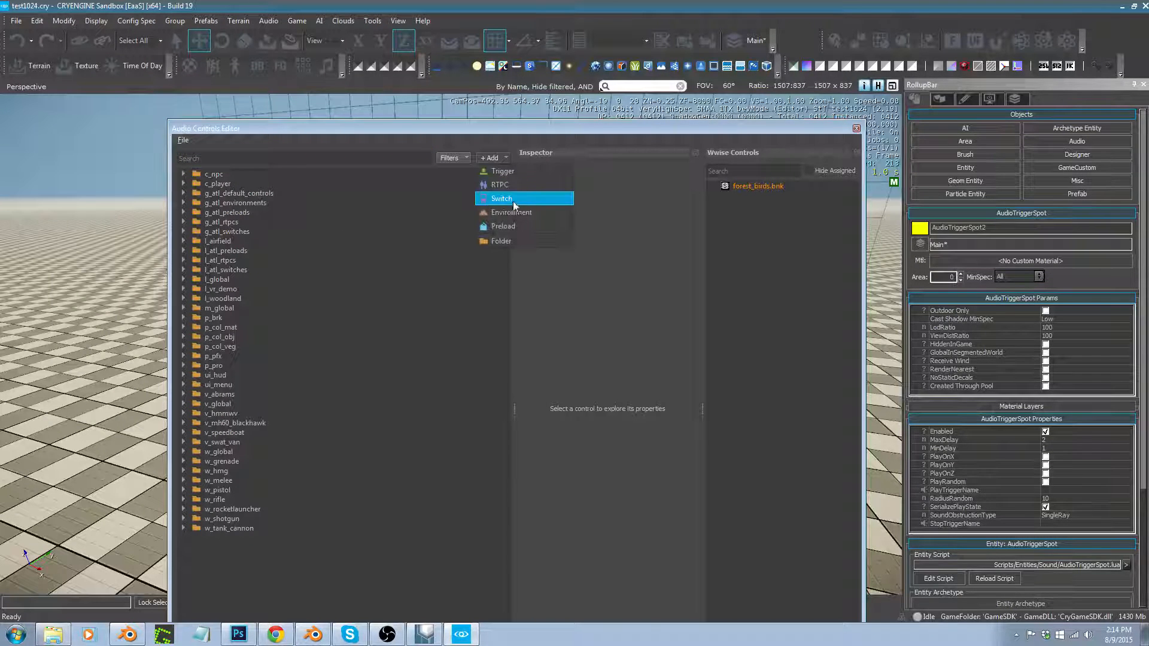
pyautogui.click(501, 241)
pyautogui.write('forest_birds')
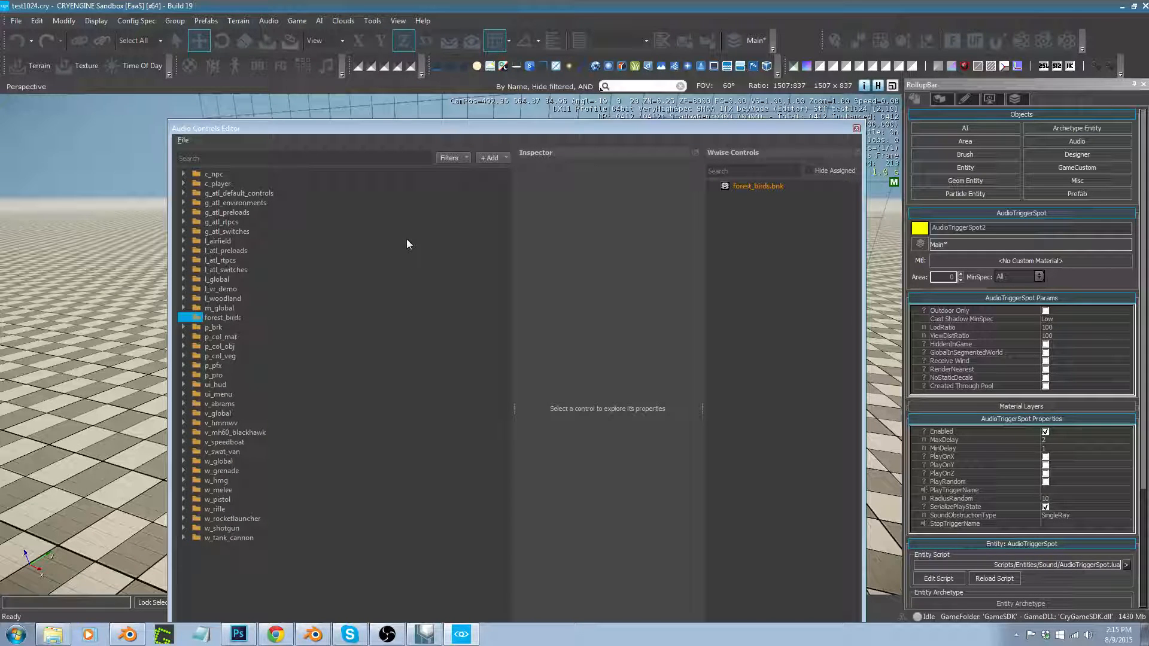
pyautogui.click(223, 193)
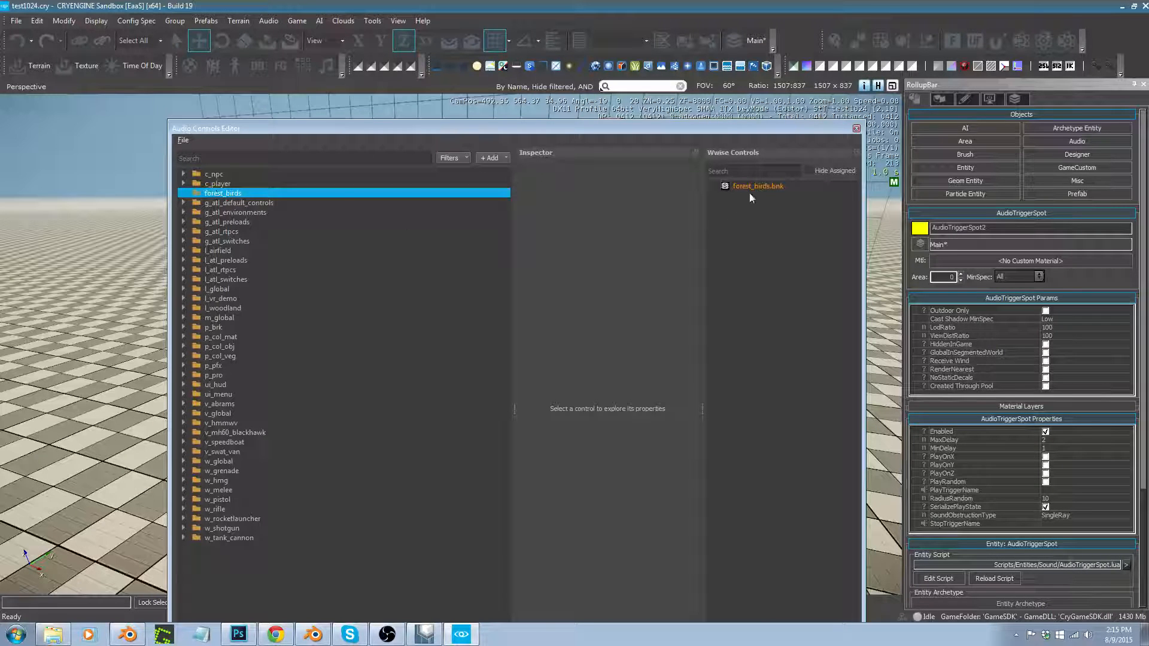
pyautogui.moveTo(769, 211)
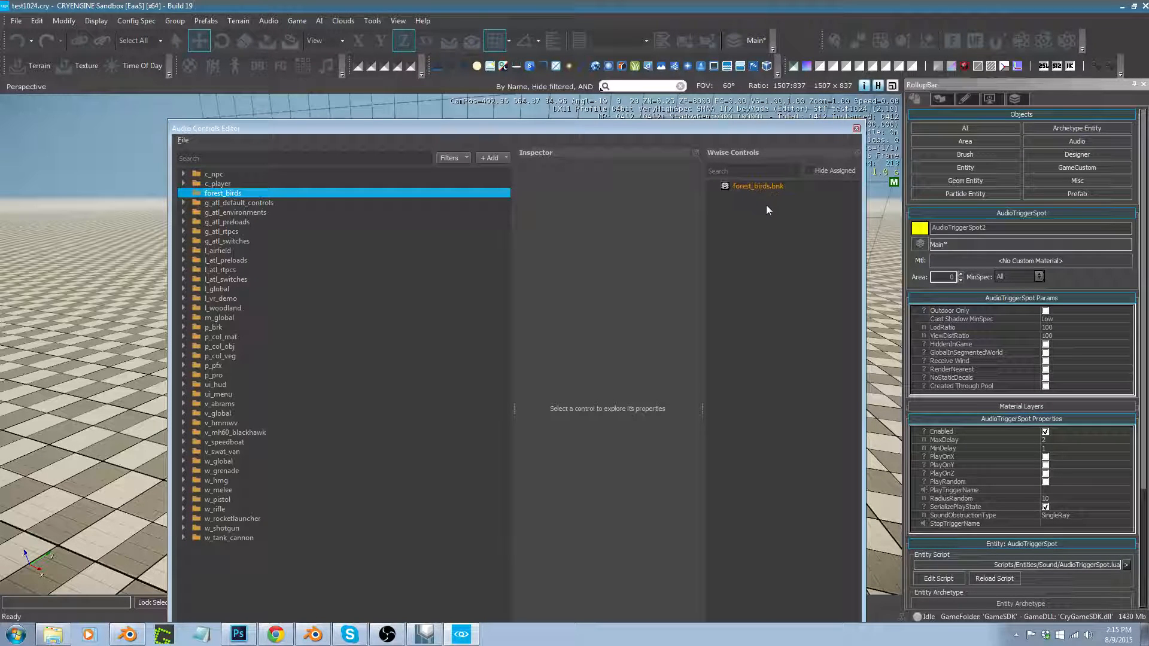
pyautogui.click(182, 140)
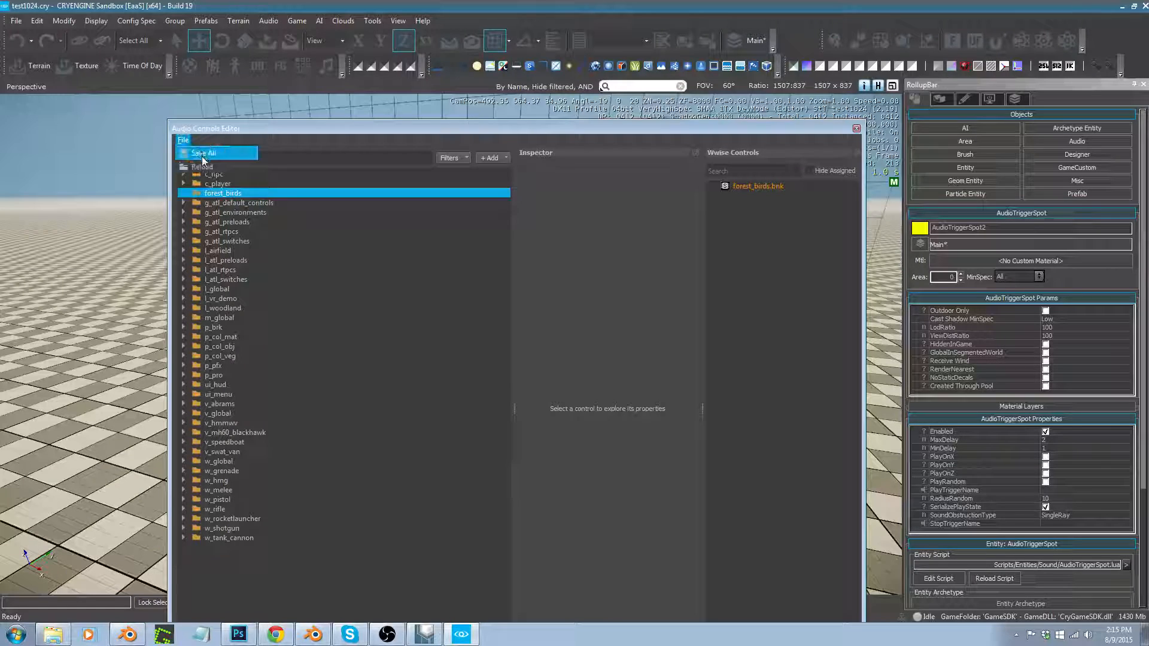
pyautogui.click(204, 152)
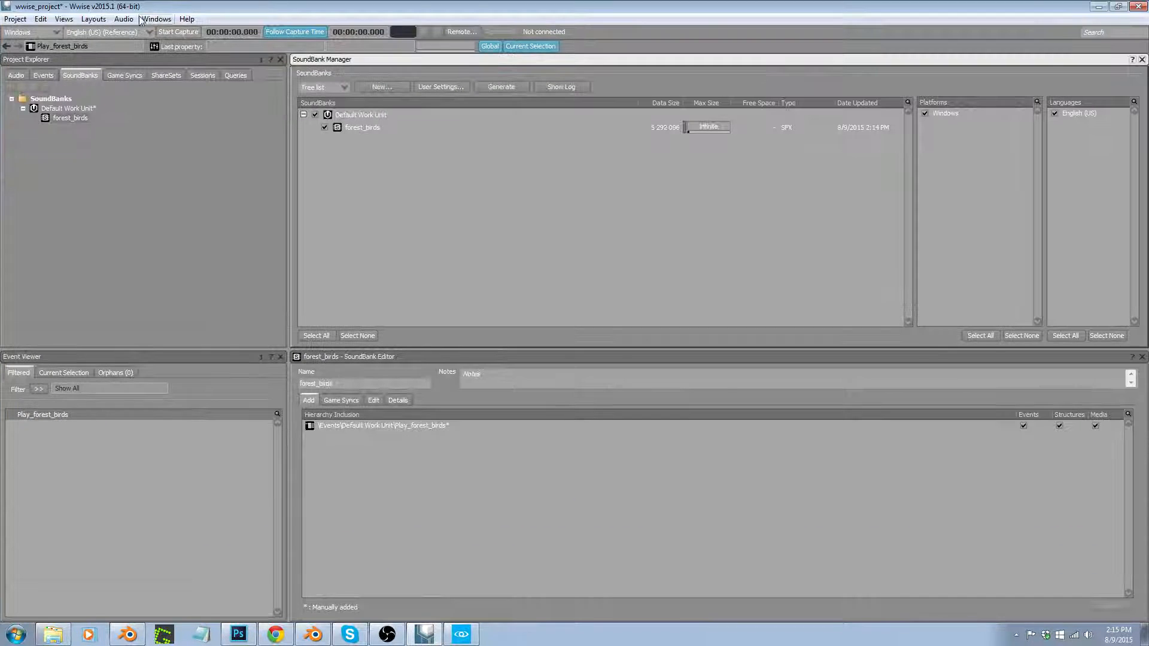
# - Save the Wwise project so Sandbox's Wwise Controls panel shows Play_forest_birds
pyautogui.click(15, 18)
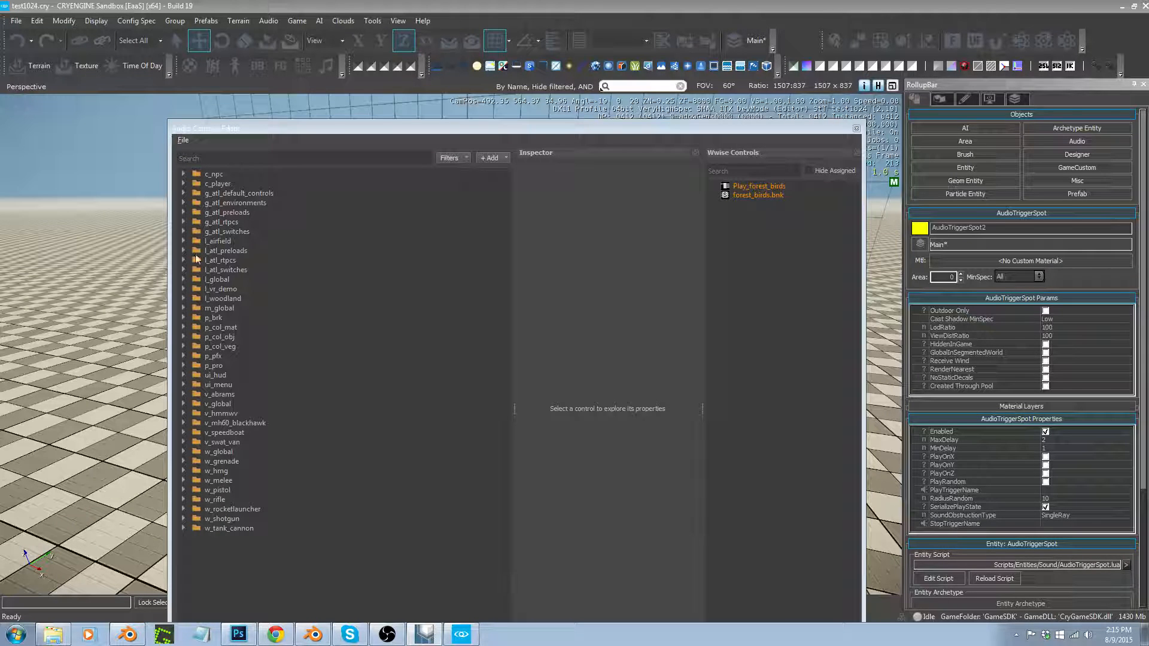
# - Browse the v_abrams and ui_hud folders, then add a new audio control entry
pyautogui.click(218, 394)
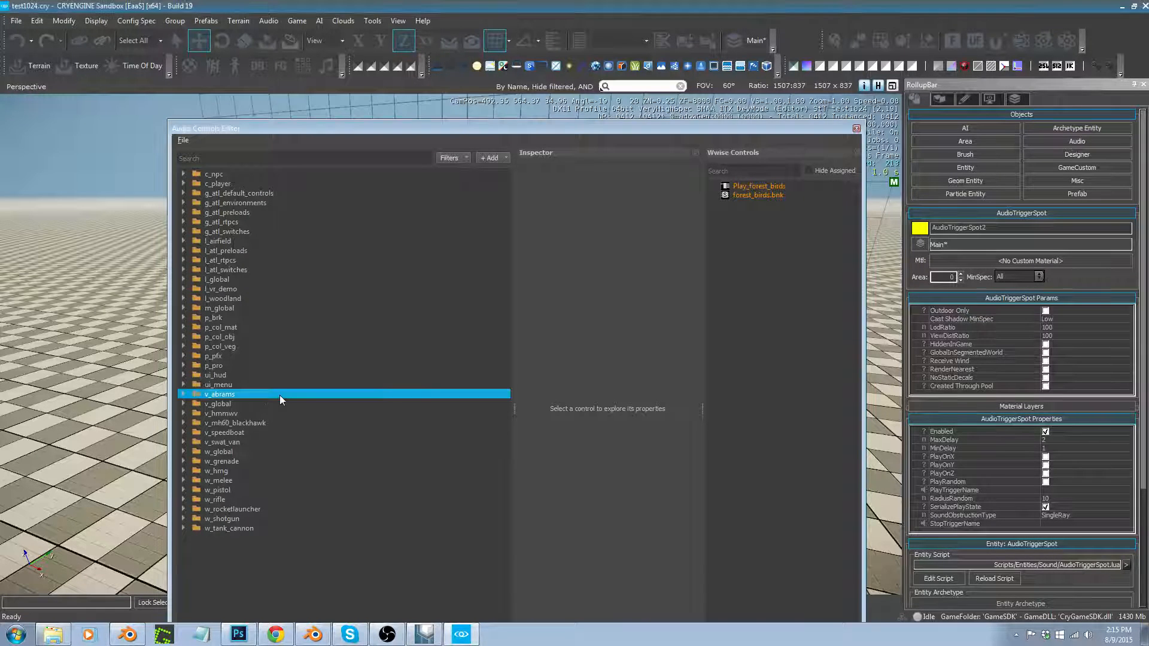
pyautogui.moveTo(217, 240)
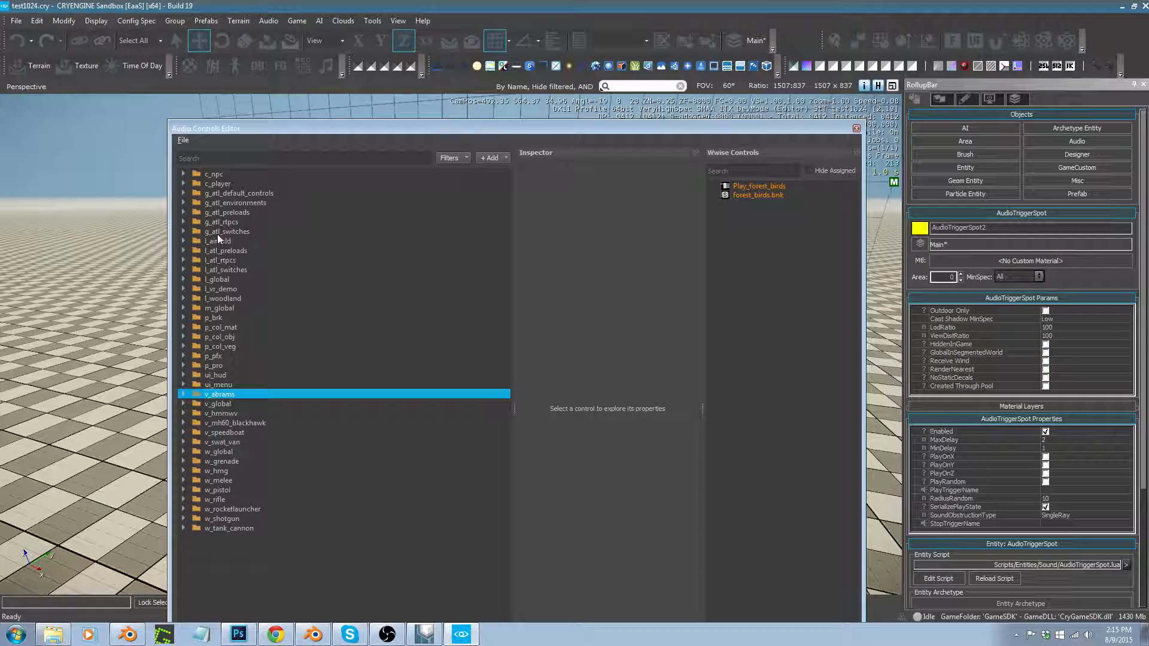
pyautogui.moveTo(511, 169)
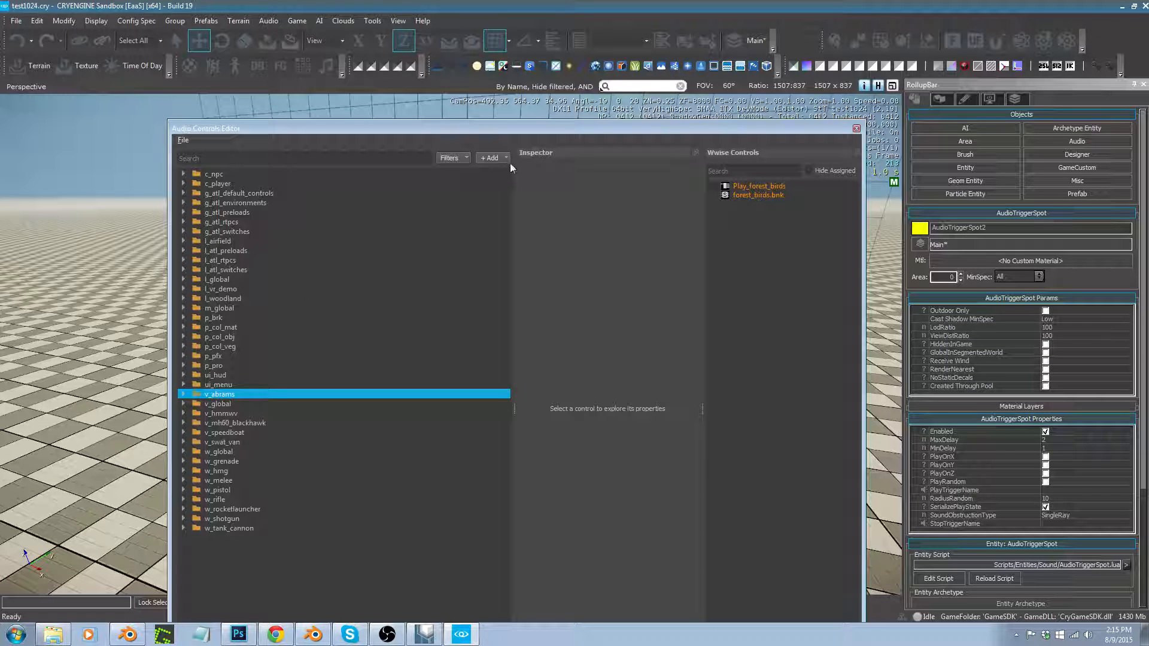
pyautogui.moveTo(279, 584)
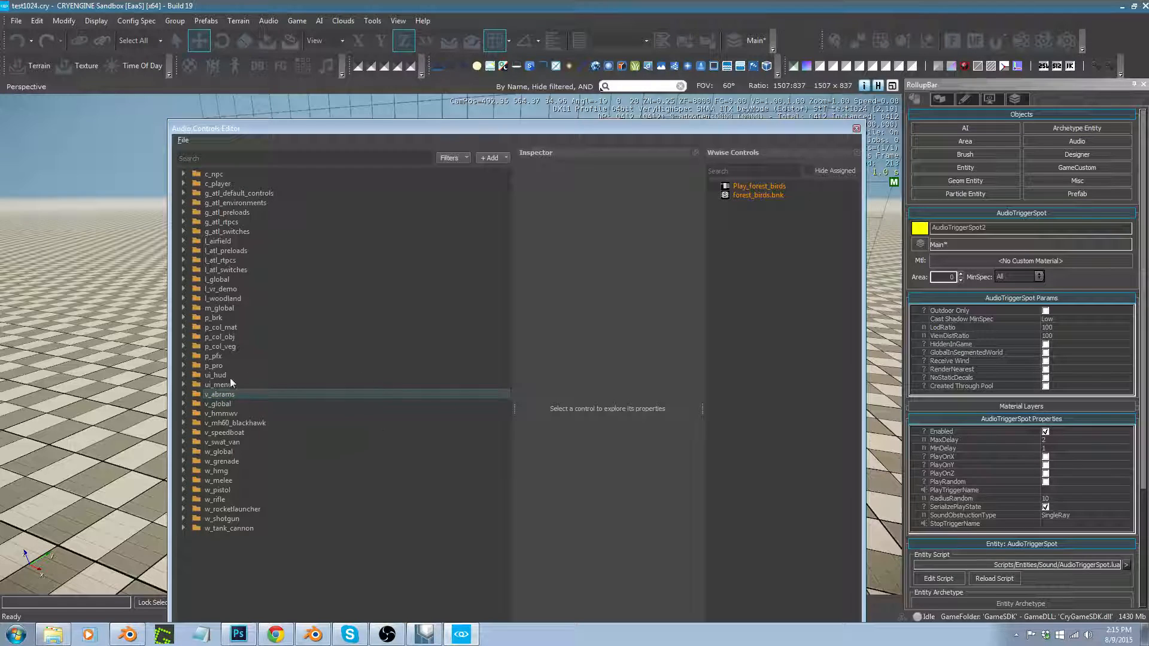
pyautogui.click(214, 375)
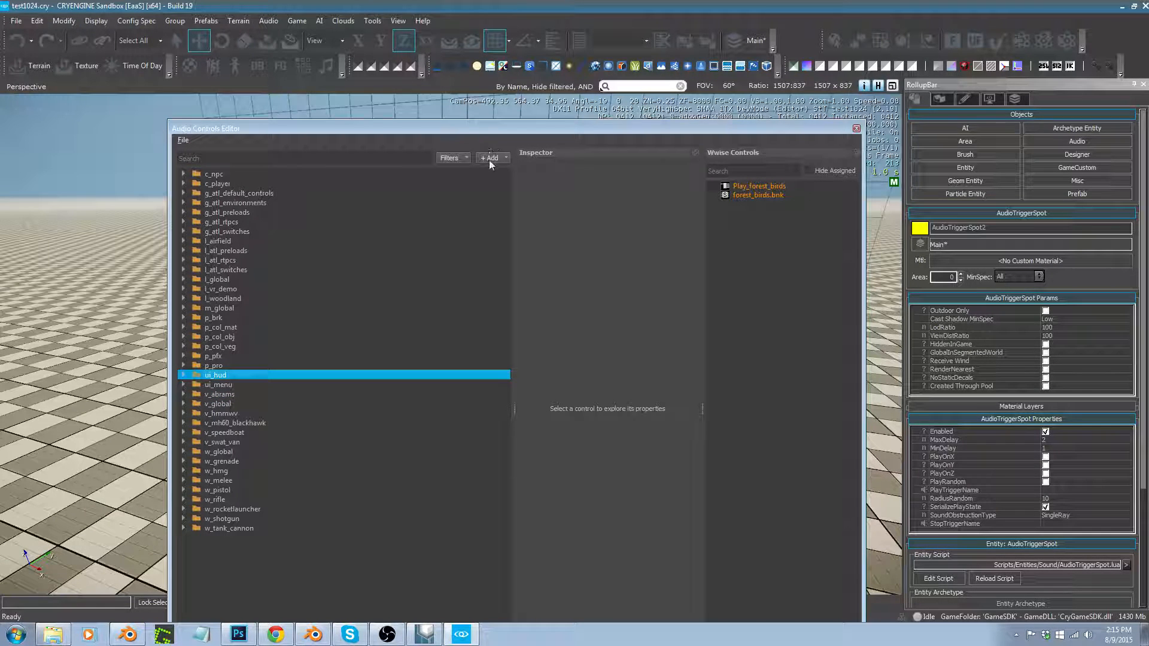
pyautogui.moveTo(792, 214)
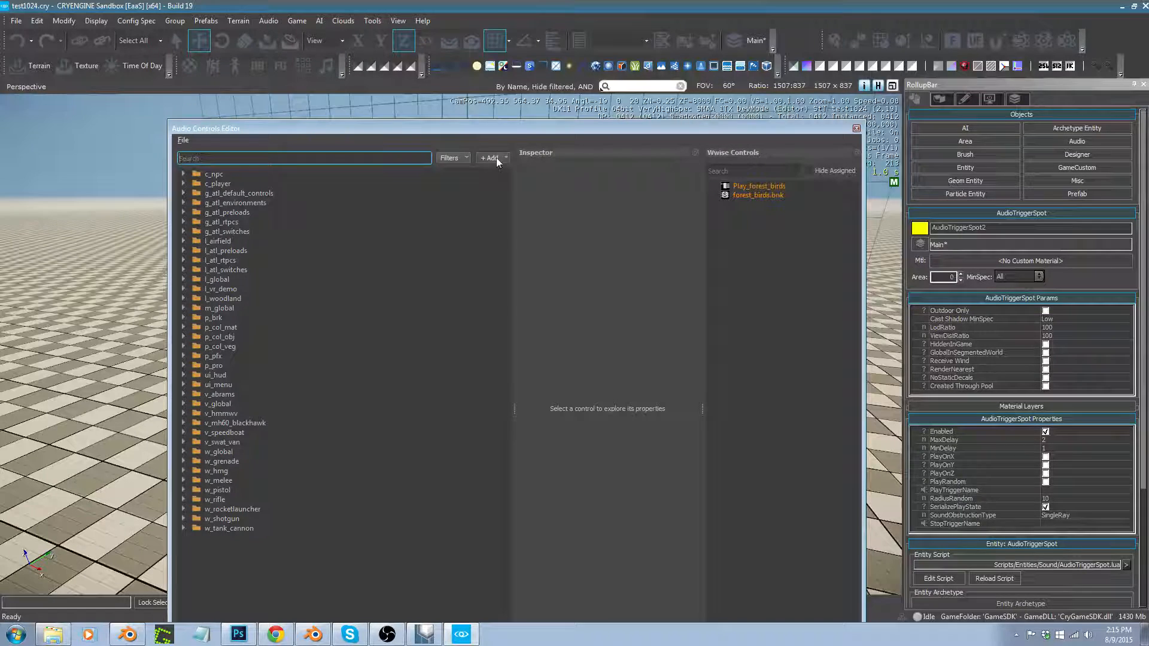
pyautogui.click(492, 158)
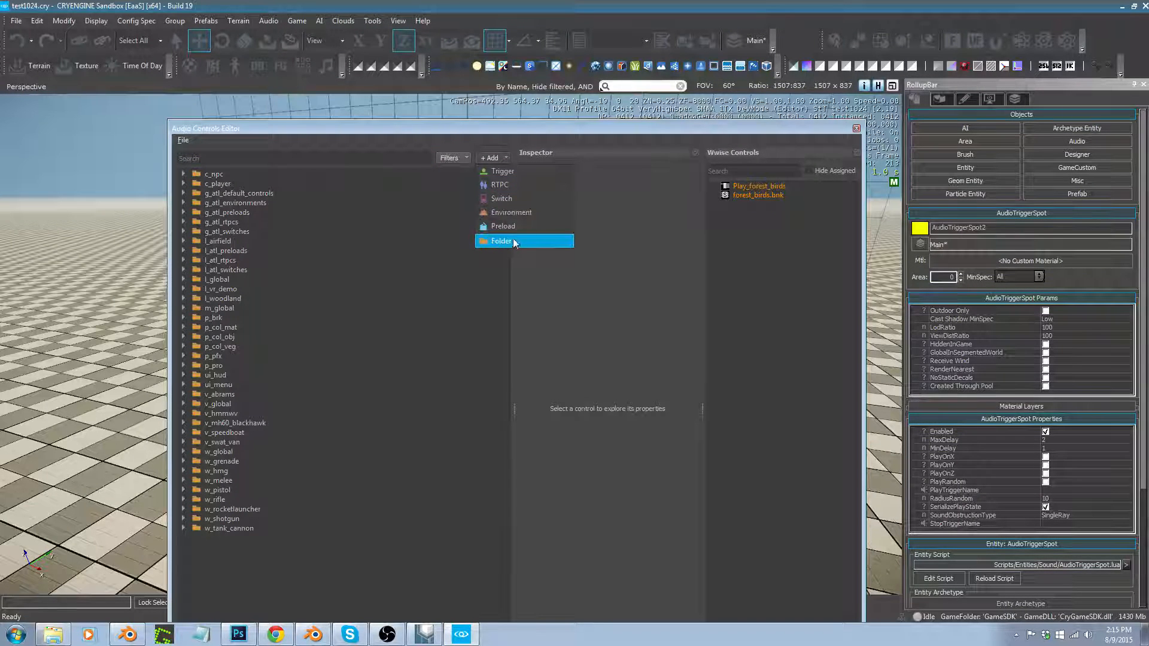
pyautogui.click(501, 241)
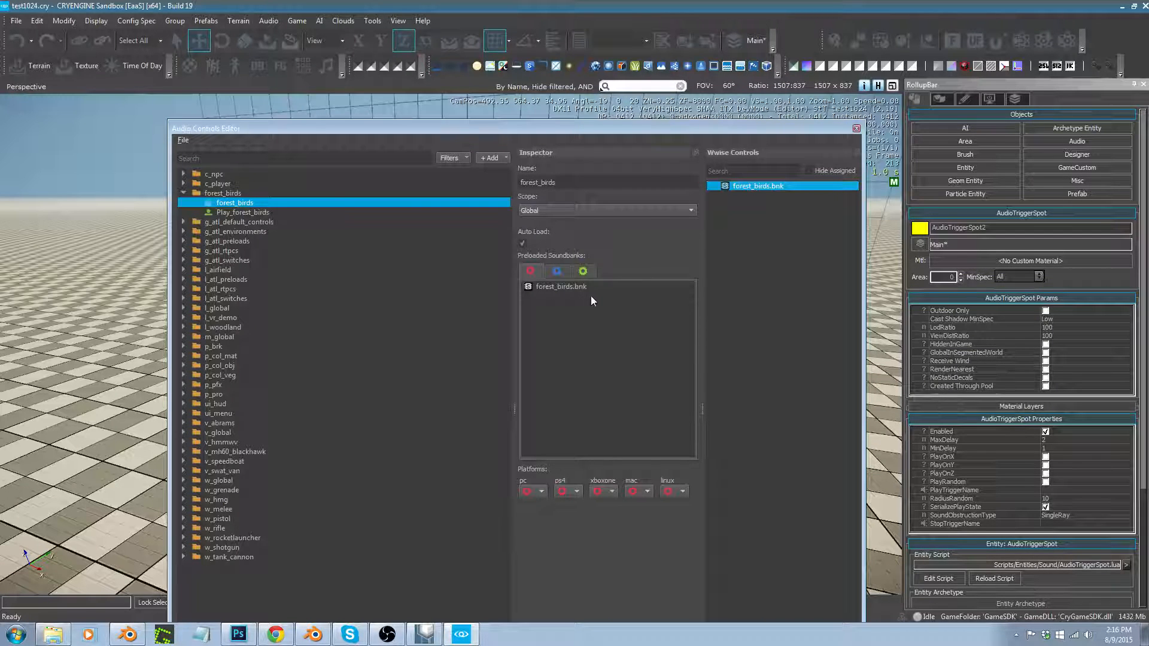
pyautogui.moveTo(546, 312)
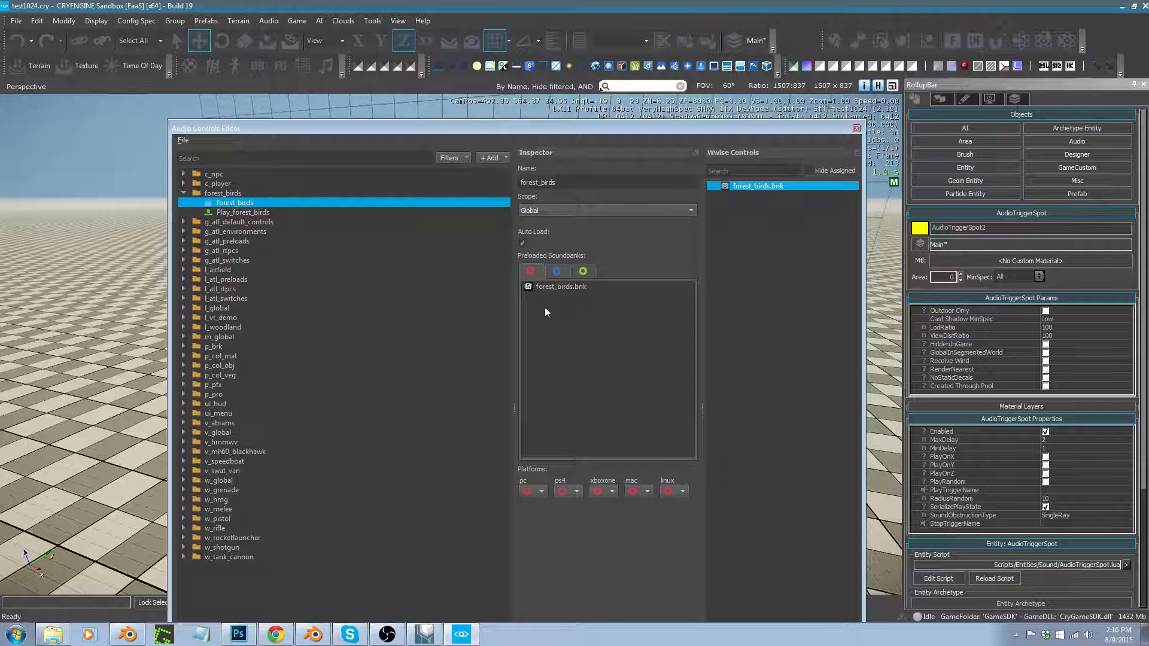
pyautogui.moveTo(567, 345)
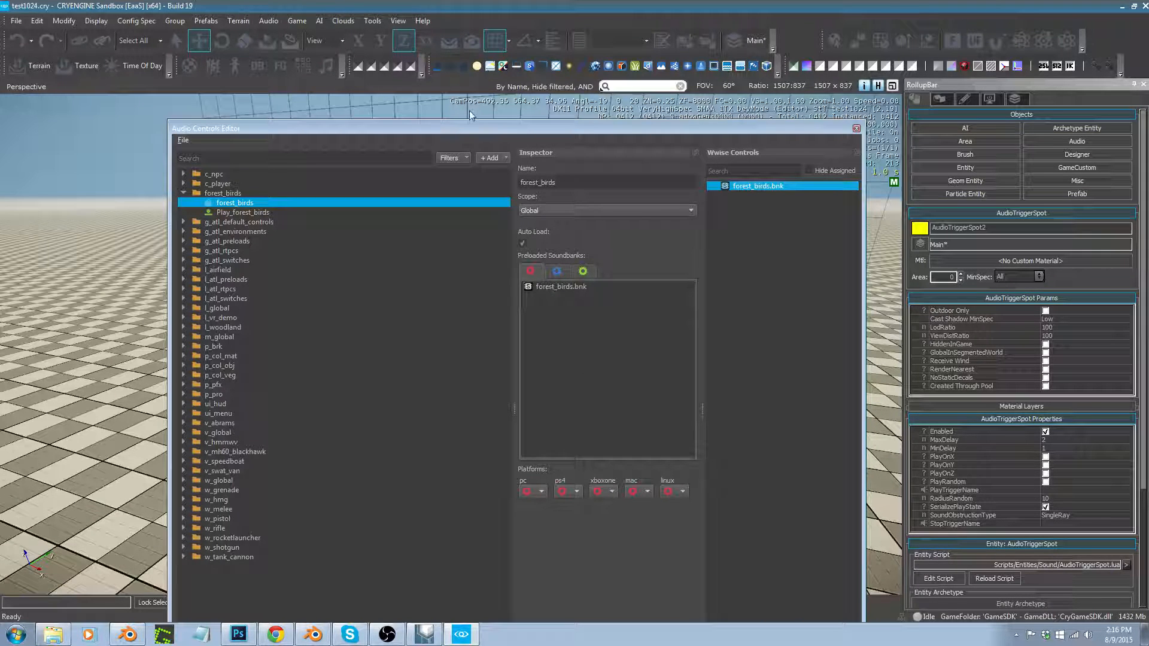
# - Select the Play_forest_birds trigger to confirm its Wwise event connection
pyautogui.click(243, 212)
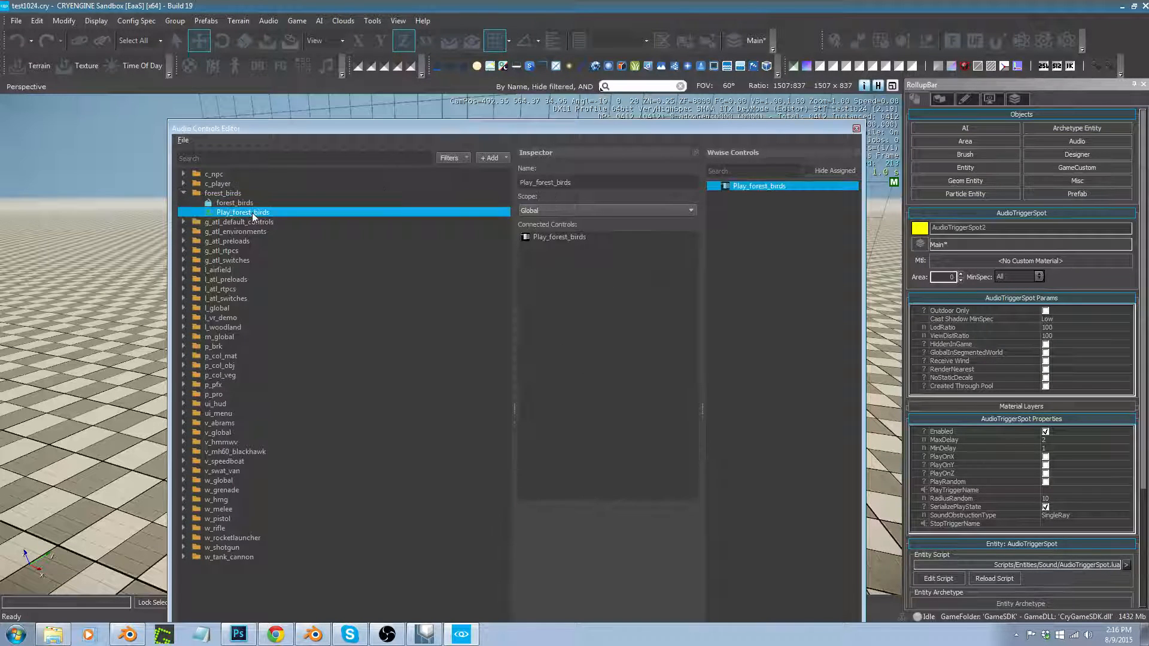
pyautogui.moveTo(590, 135)
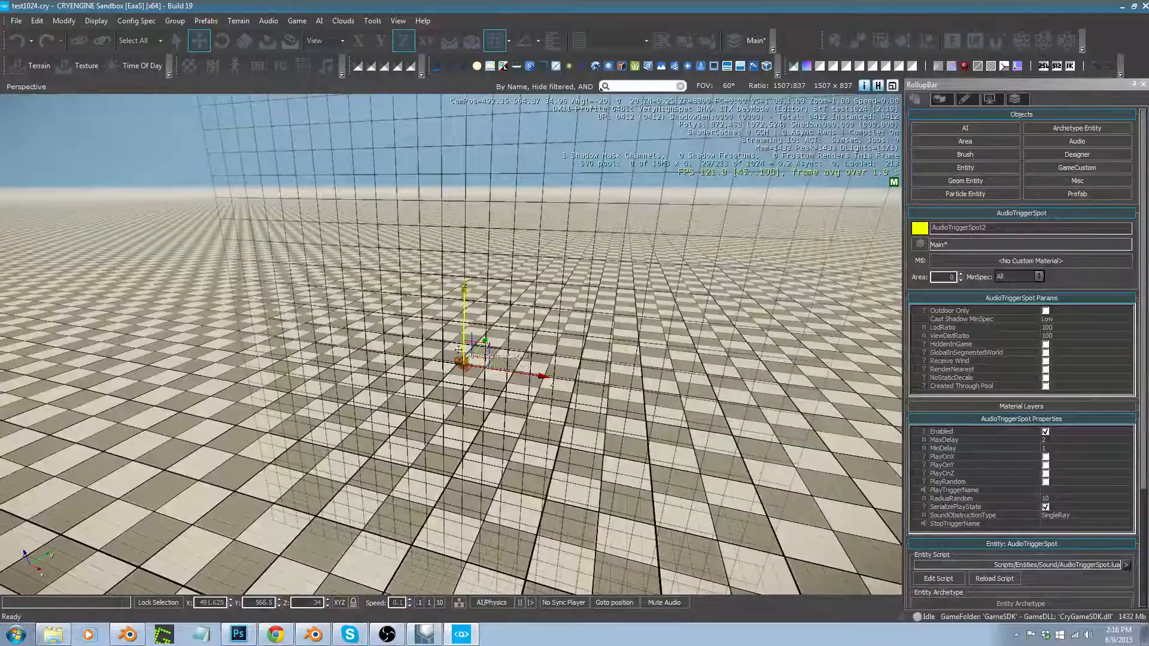
# - Reopen the Audio Controls Editor, Save All, and answer the audio refresh prompt
pyautogui.click(957, 489)
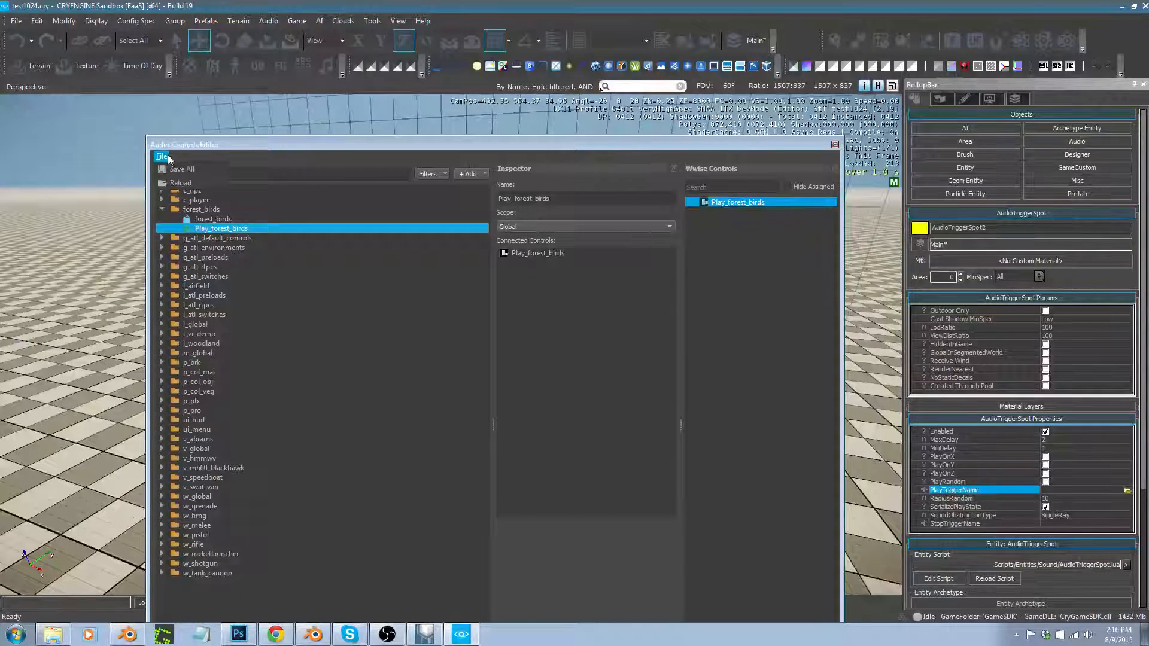
pyautogui.click(180, 169)
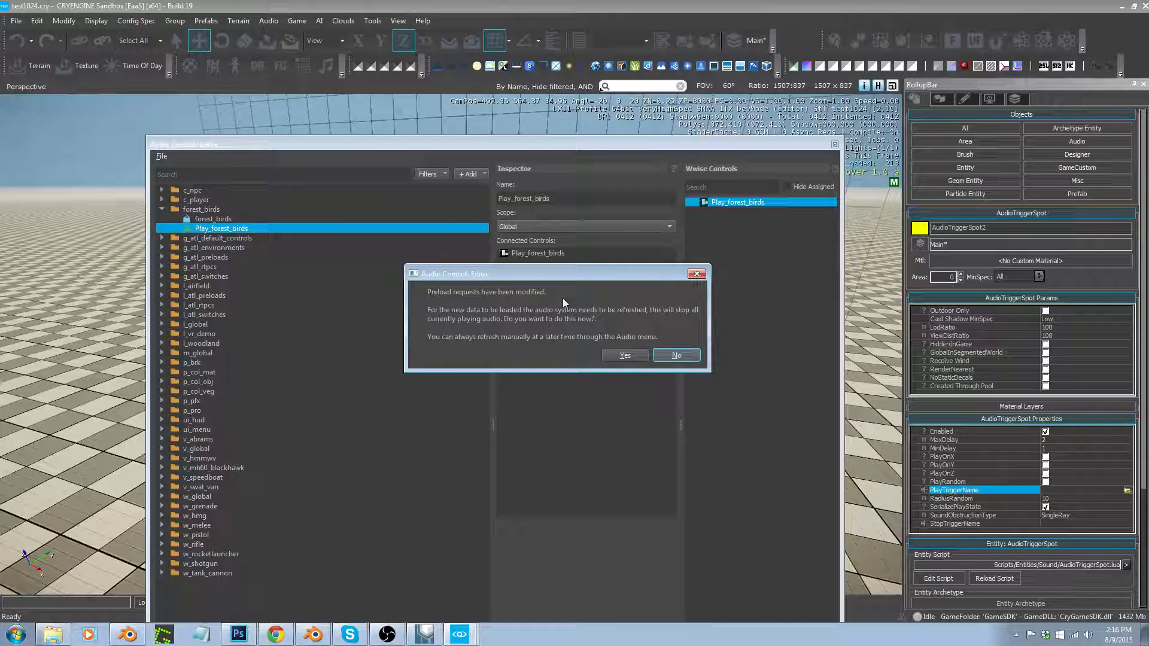
pyautogui.click(675, 354)
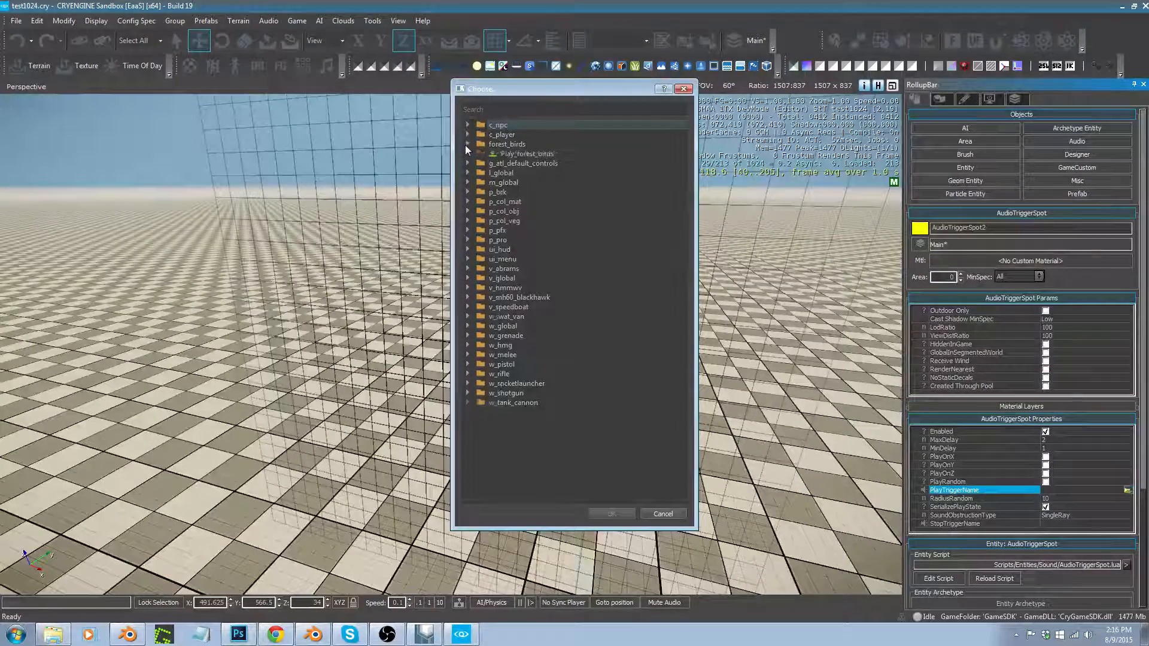
# - Set the AudioTriggerSpot's PlayTriggerName to Play_forest_birds
pyautogui.click(611, 514)
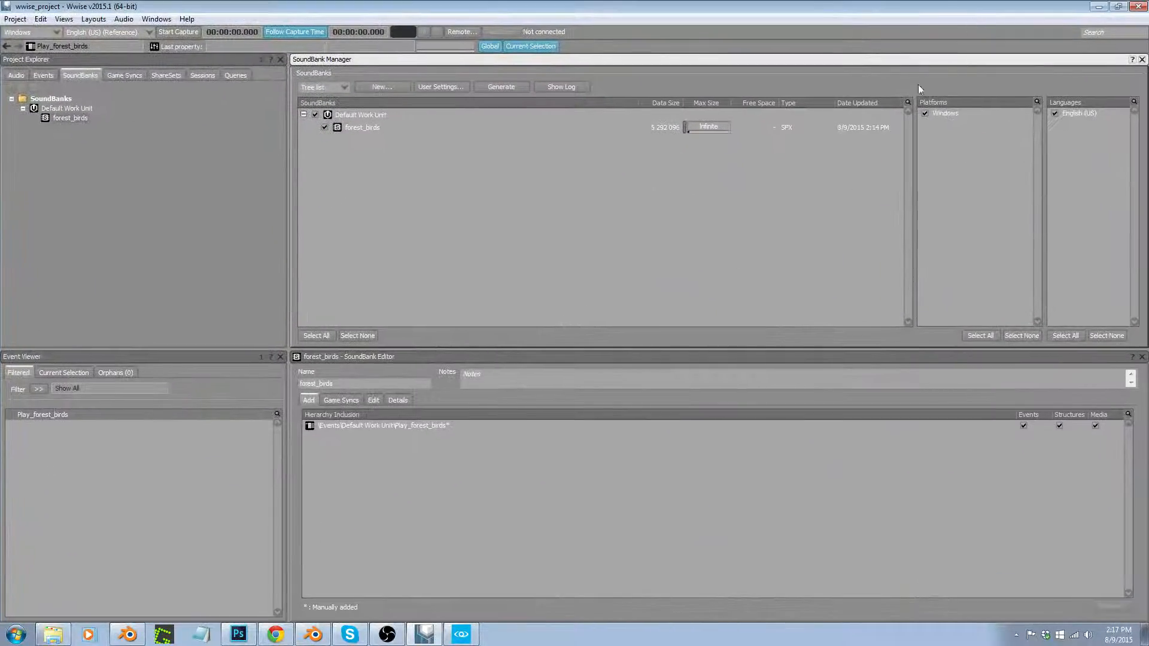
# - Enable Loop (Infinite) on the forest_birds sound in its Property Editor
pyautogui.click(16, 74)
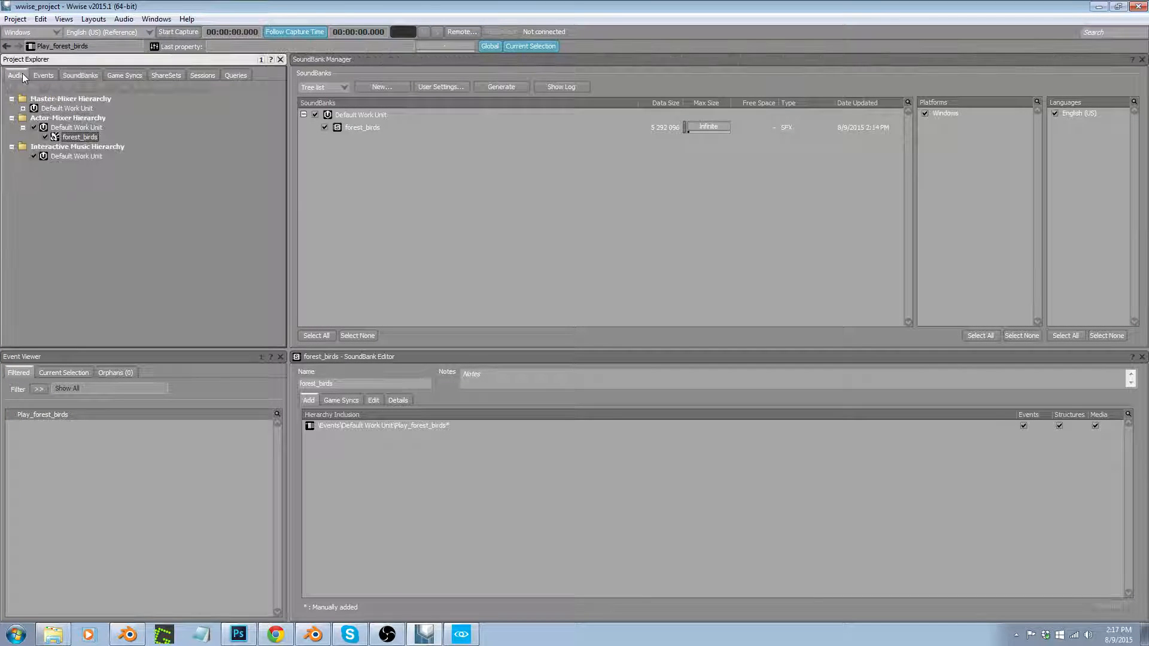
pyautogui.click(81, 137)
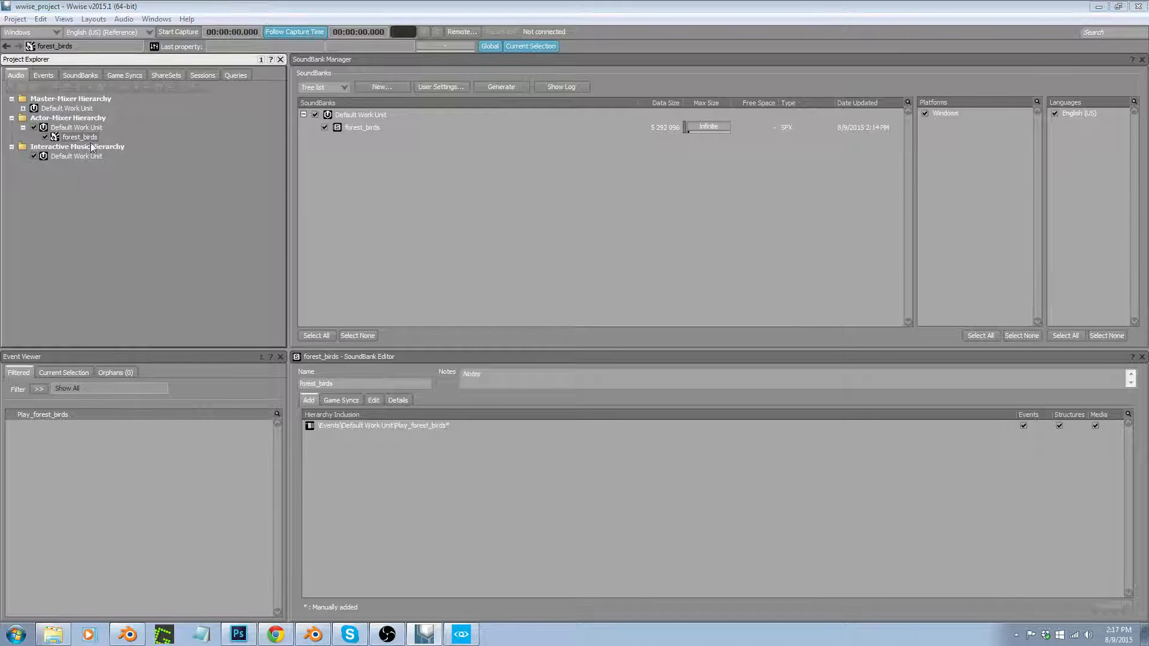
pyautogui.doubleClick(80, 136)
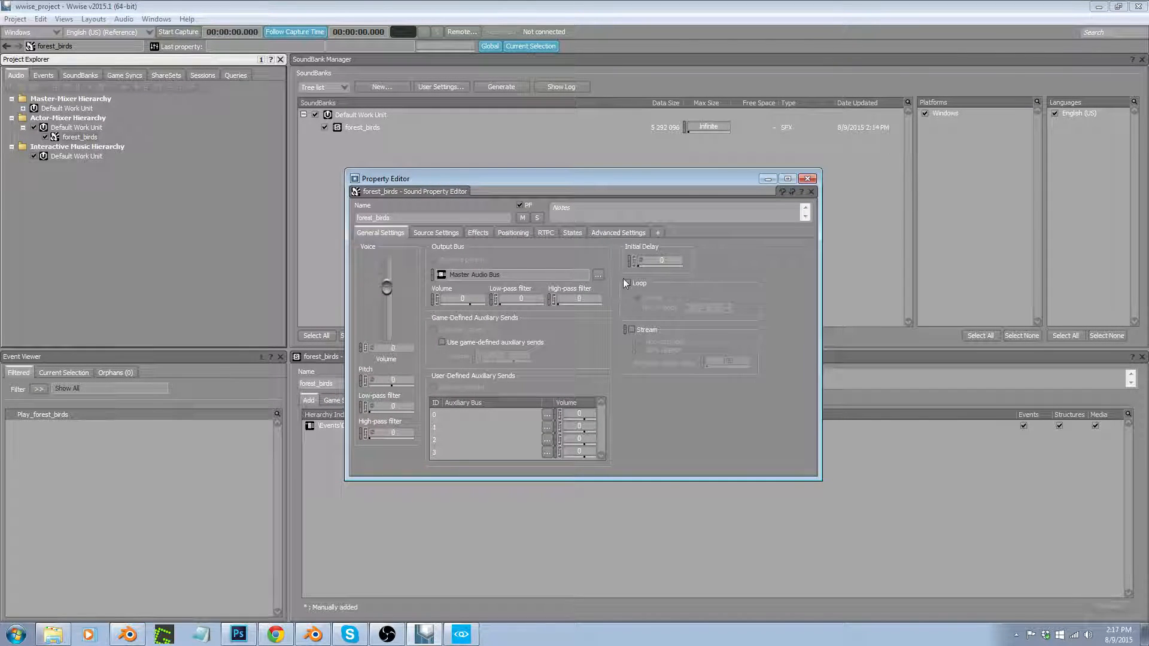
pyautogui.click(628, 282)
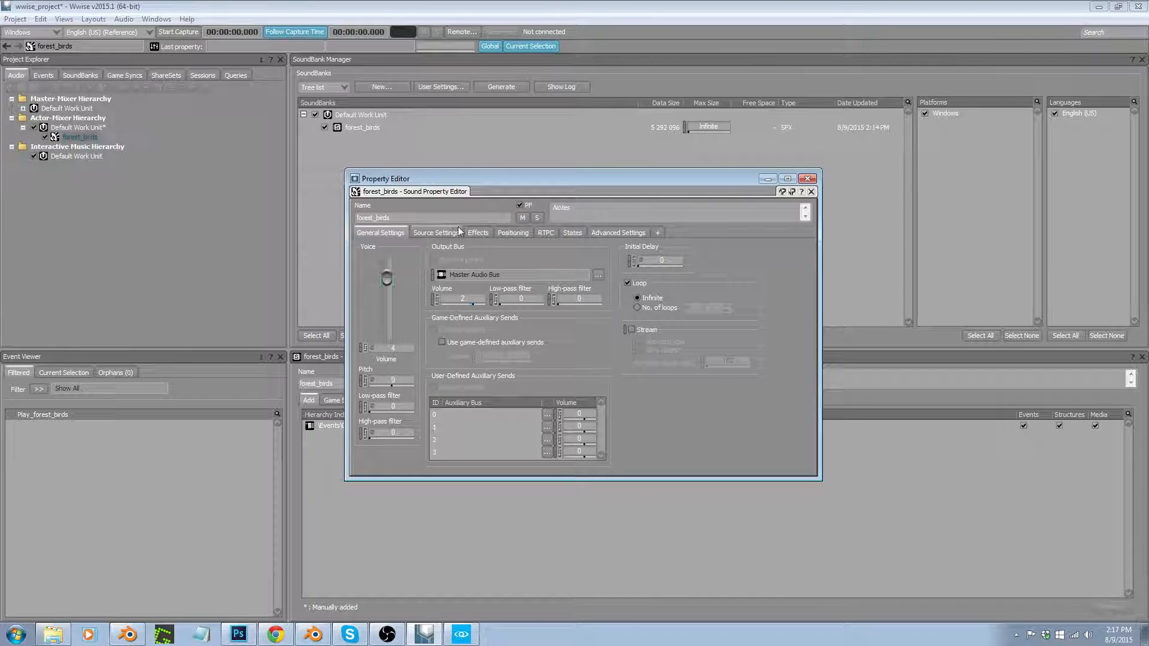
pyautogui.click(478, 232)
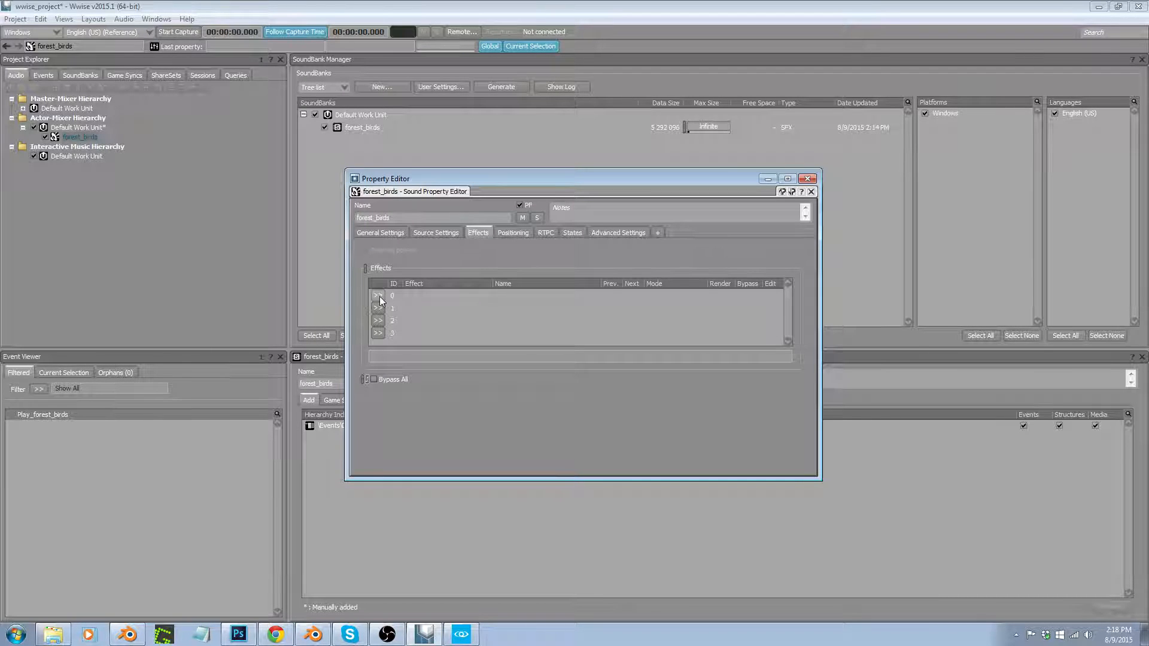
# - Browse the effect list without adding one, return to General Settings and close the editor
pyautogui.click(377, 295)
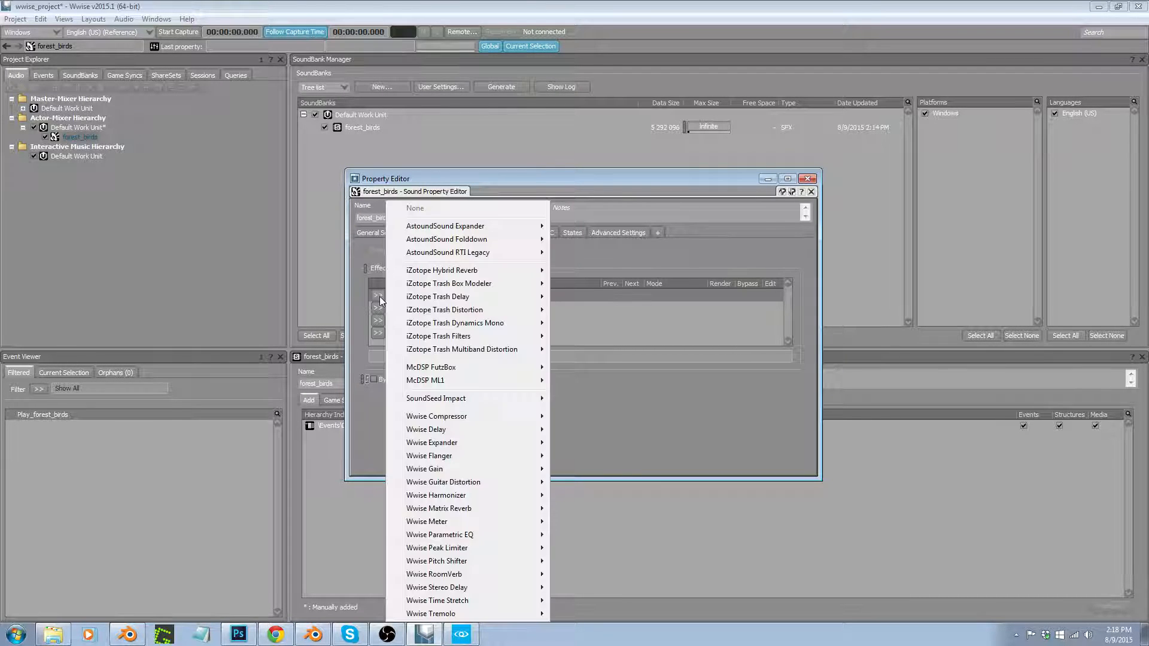
pyautogui.moveTo(483, 521)
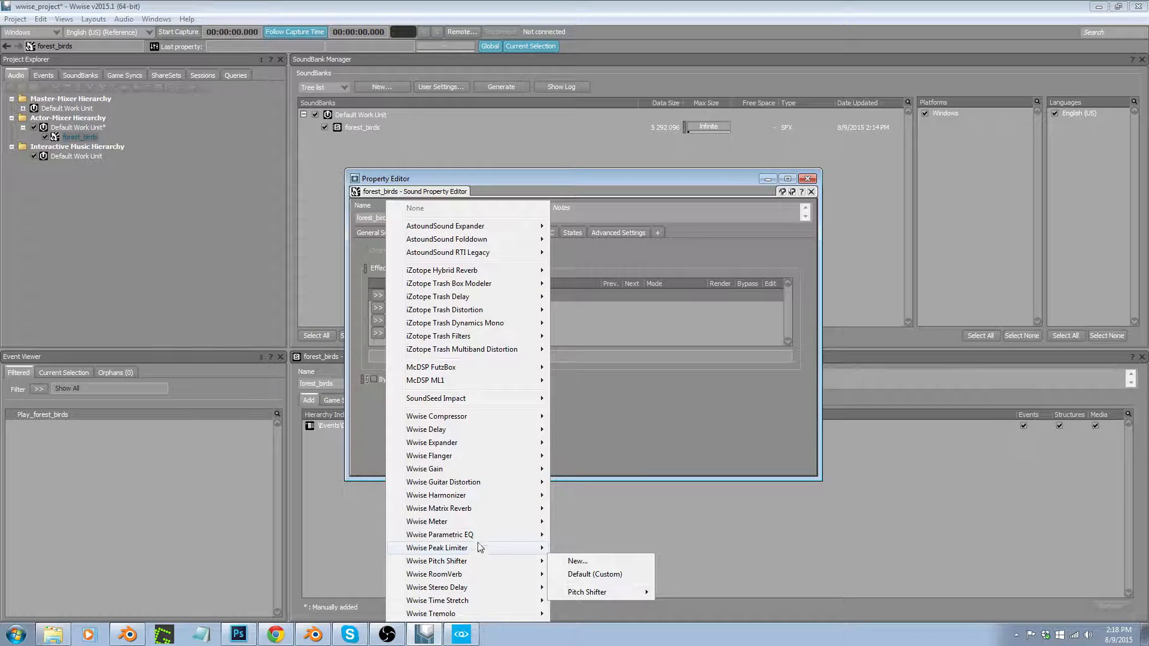
pyautogui.moveTo(490, 482)
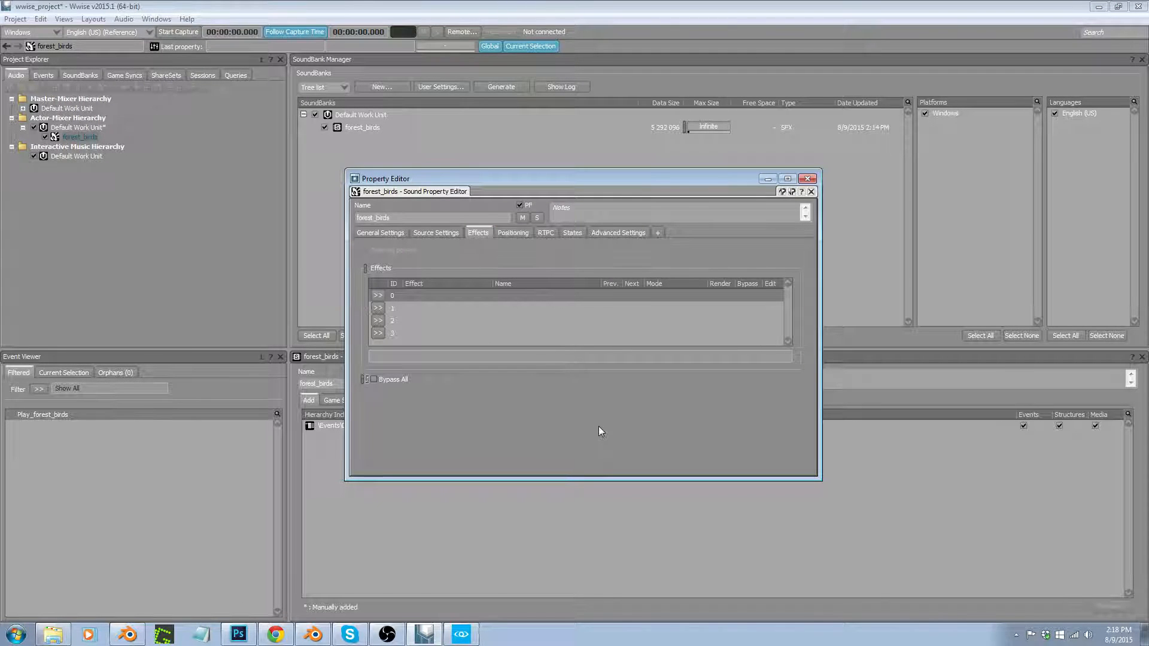
pyautogui.moveTo(564, 403)
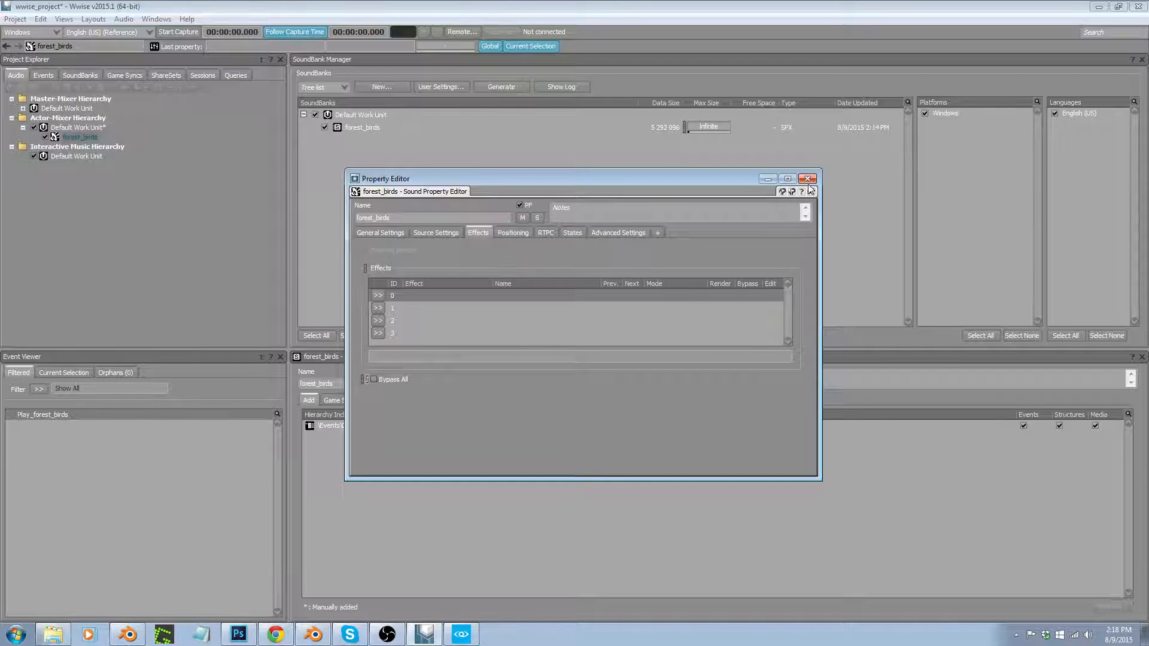
pyautogui.click(380, 232)
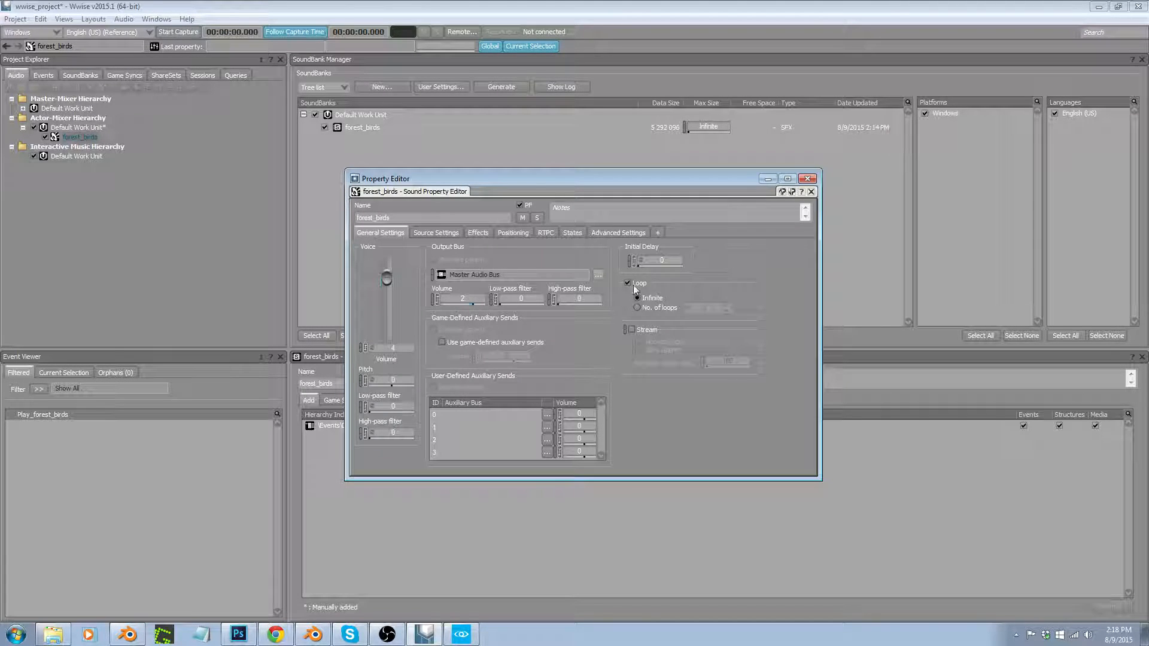
pyautogui.click(812, 179)
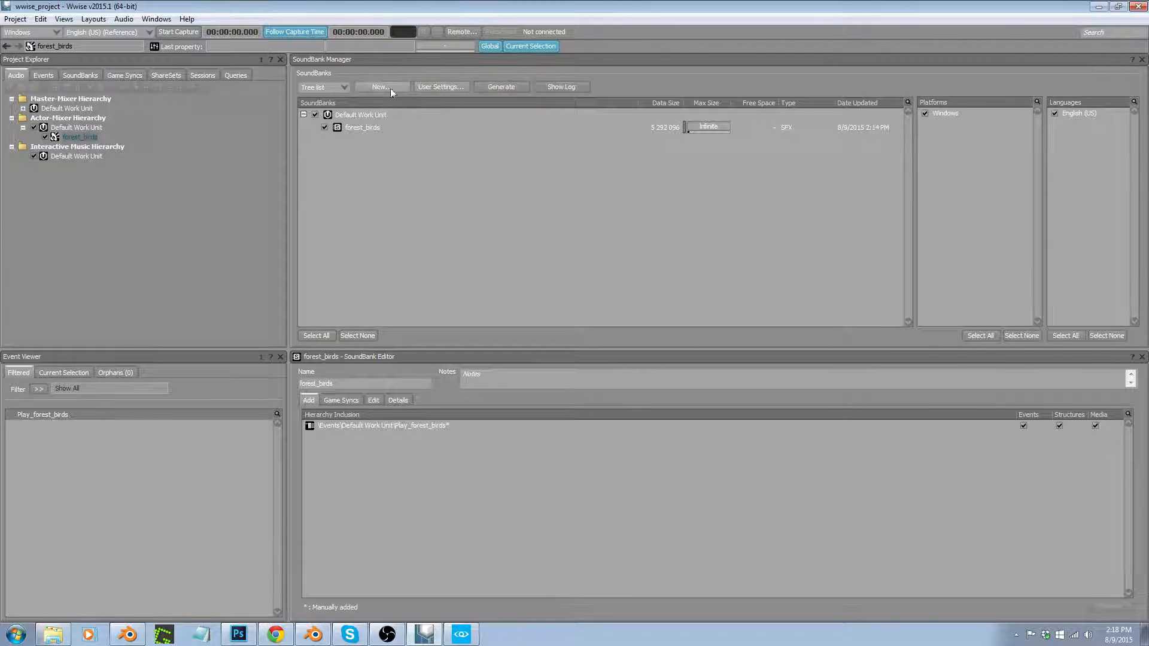
# - Regenerate the forest_birds SoundBank and dismiss the generation results
pyautogui.click(502, 87)
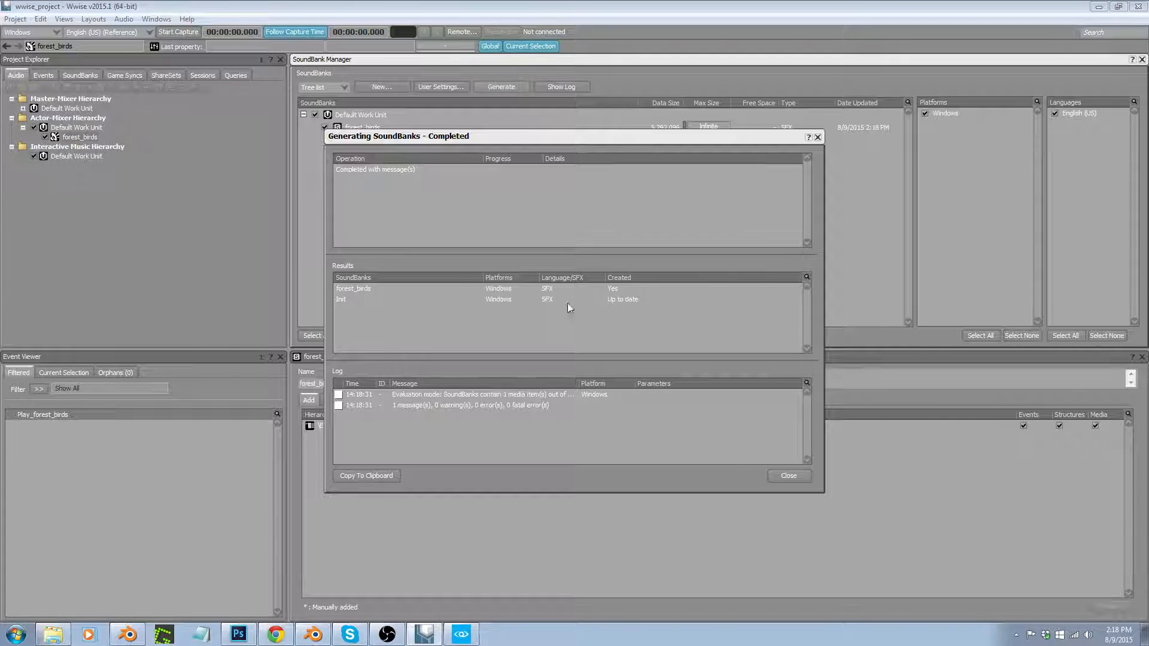
pyautogui.click(789, 475)
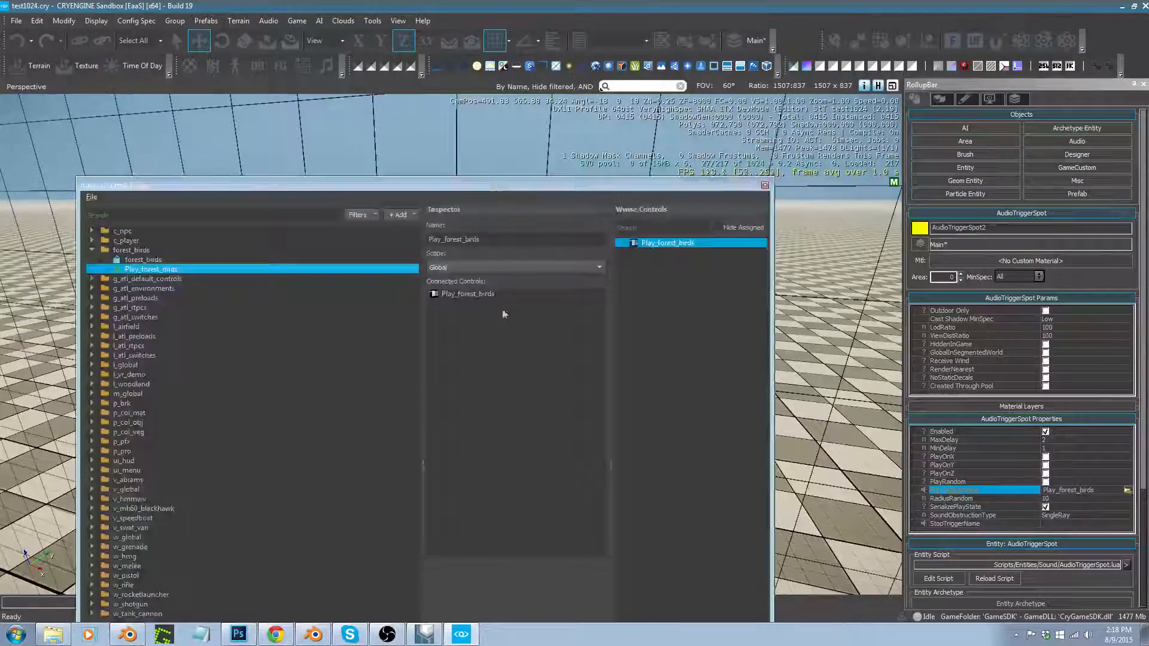
# - Link the forest_birds preload to forest_birds.bnk, save, and answer the refresh prompt
pyautogui.click(142, 260)
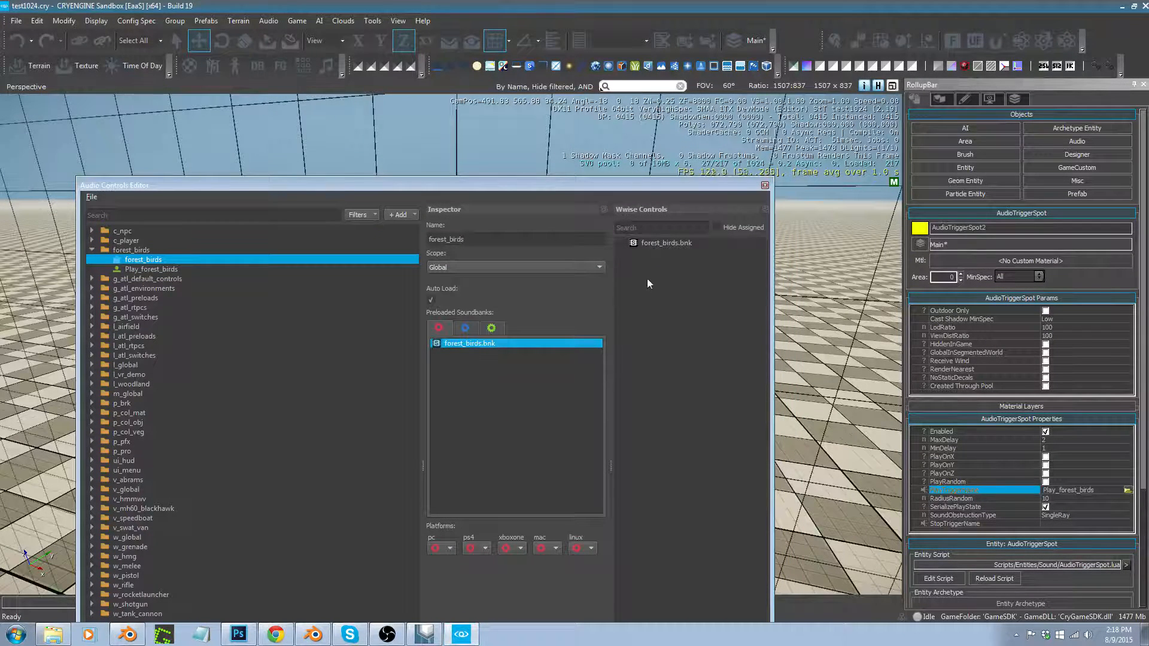
pyautogui.click(666, 243)
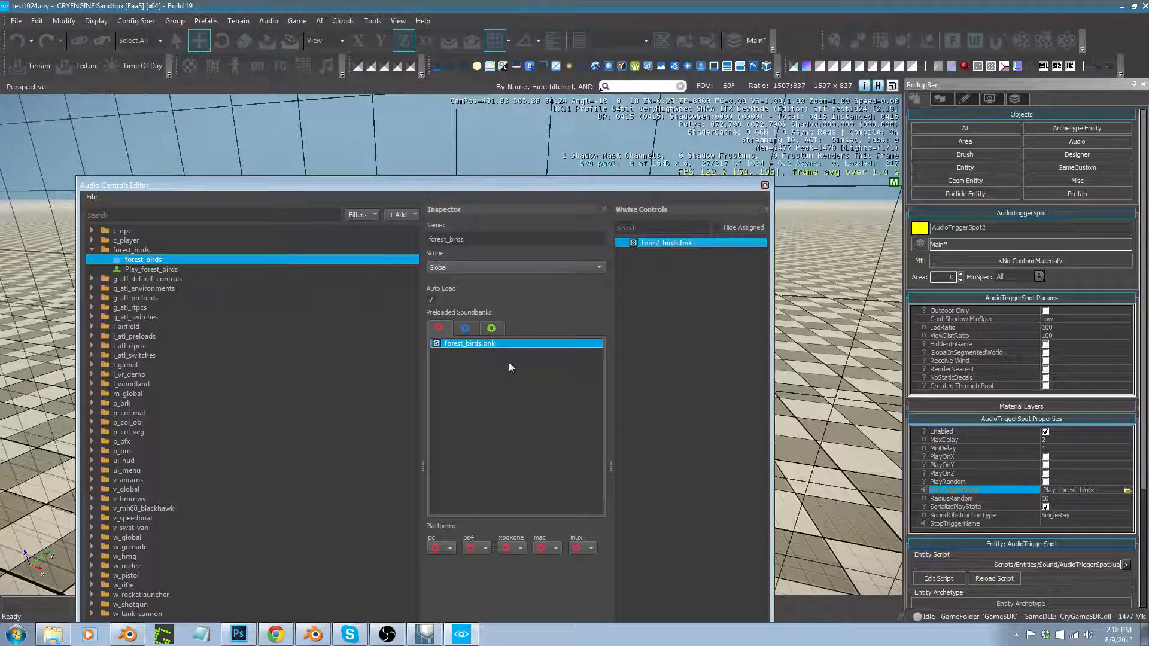
pyautogui.click(438, 328)
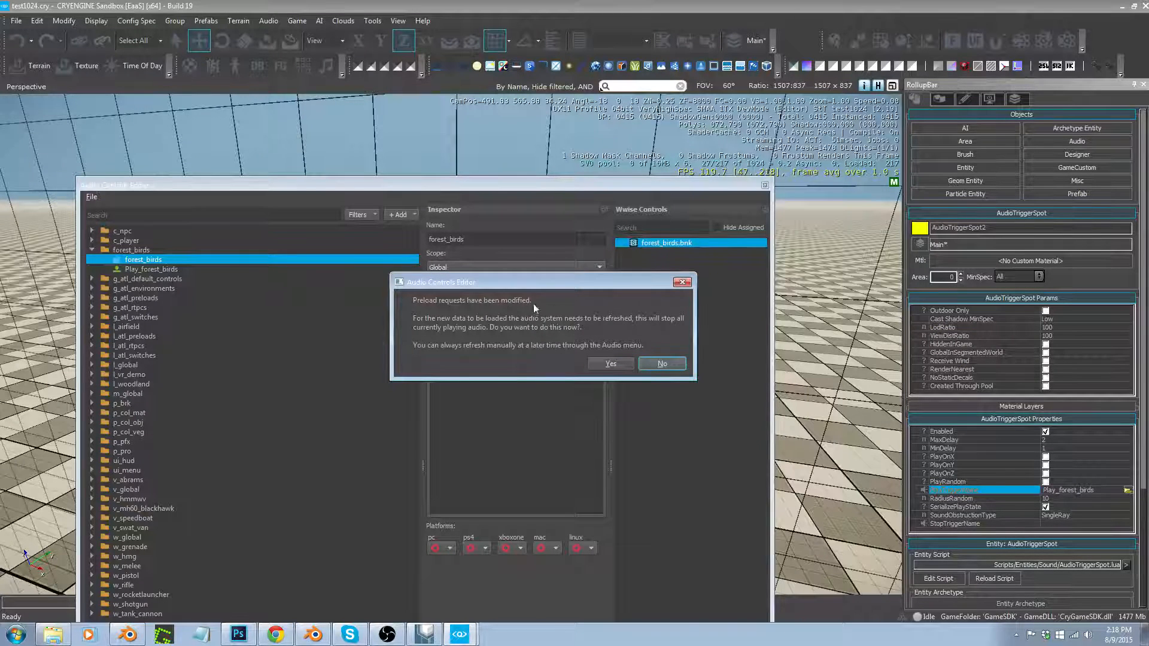
pyautogui.click(661, 364)
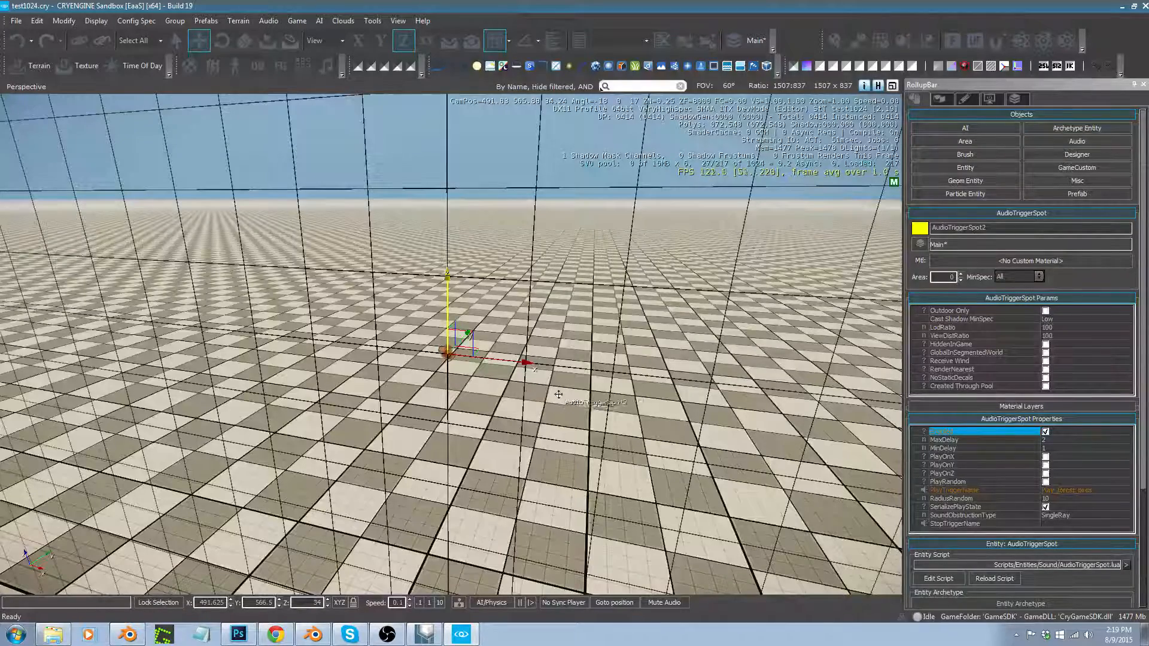
# - Close the Audio Controls Editor, leaving the AudioTriggerSpot set to Play_forest_birds in the level
pyautogui.click(1117, 635)
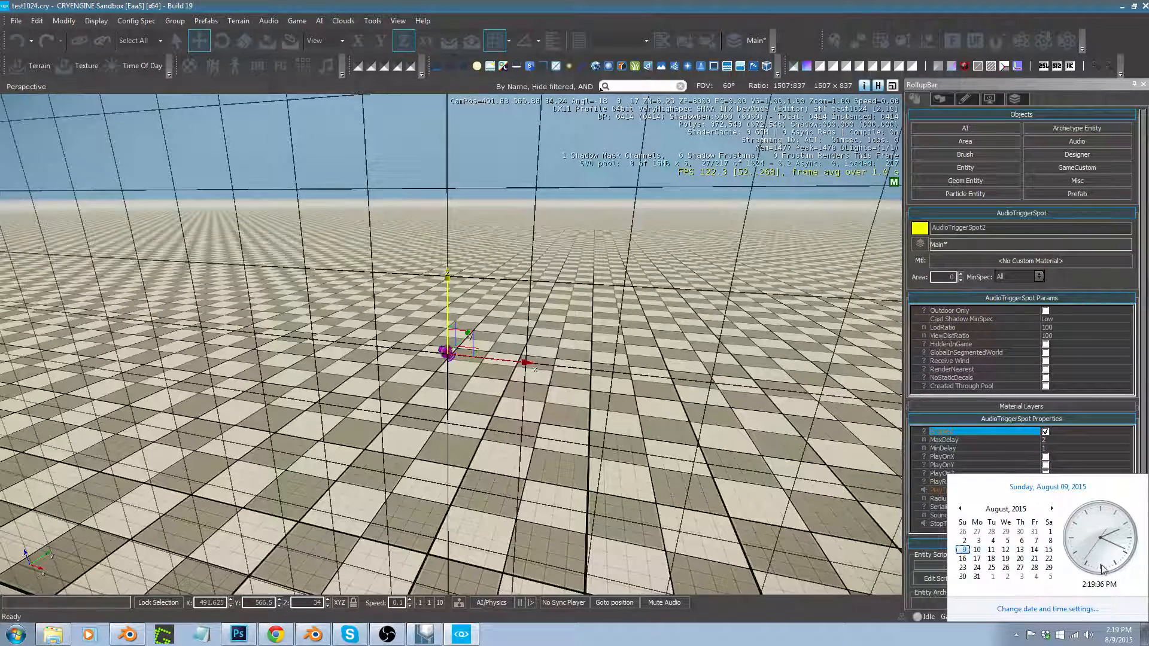
pyautogui.moveTo(1112, 563)
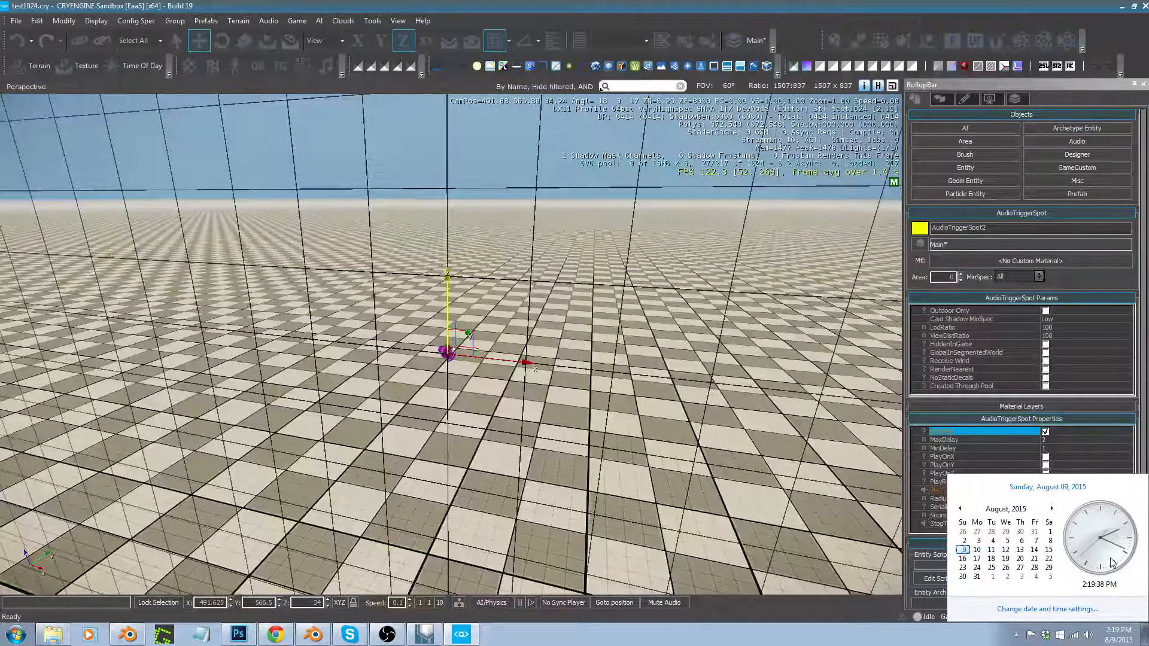